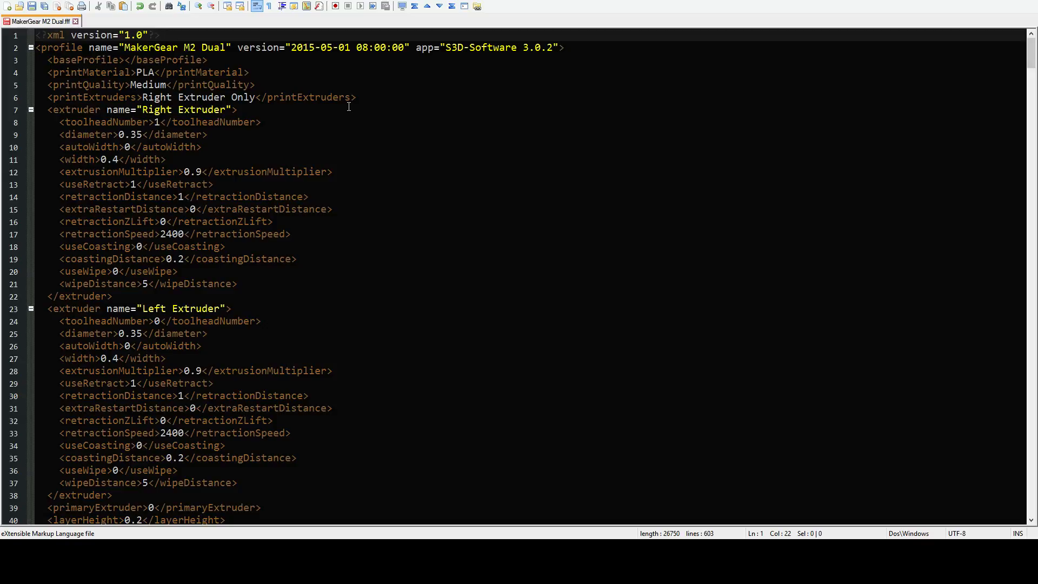
mouse_move(304, 58)
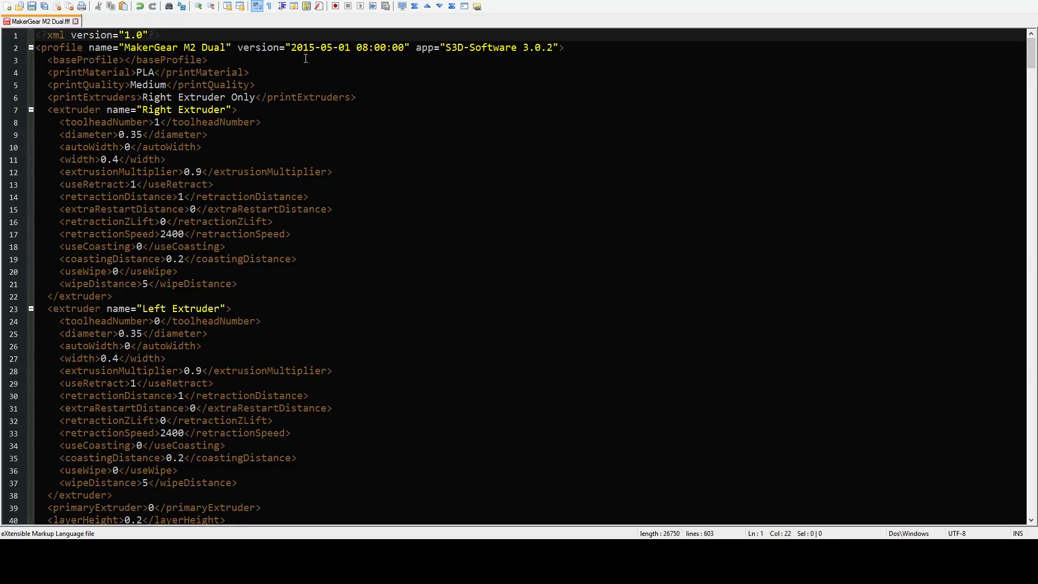
mouse_move(336, 38)
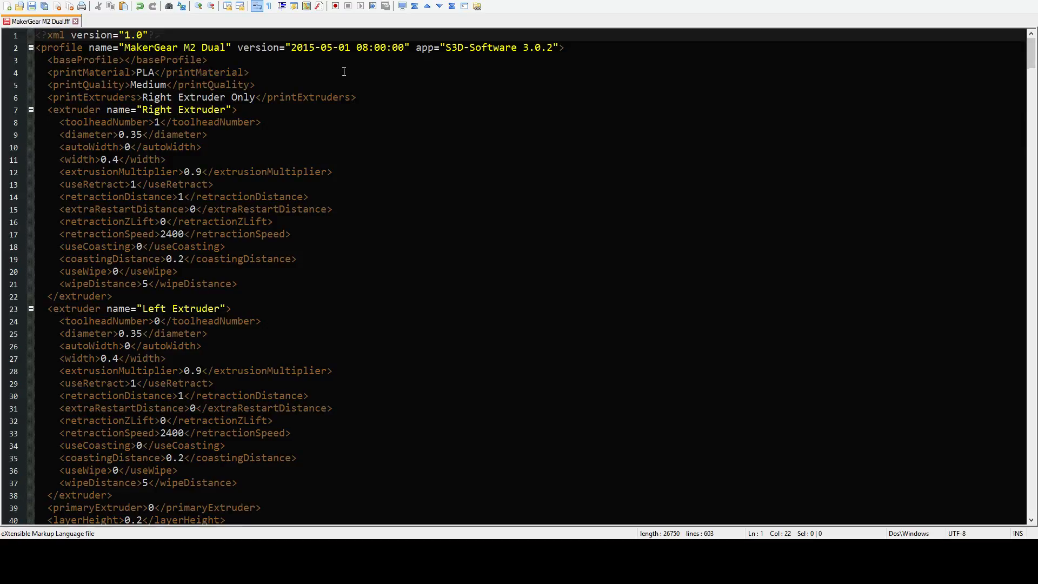
mouse_move(266, 61)
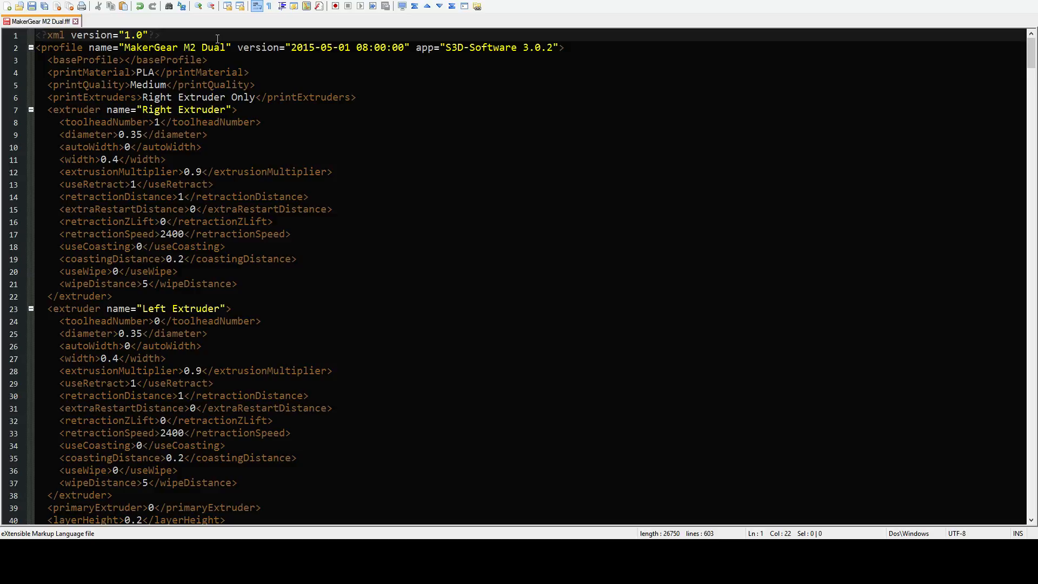
mouse_move(235, 60)
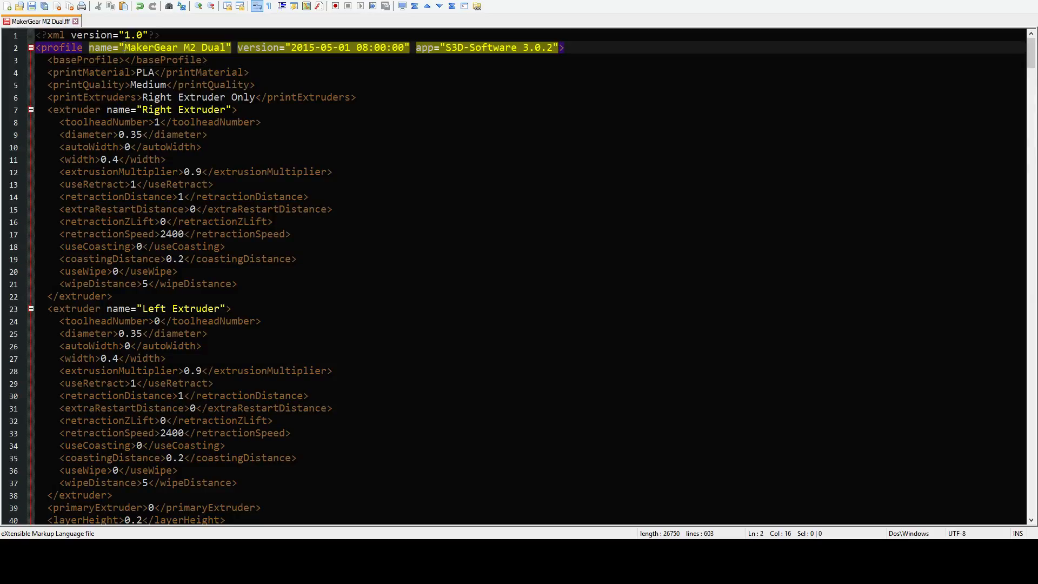
Step: Inspect the profile header, the printMaterial line and the Medium printQuality value
click(207, 59)
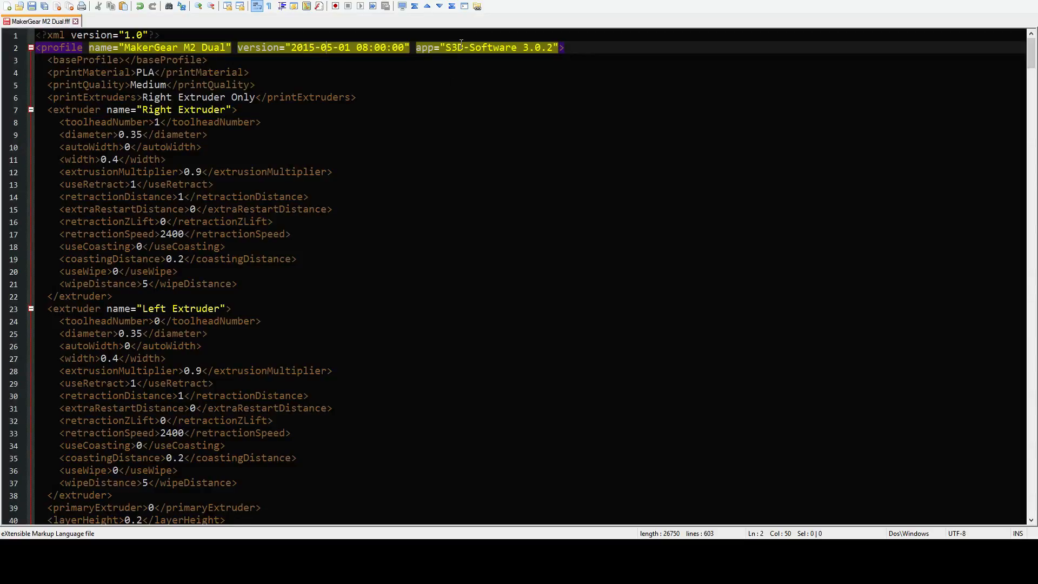
click(558, 47)
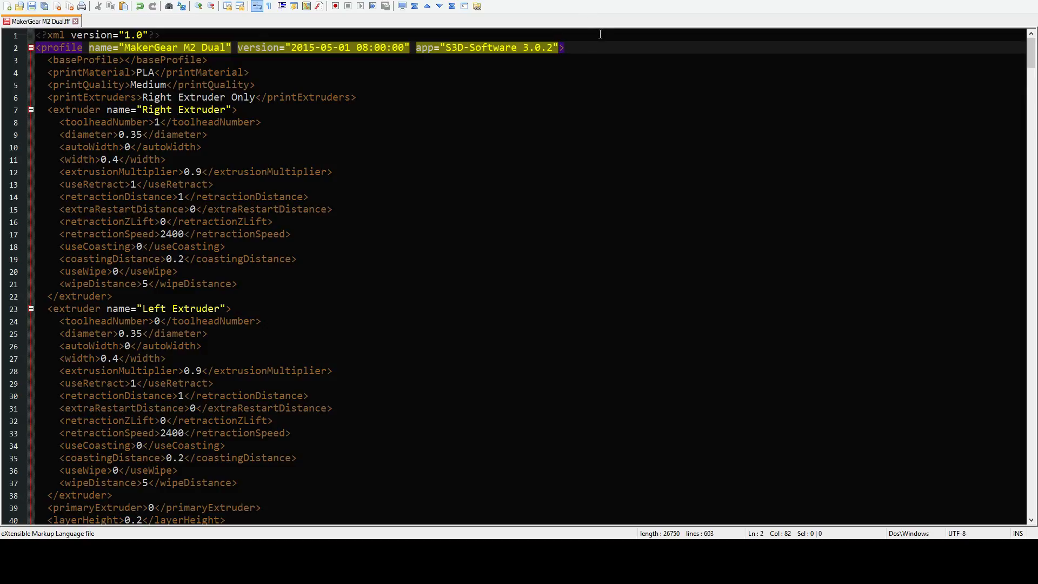
click(562, 47)
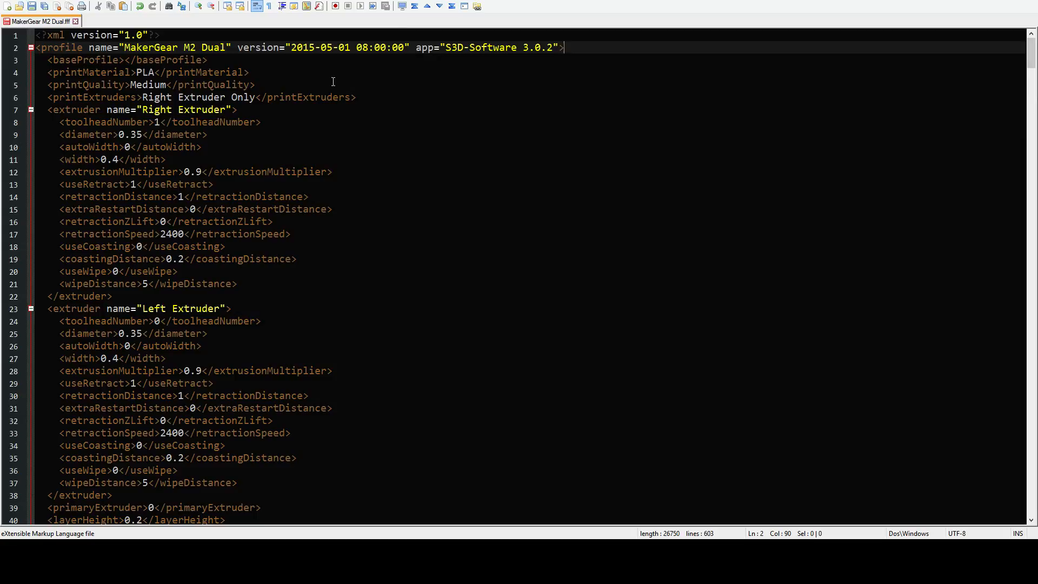
mouse_move(153, 72)
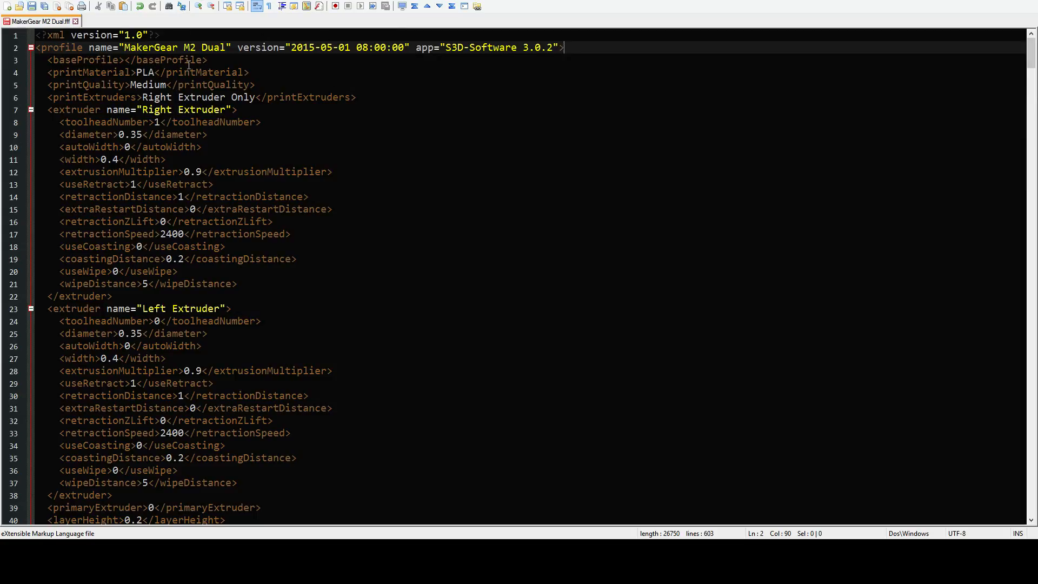
mouse_move(207, 12)
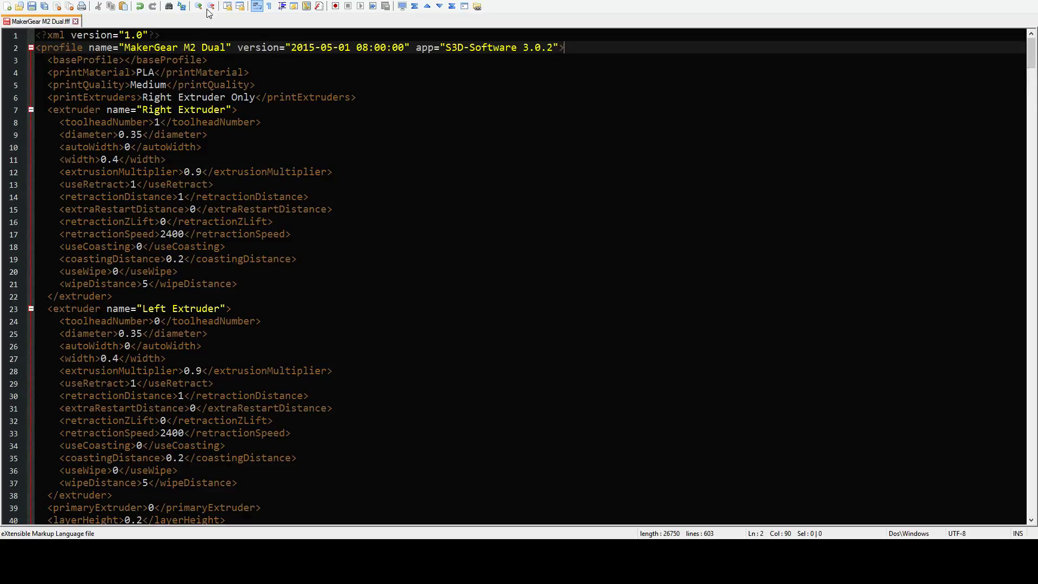
mouse_move(195, 71)
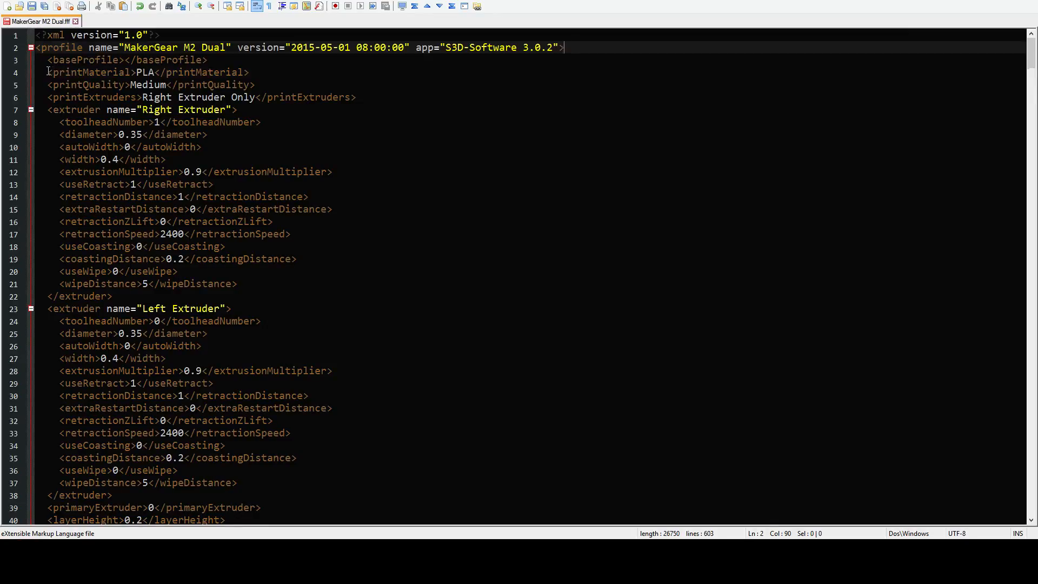
double_click(90, 72)
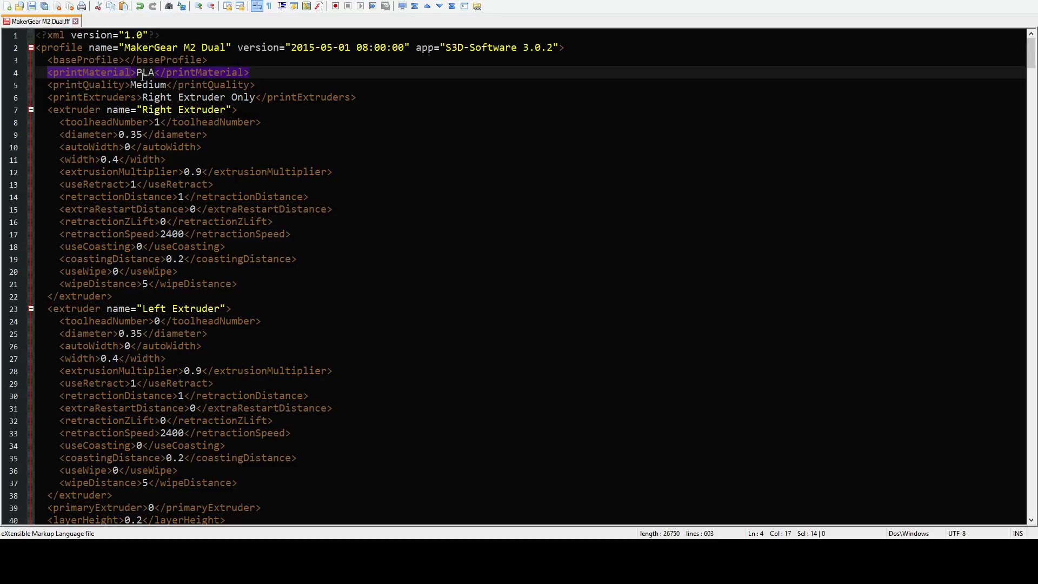
click(192, 72)
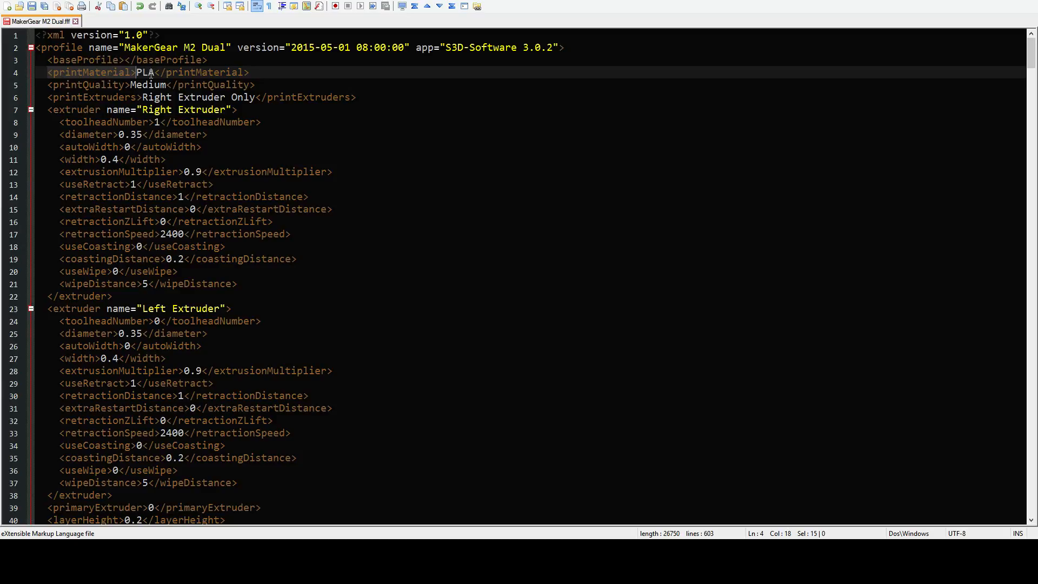
double_click(143, 72)
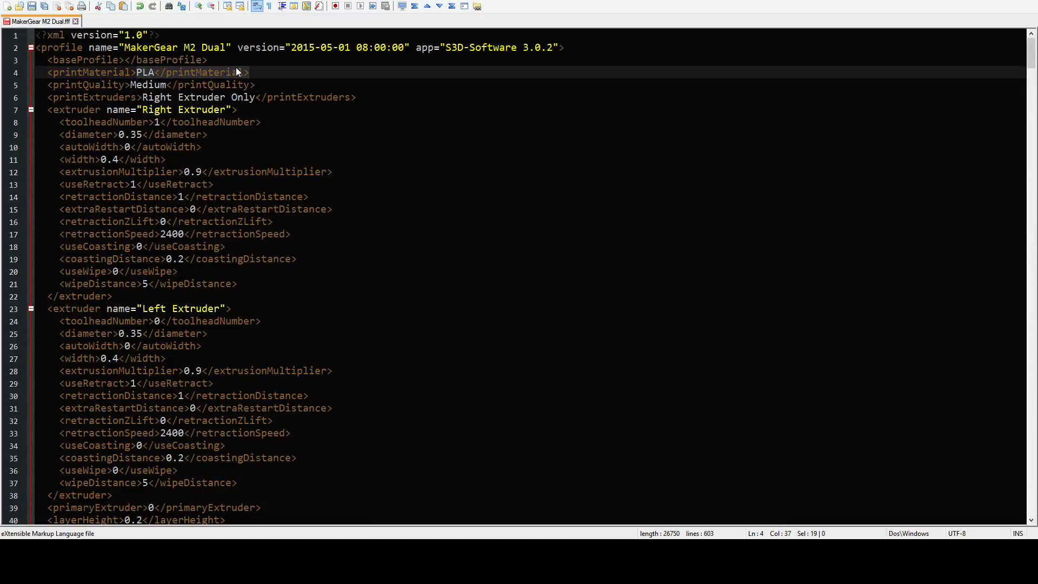
click(159, 72)
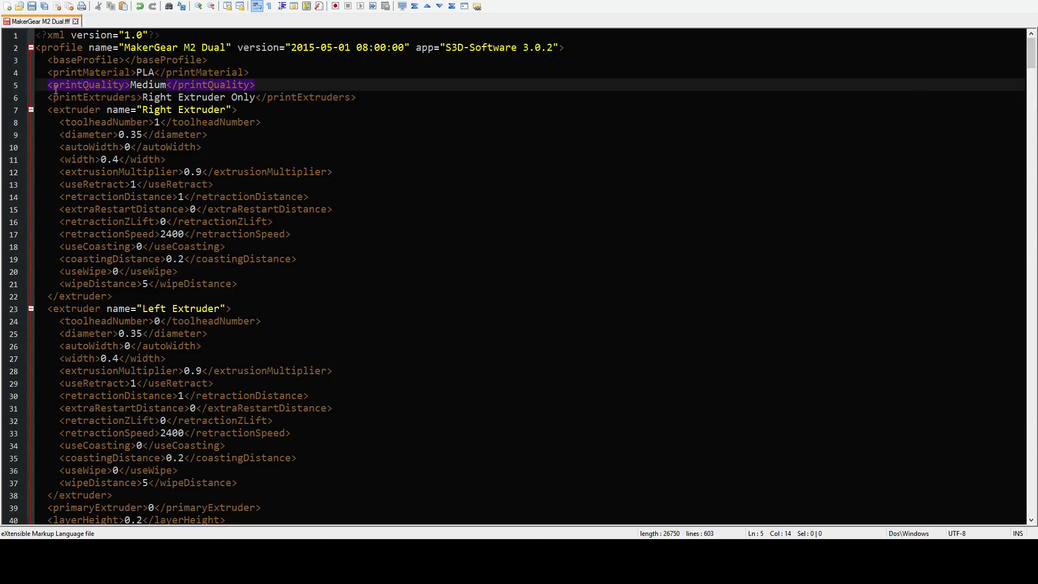
click(168, 84)
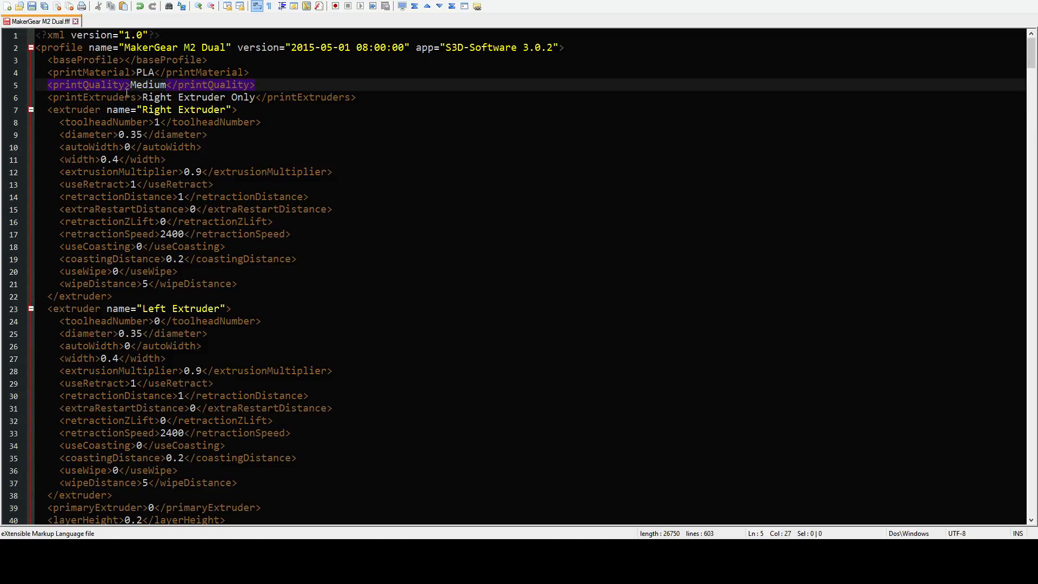
Step: Review the Left and Right Extruder blocks and their autoWidth and width settings
scroll(down, 3)
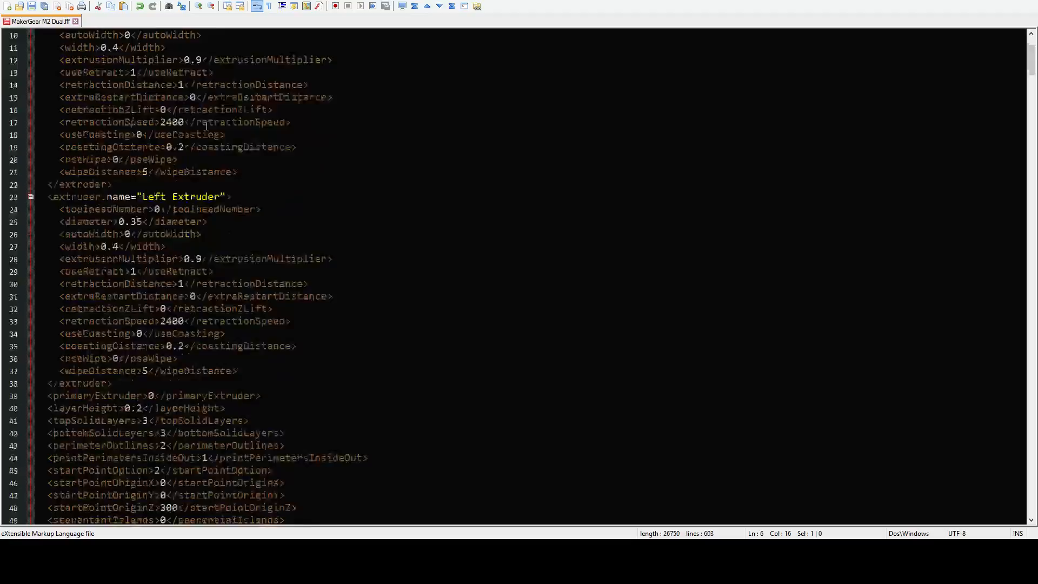
scroll(down, 3)
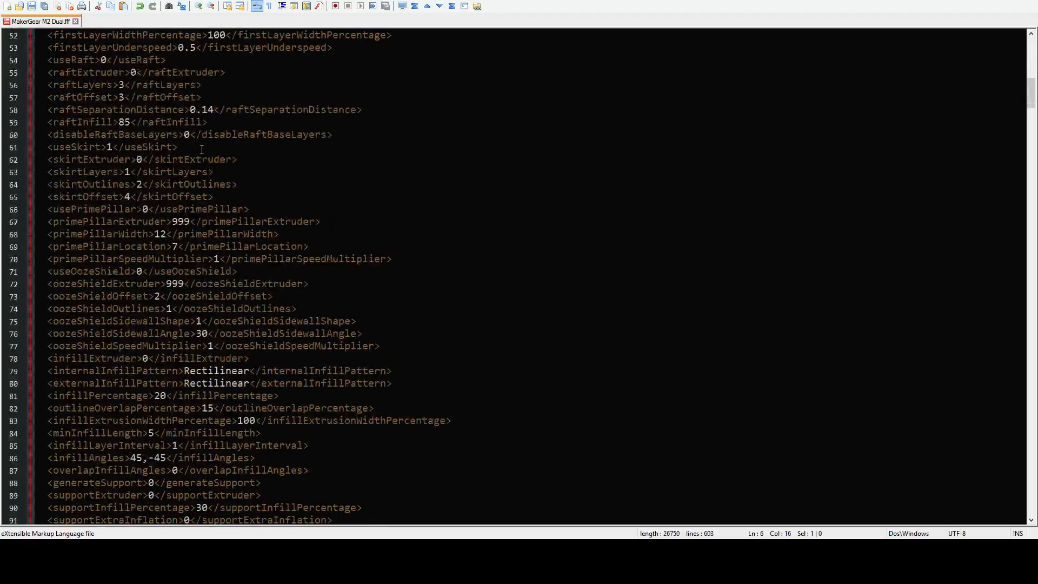
scroll(down, 3)
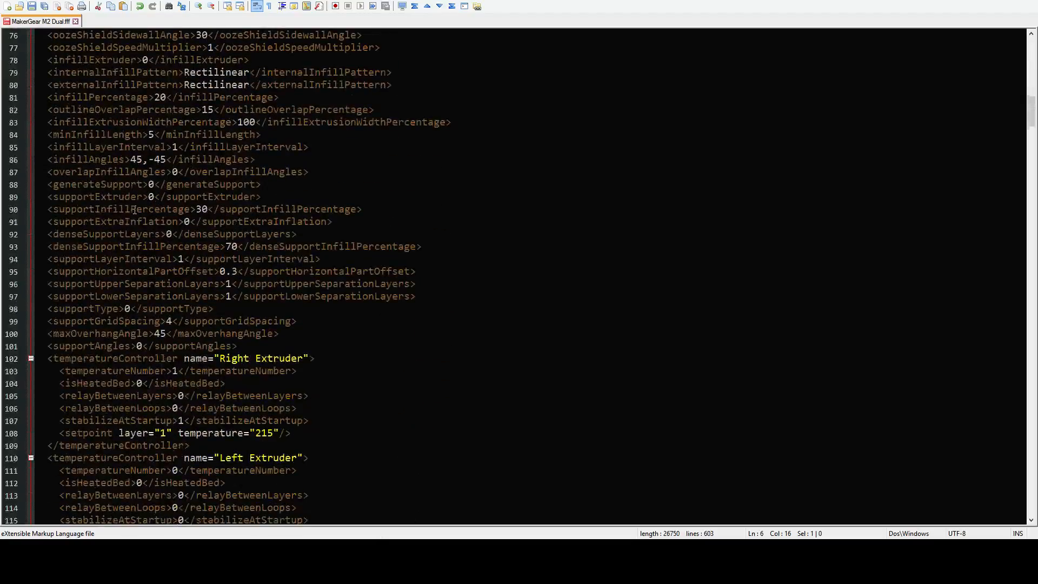
scroll(up, 3)
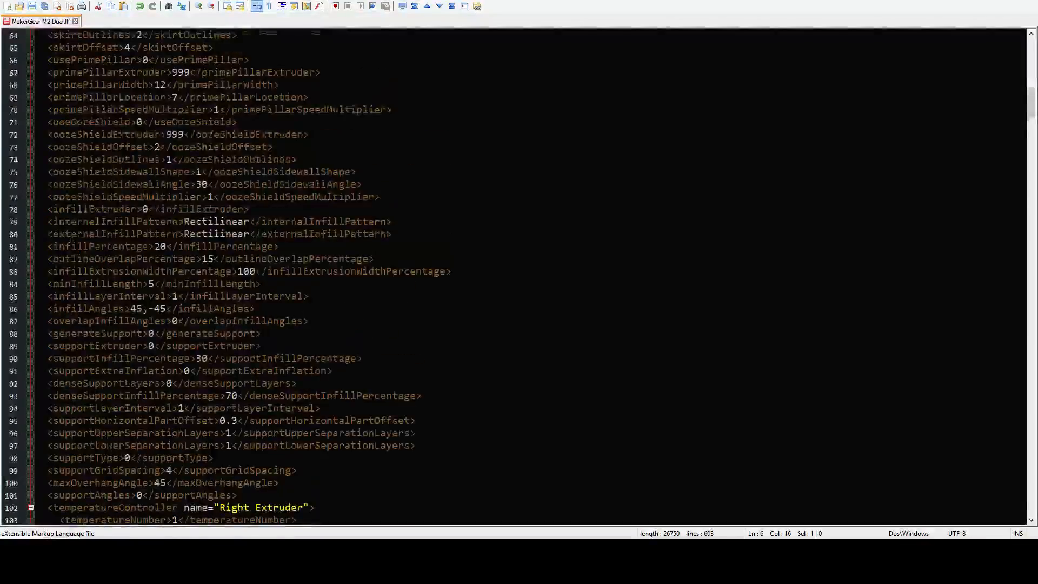
scroll(up, 3)
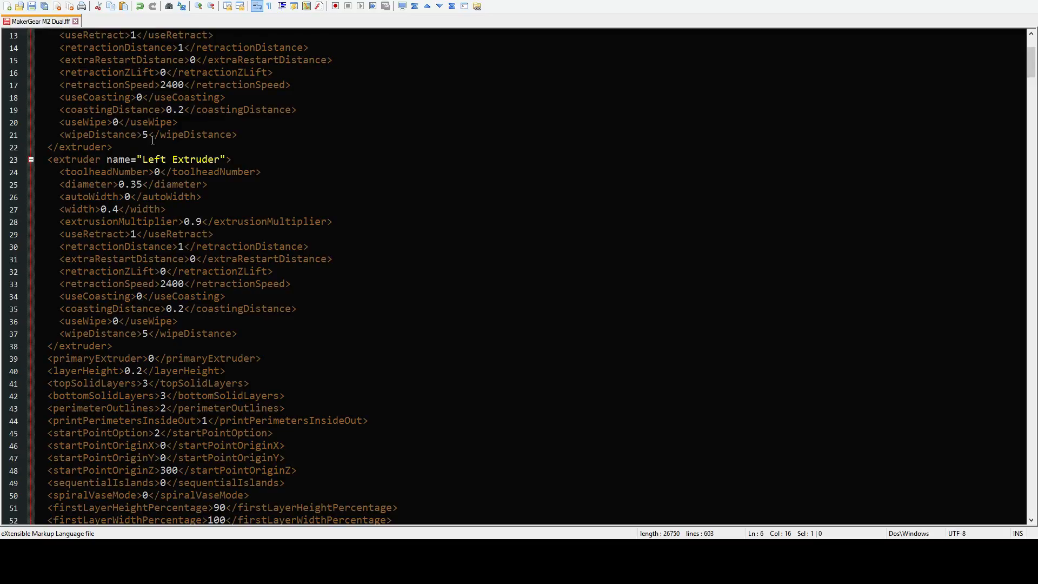
scroll(up, 3)
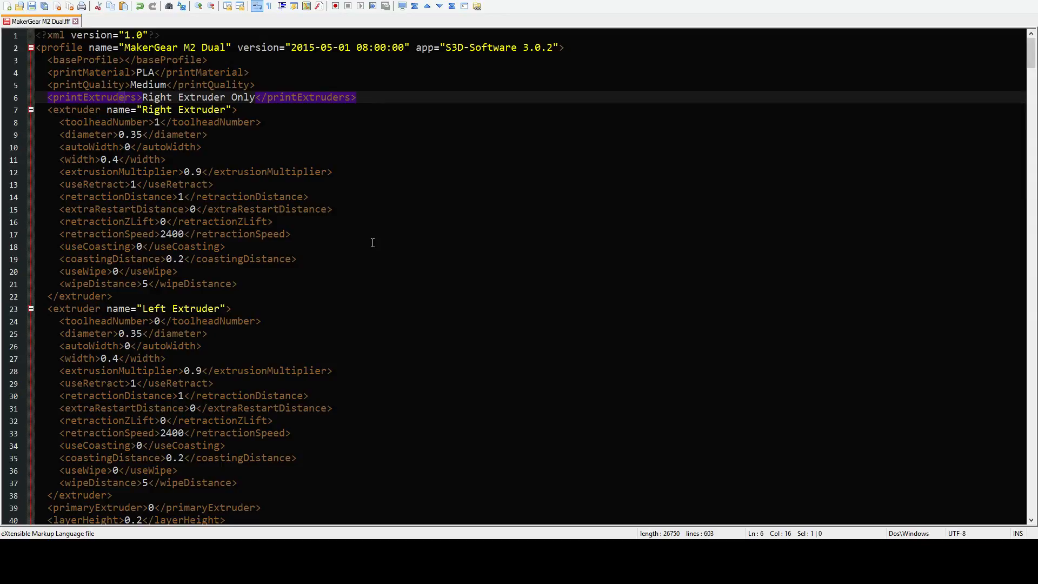
click(260, 158)
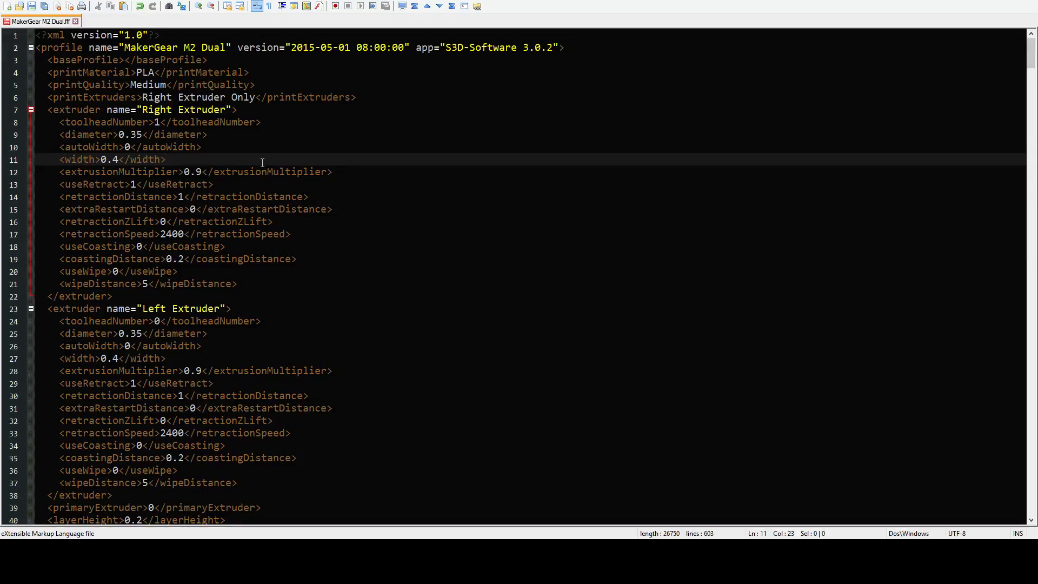
scroll(down, 3)
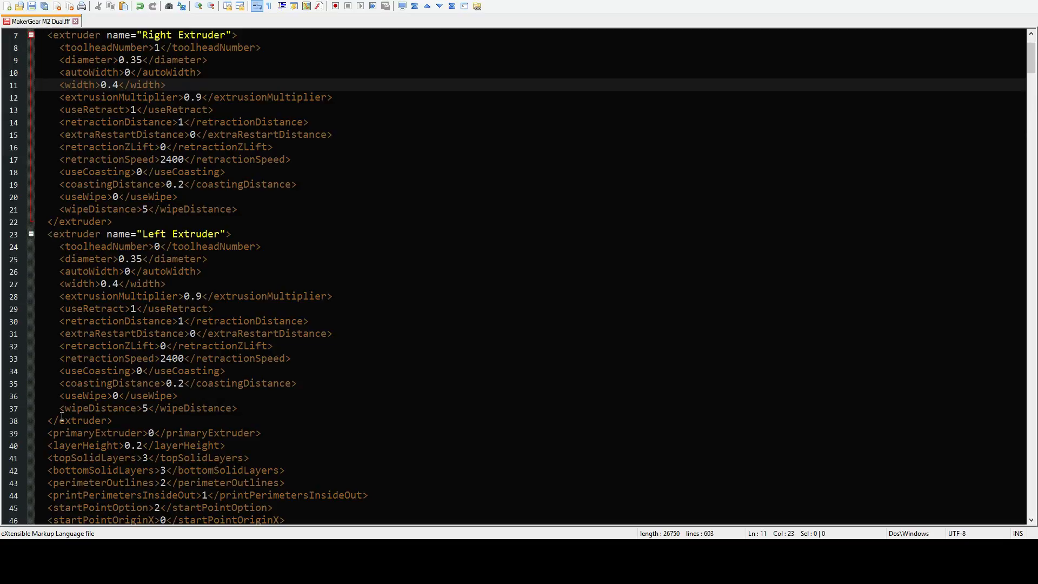
click(66, 421)
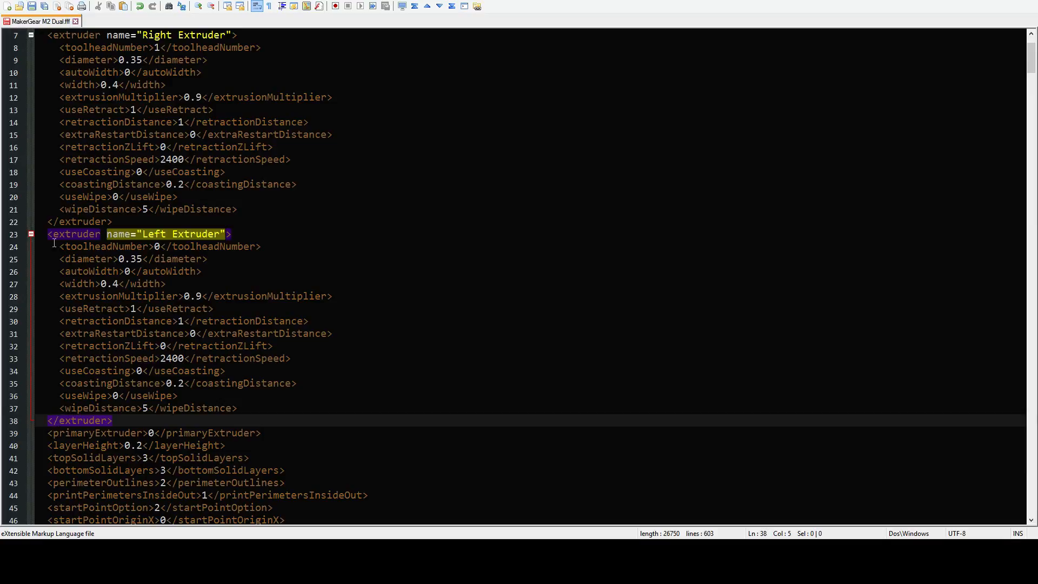
mouse_move(113, 309)
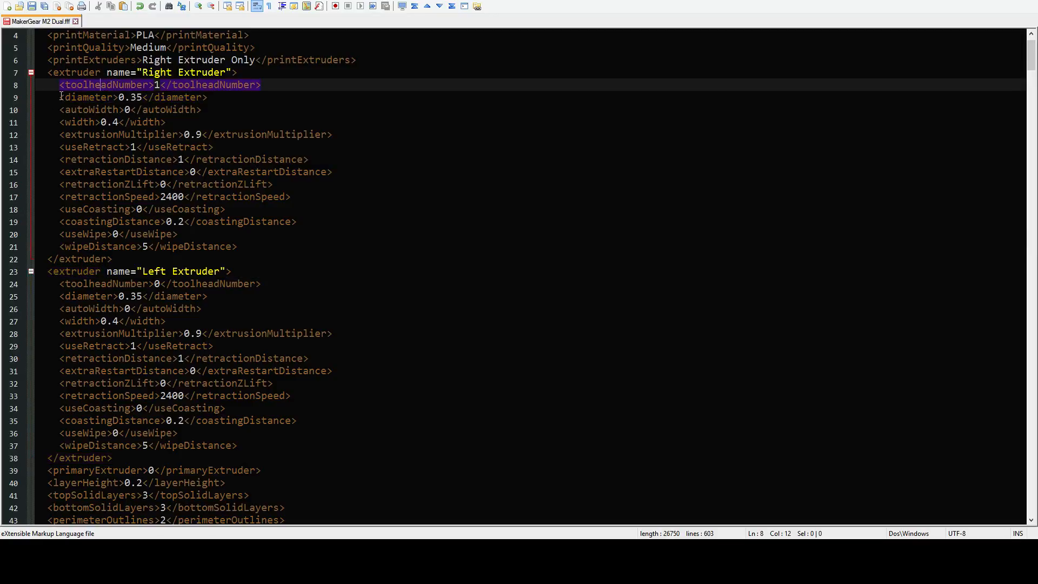
scroll(up, 3)
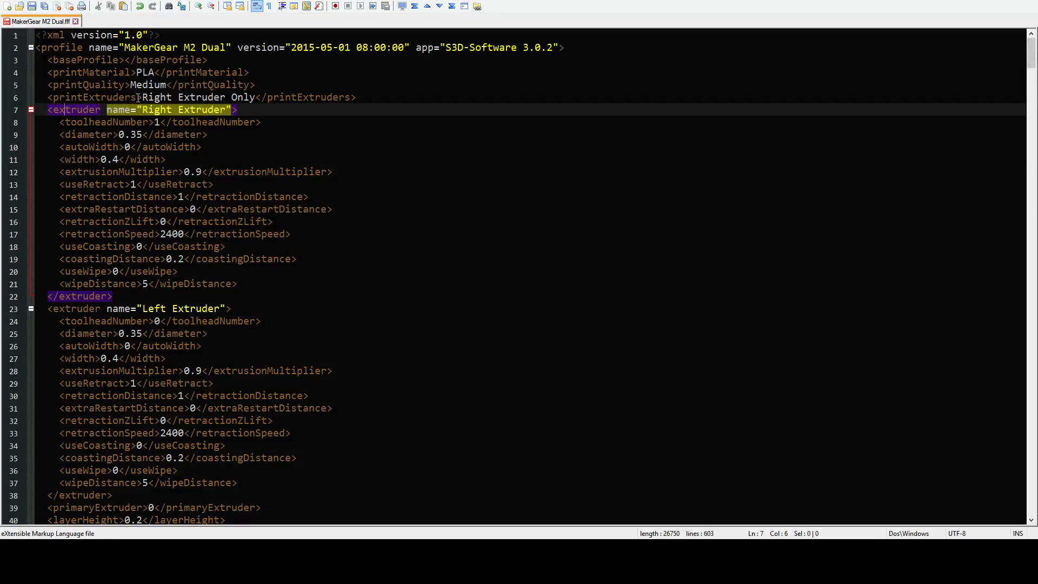
click(179, 307)
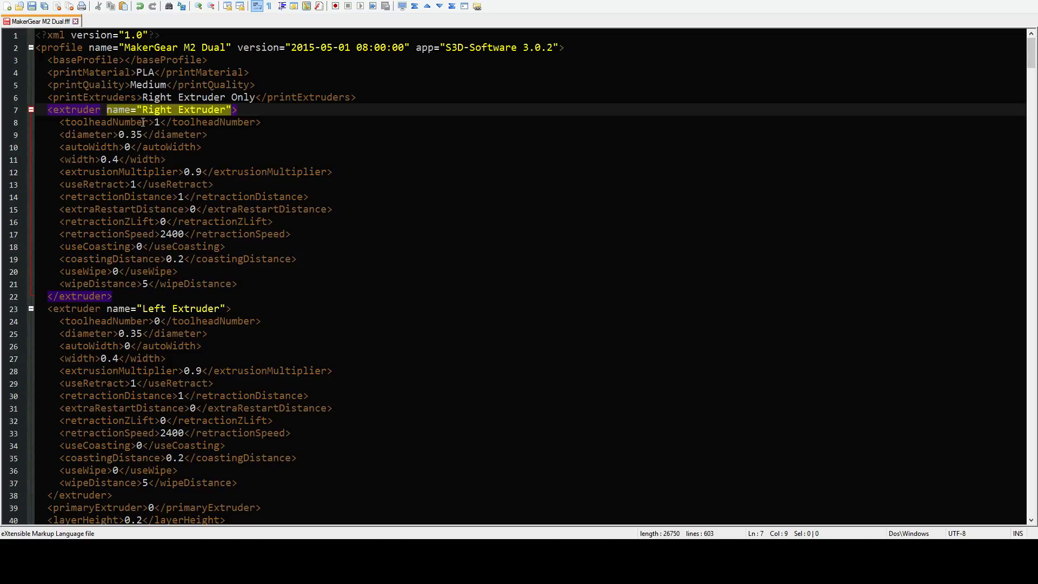
click(122, 135)
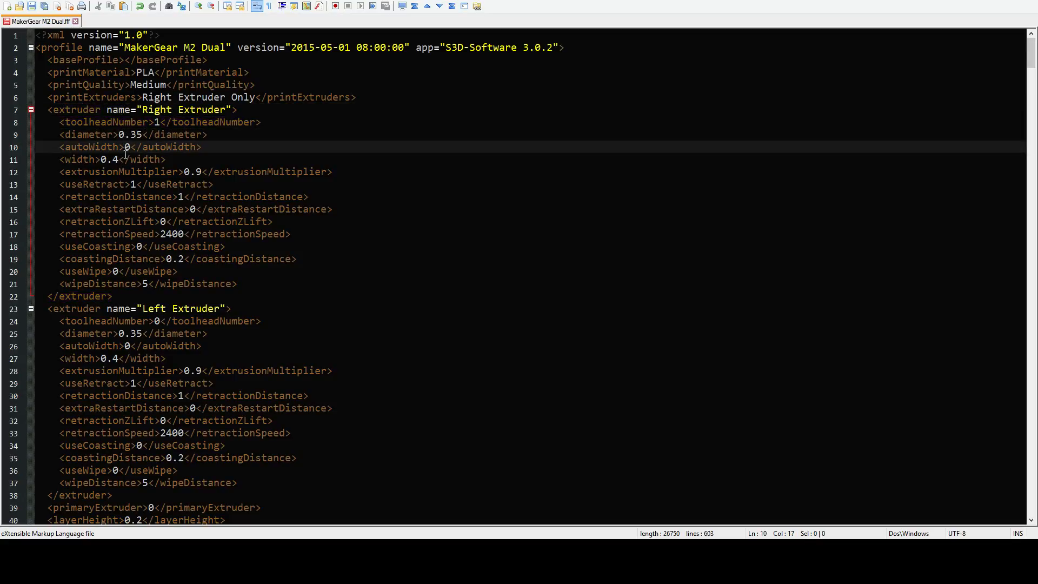
click(109, 159)
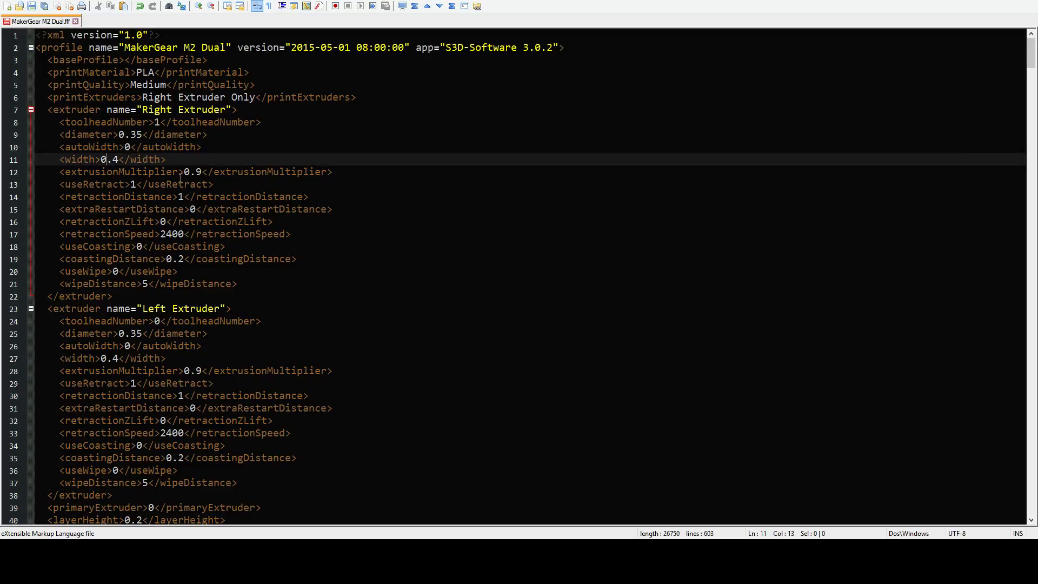
click(179, 171)
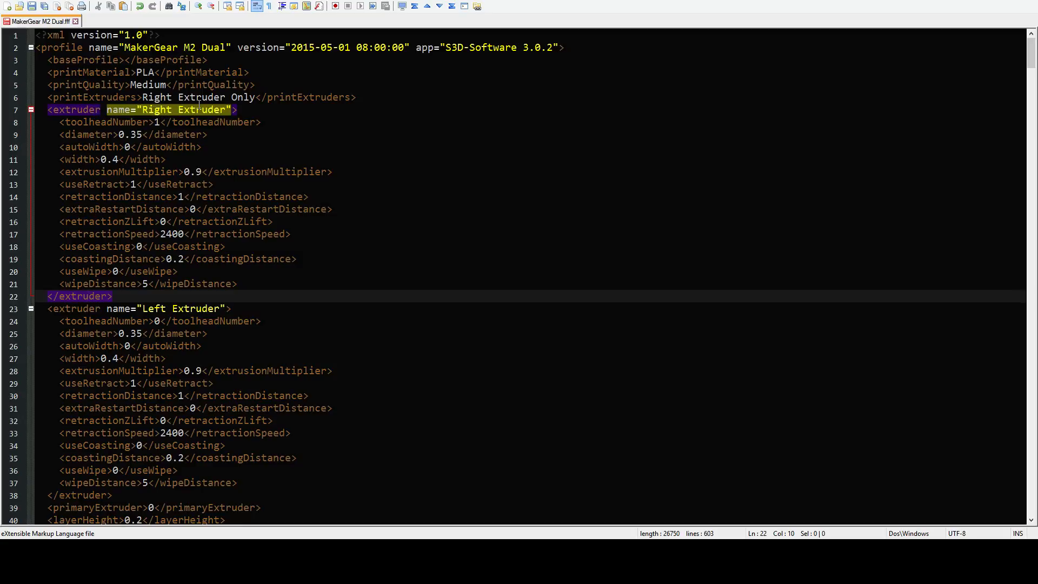
Step: Browse further through the profile's settings and material blocks
scroll(down, 3)
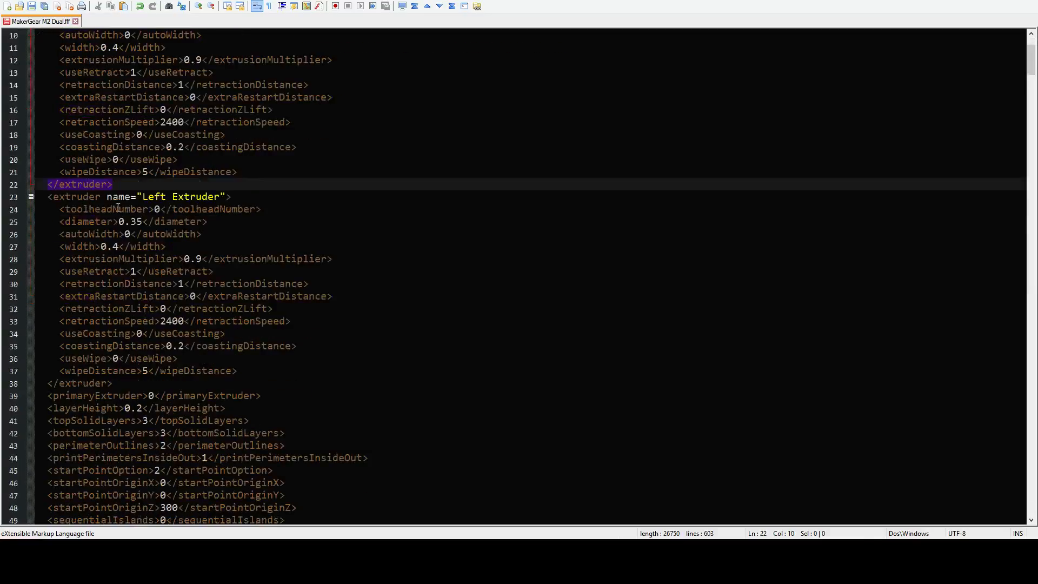
scroll(up, 3)
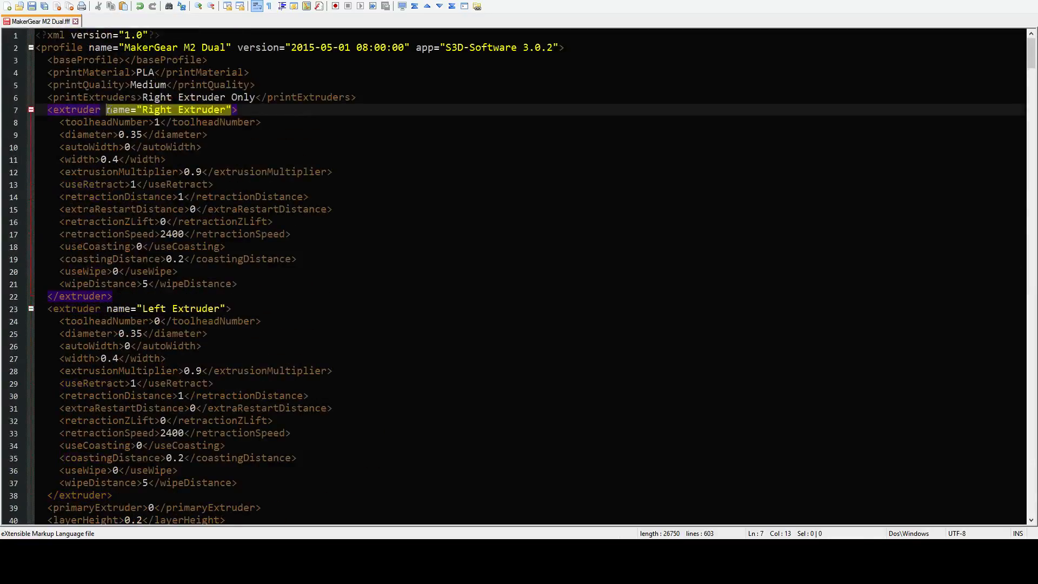
scroll(down, 3)
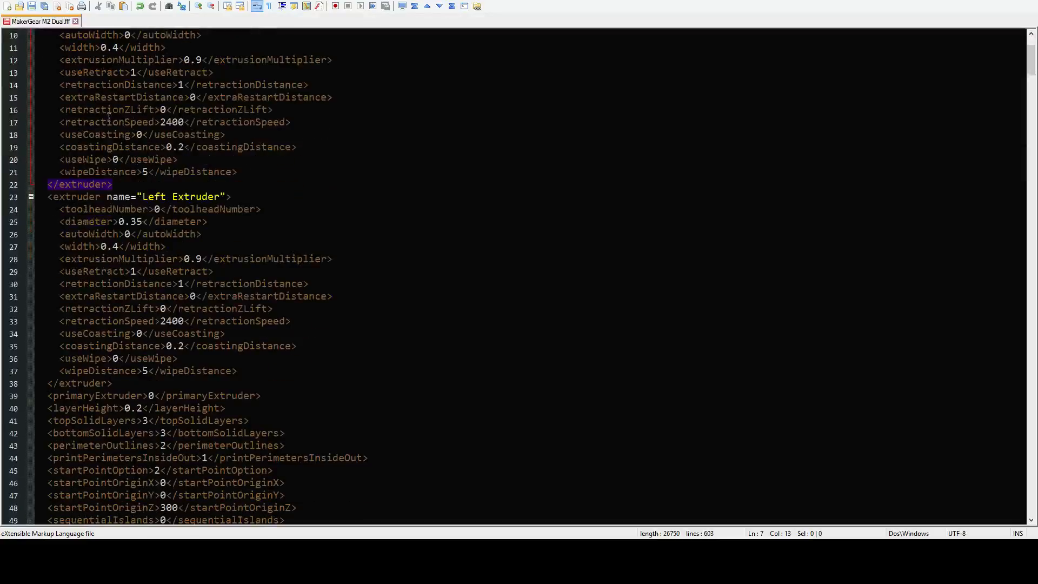
mouse_move(119, 133)
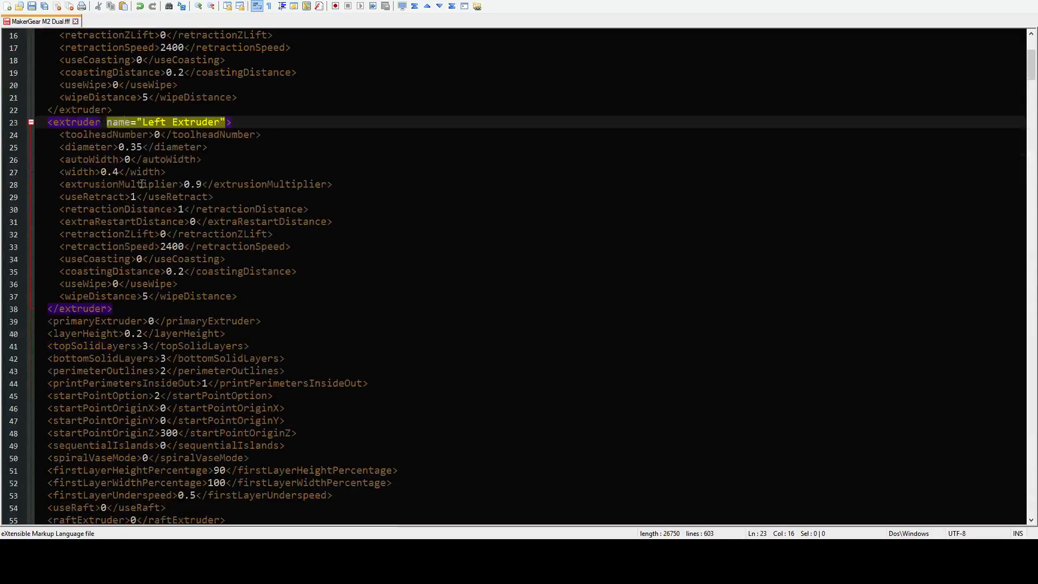
scroll(down, 3)
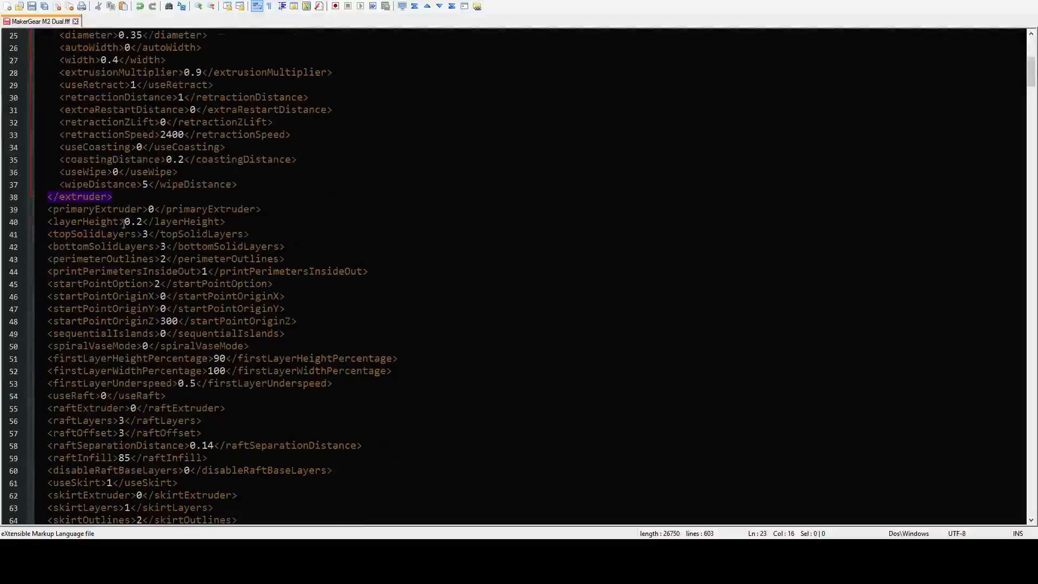
scroll(up, 3)
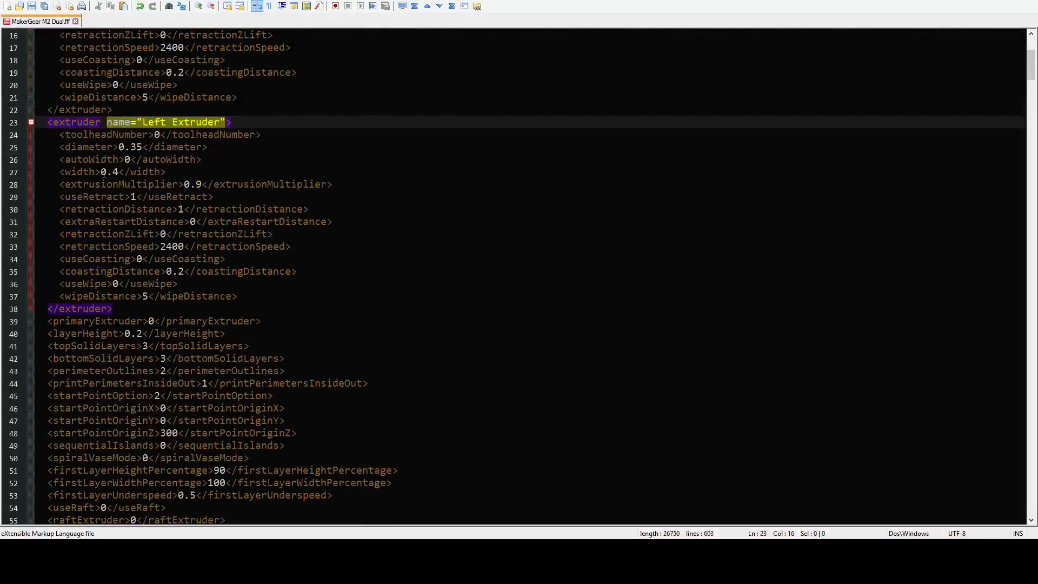
scroll(down, 3)
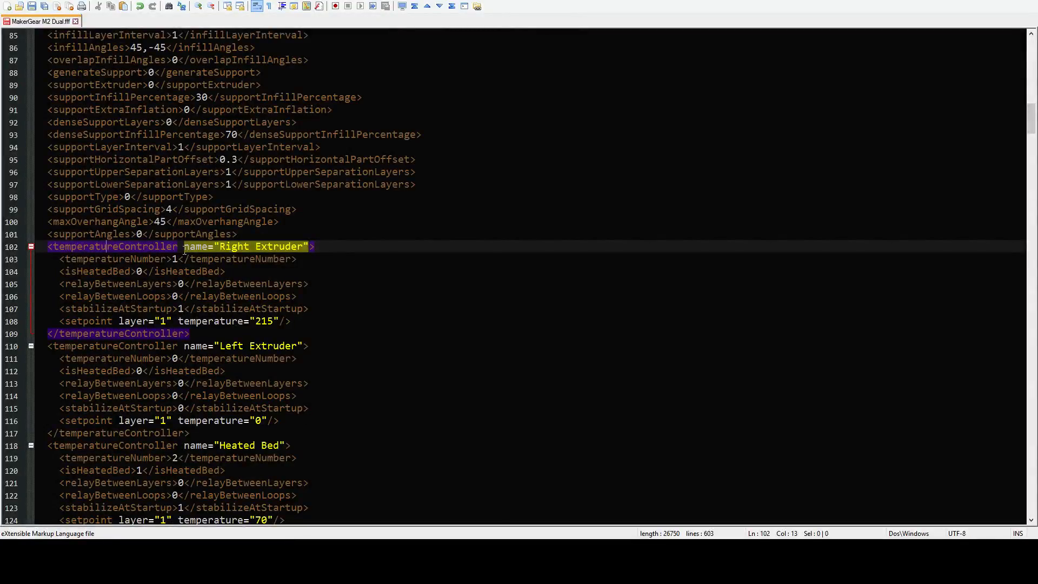
click(119, 271)
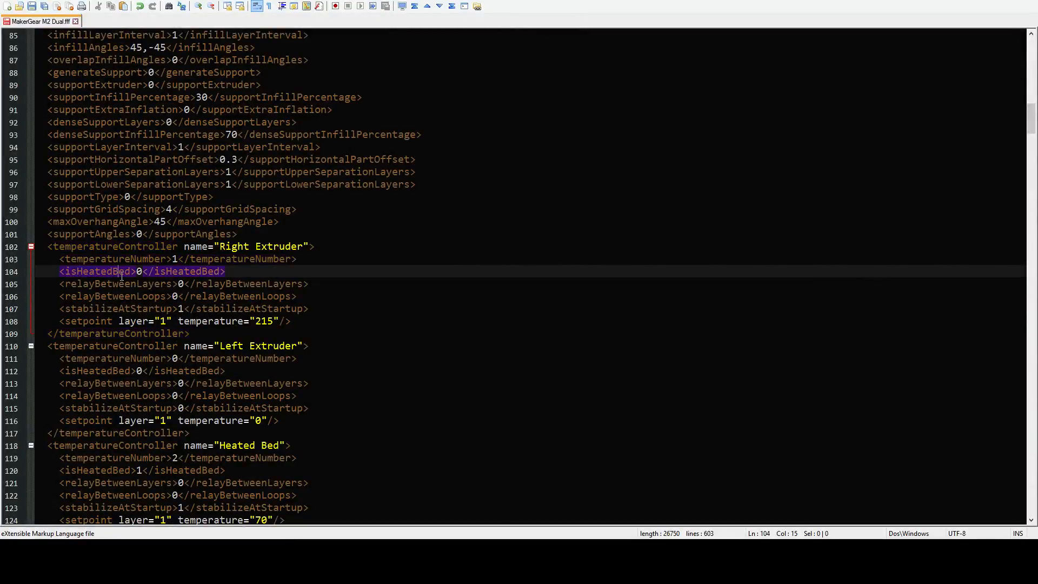
click(118, 309)
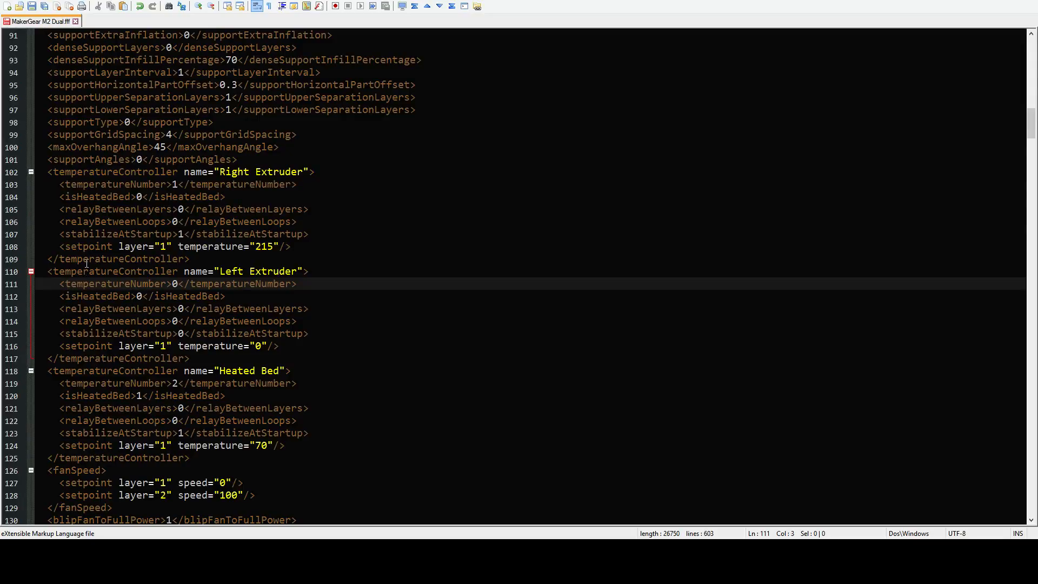
click(73, 270)
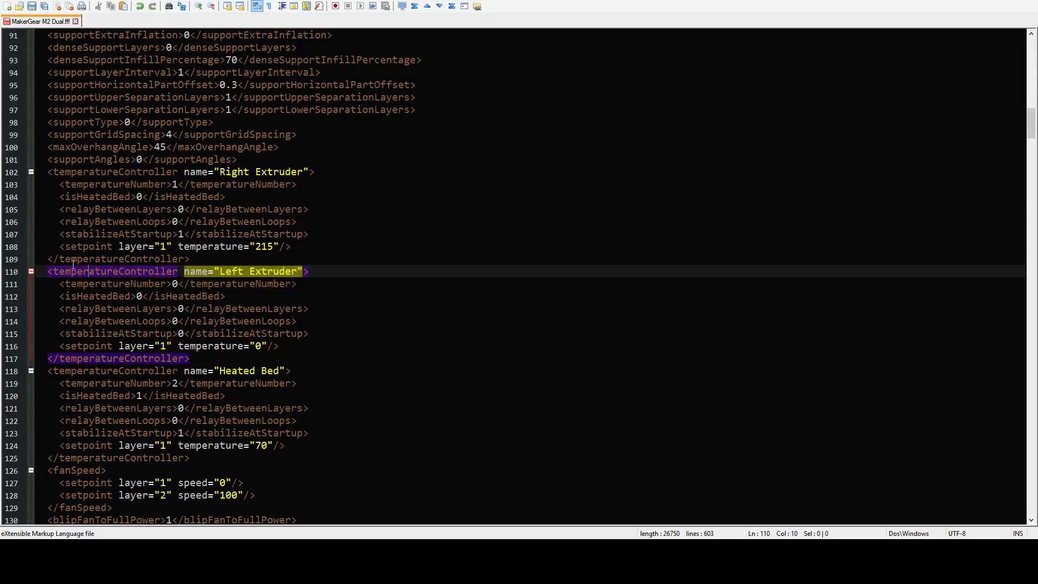
mouse_move(265, 283)
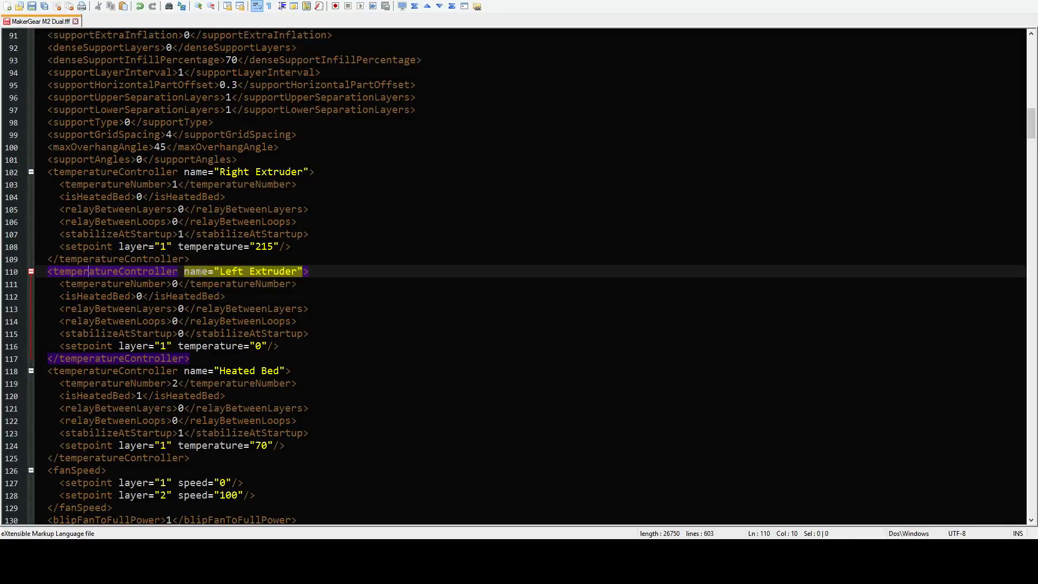
scroll(down, 3)
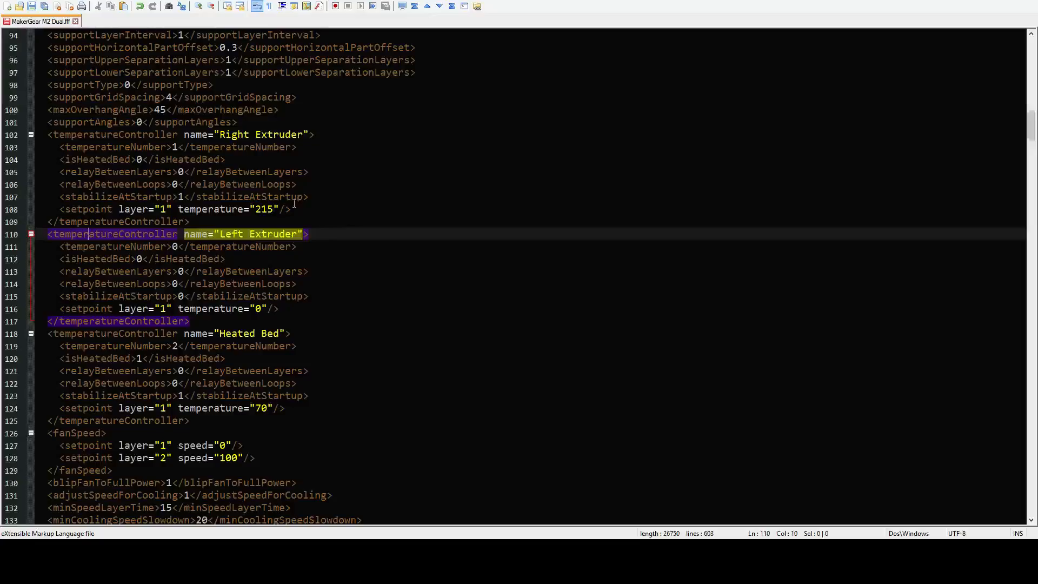
scroll(up, 3)
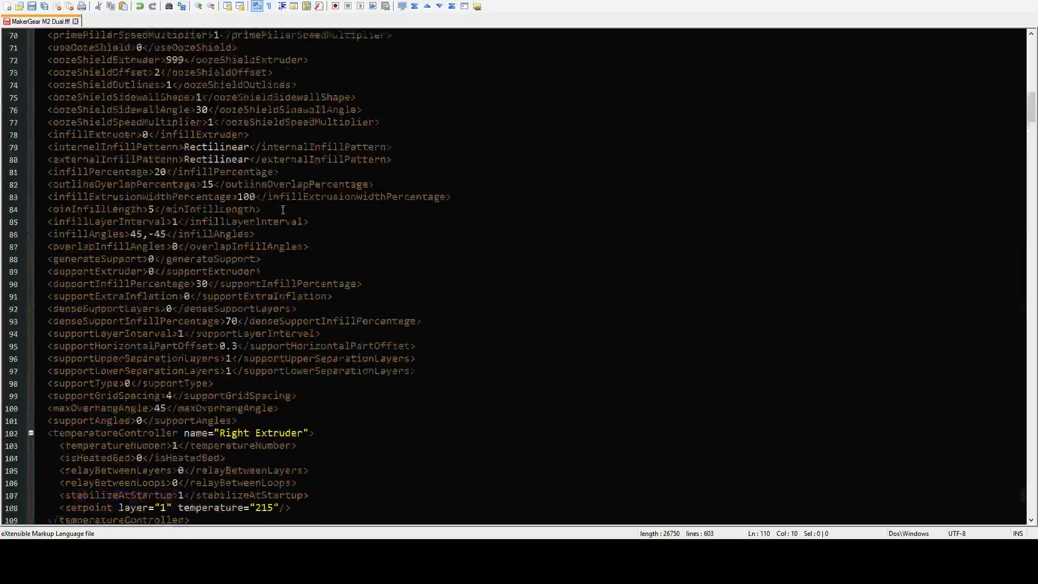
scroll(up, 3)
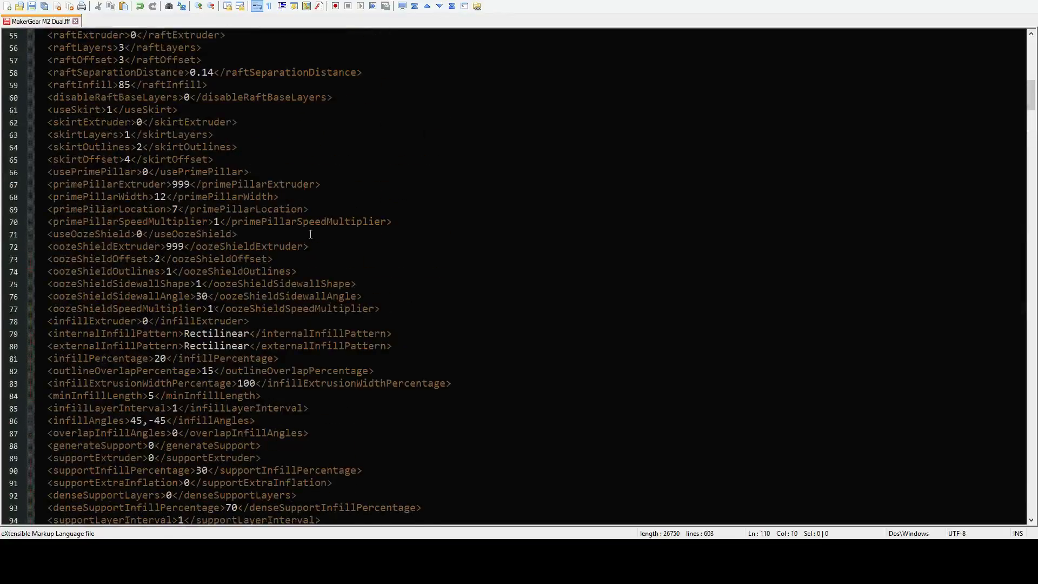
scroll(down, 3)
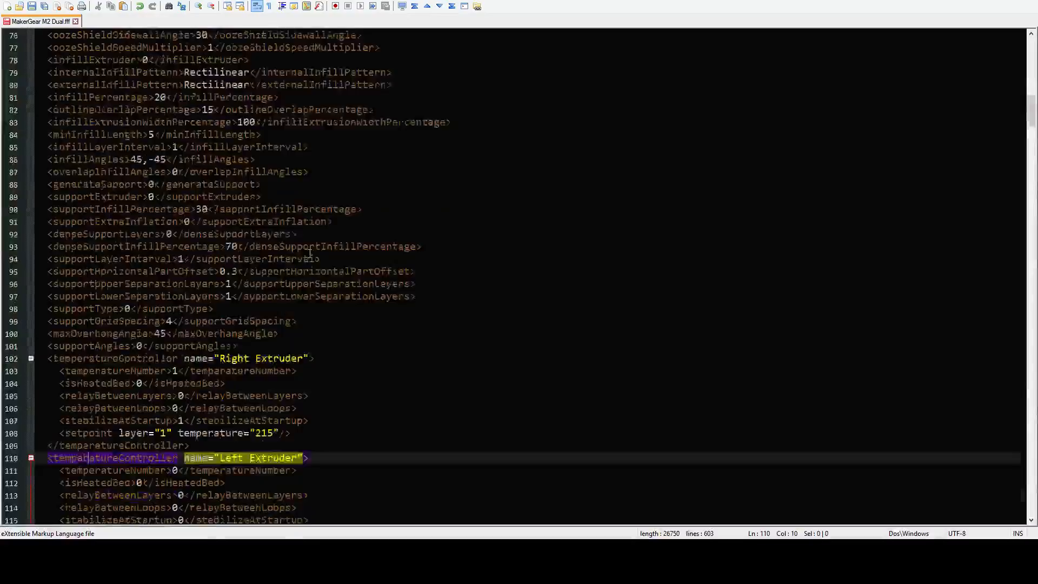
scroll(down, 3)
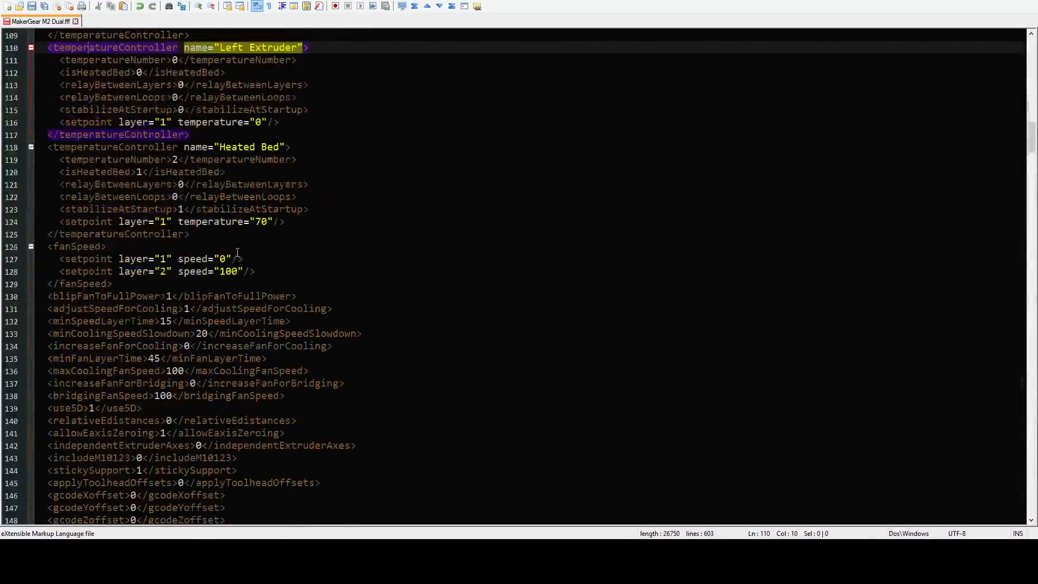
scroll(down, 3)
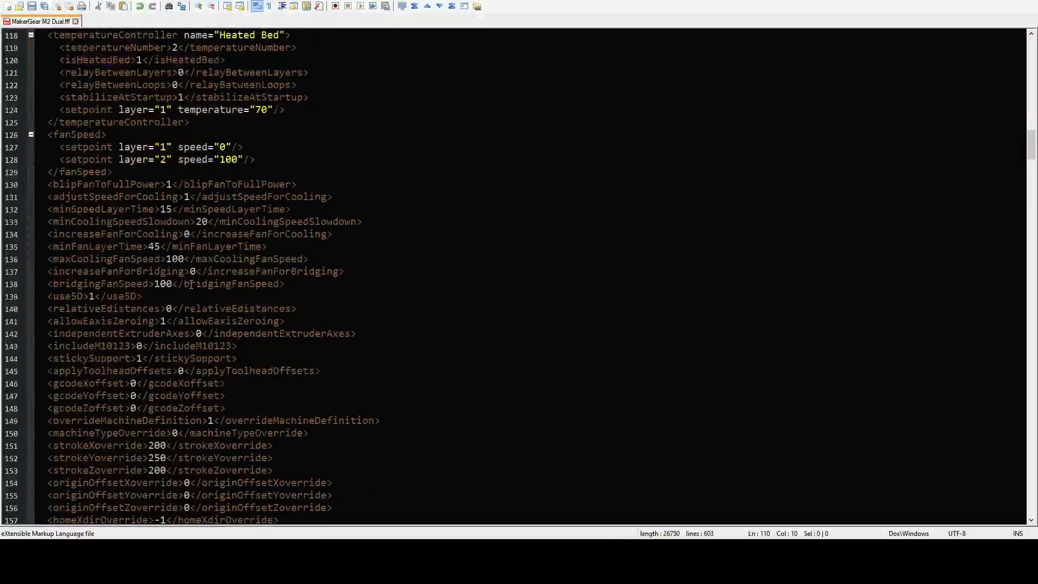
scroll(down, 3)
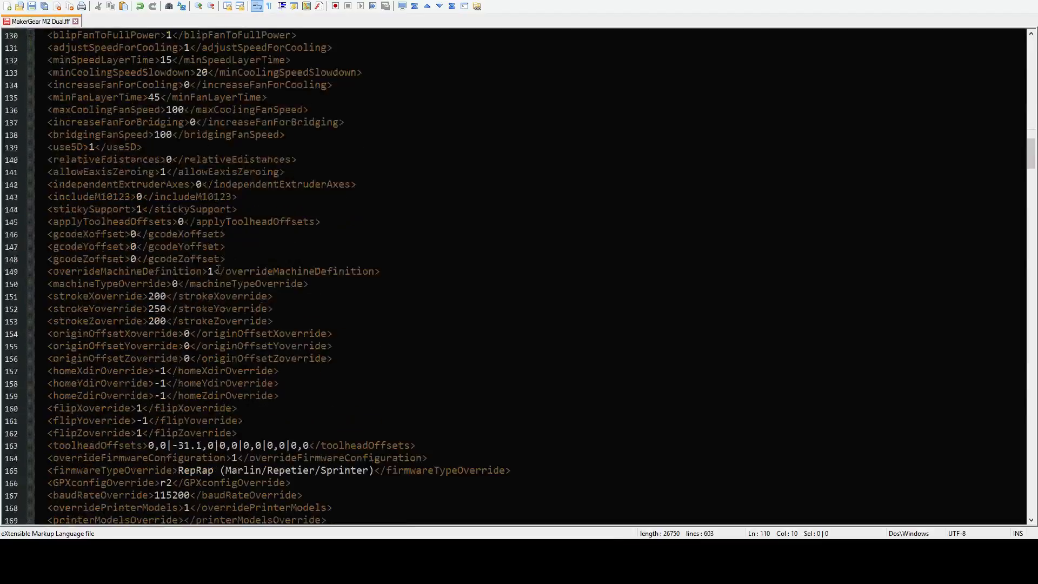
scroll(down, 3)
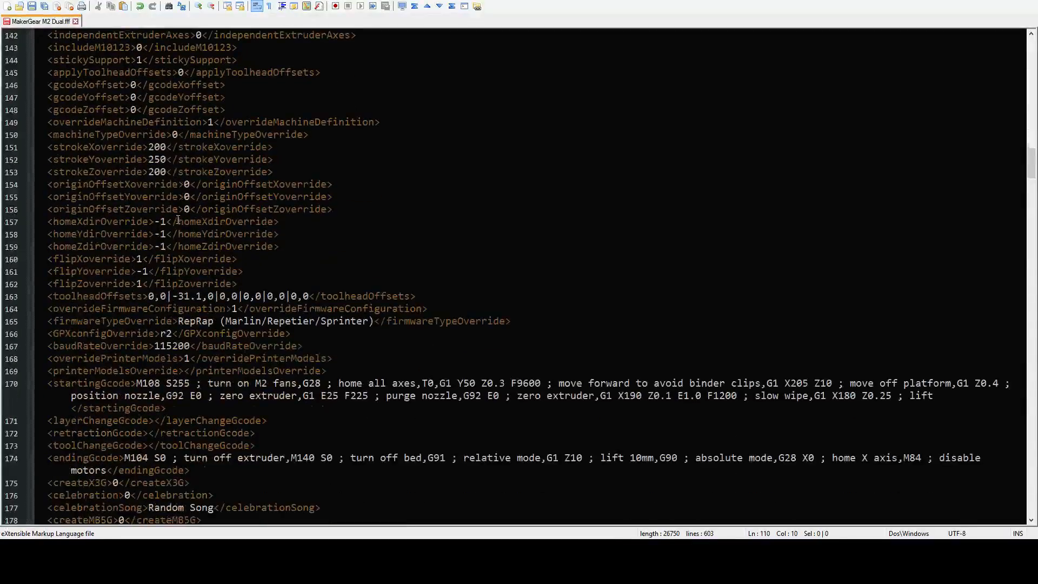
scroll(down, 3)
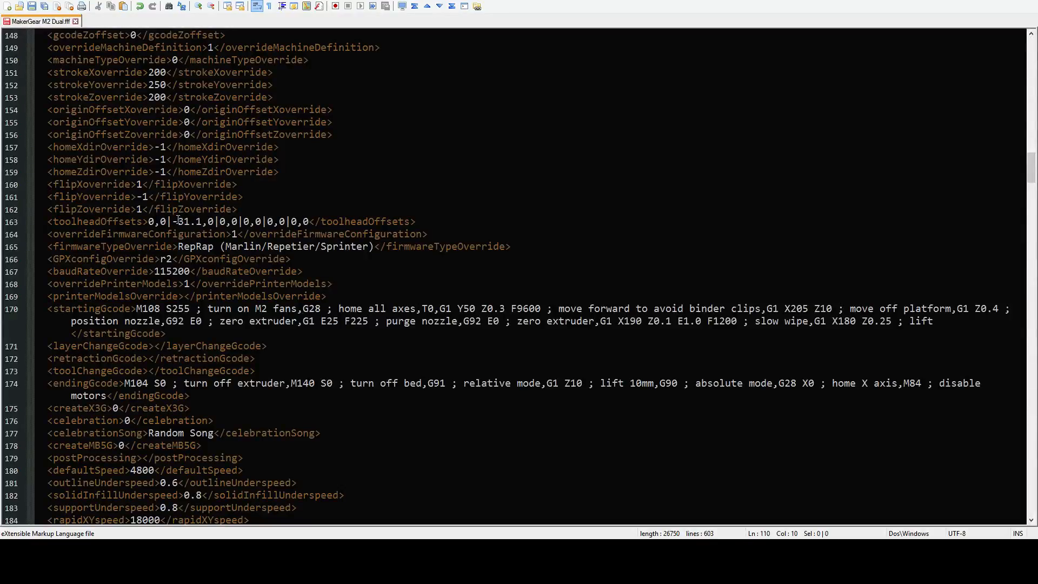
scroll(down, 3)
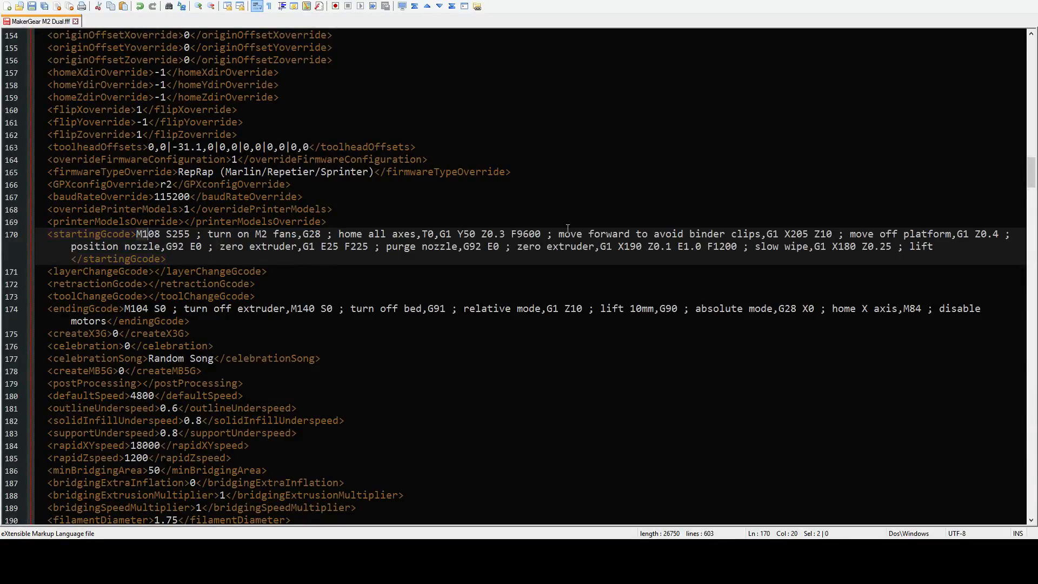
mouse_move(513, 230)
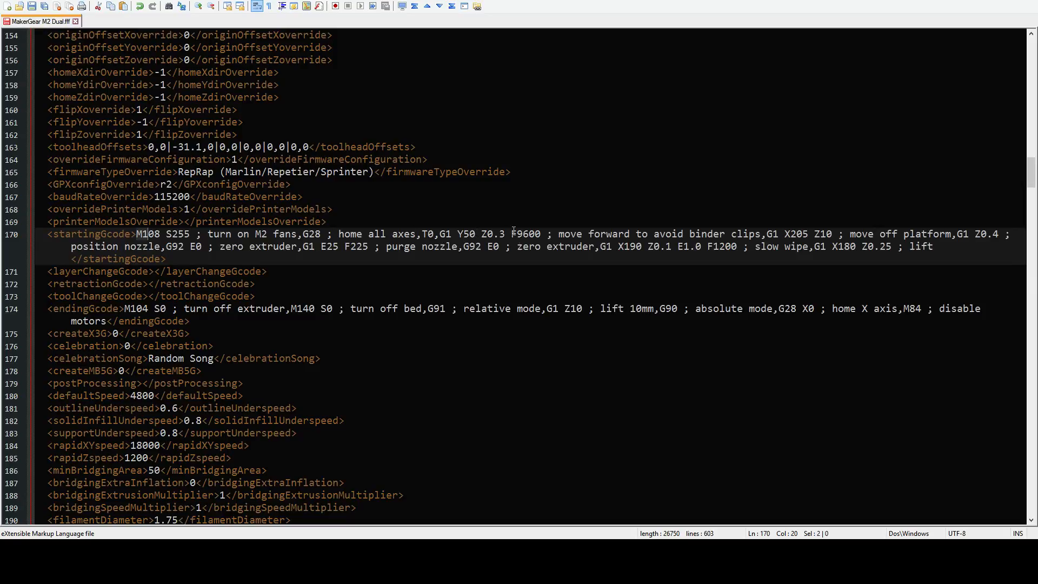
click(1011, 234)
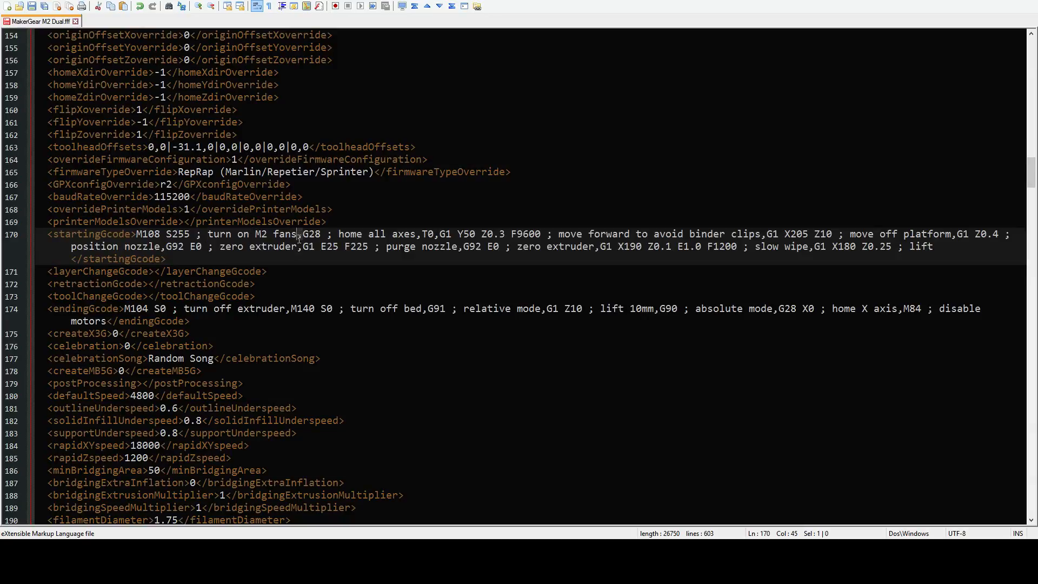
click(291, 234)
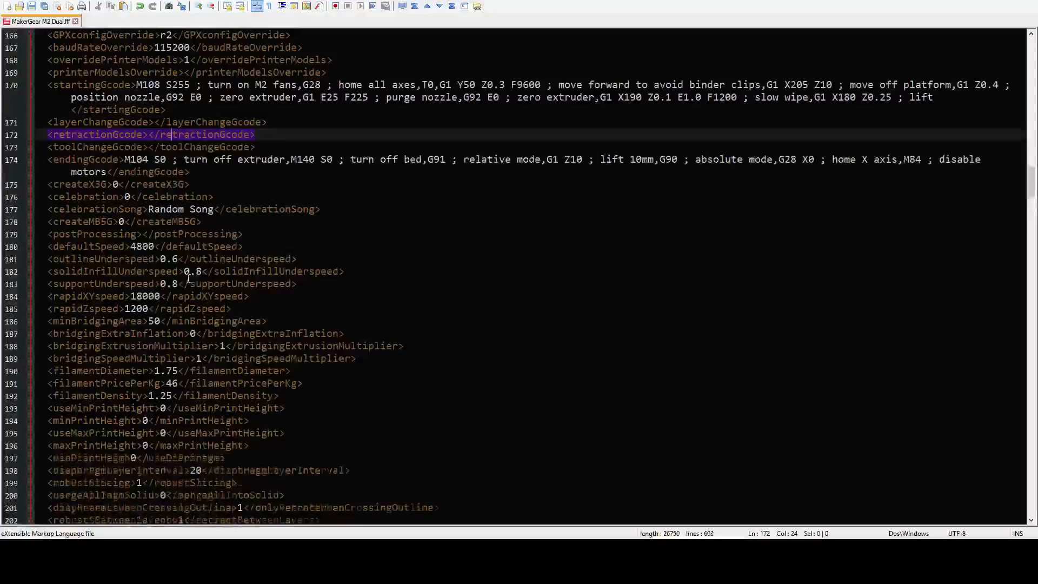
scroll(down, 3)
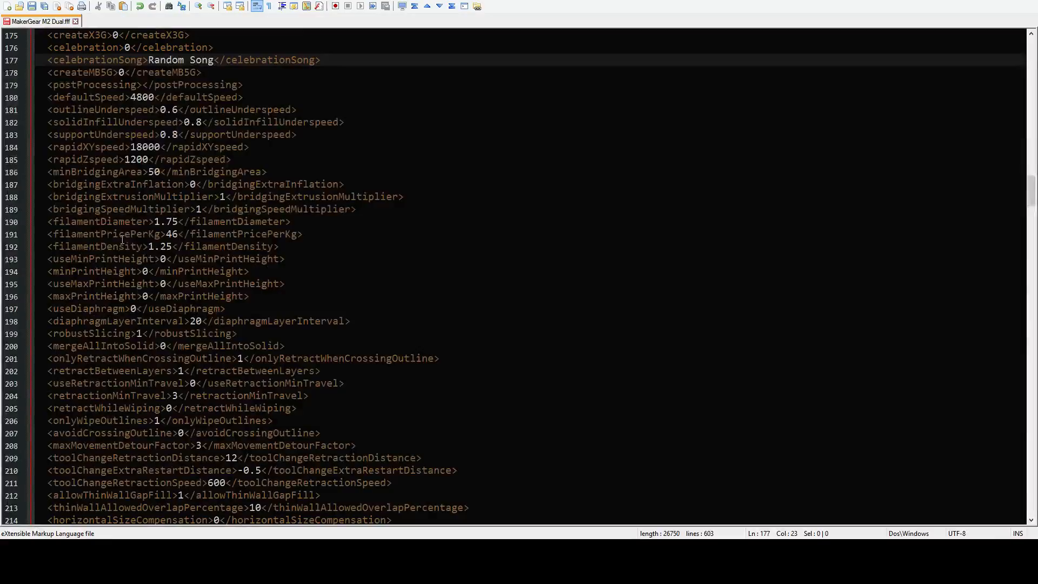
scroll(down, 3)
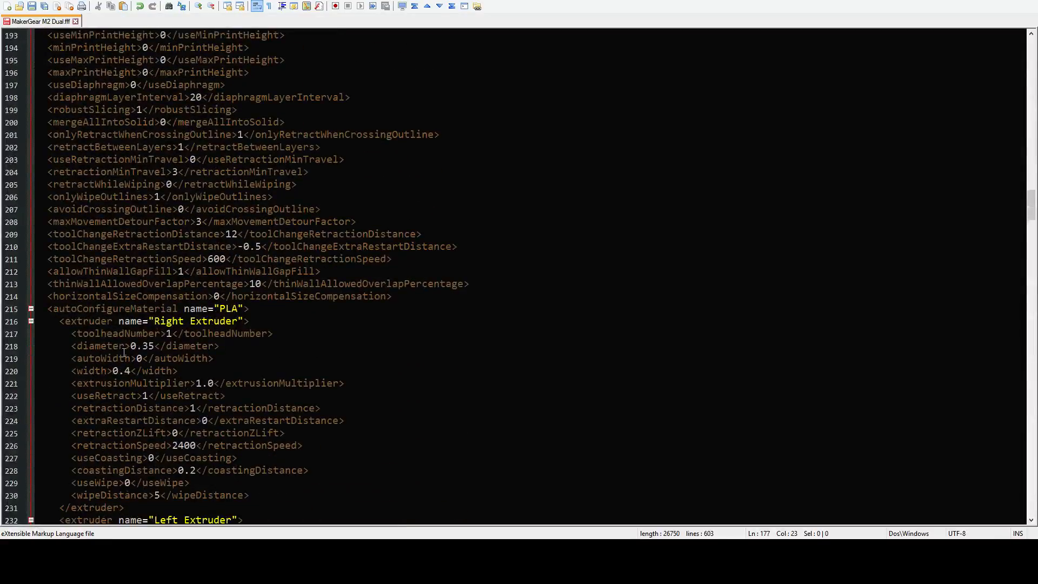
click(112, 308)
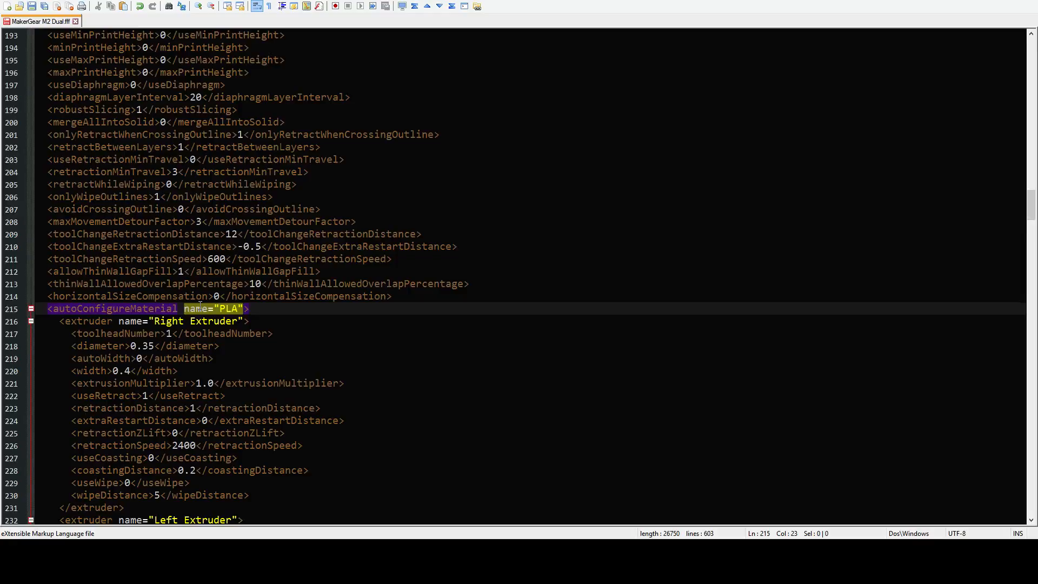
scroll(down, 3)
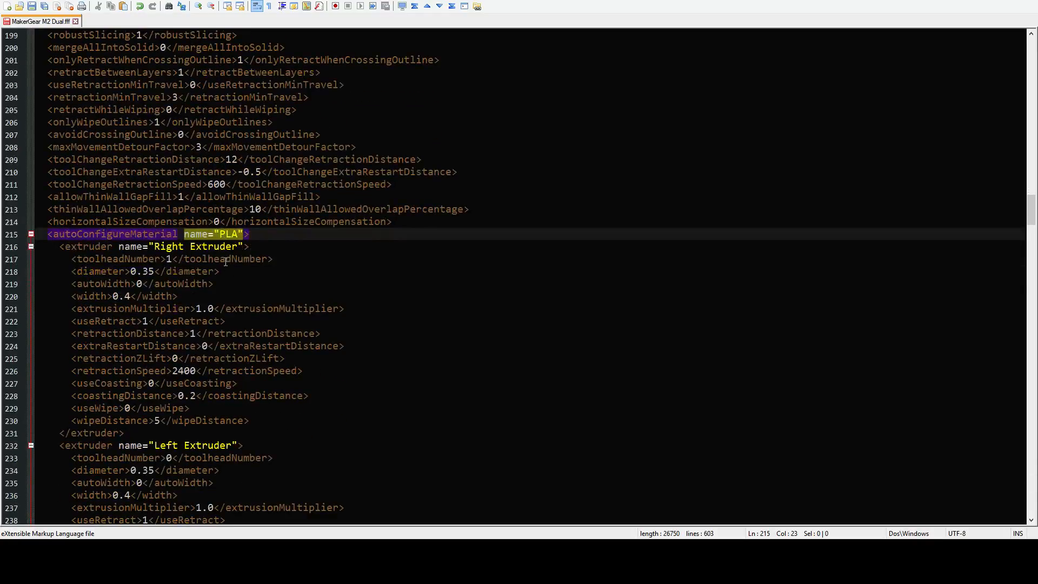
scroll(down, 3)
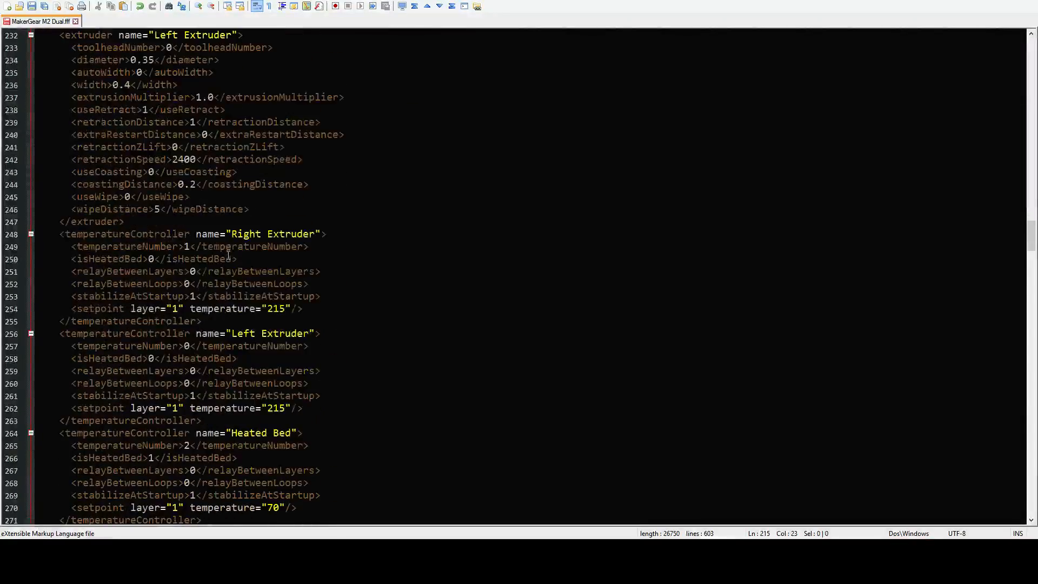
scroll(down, 3)
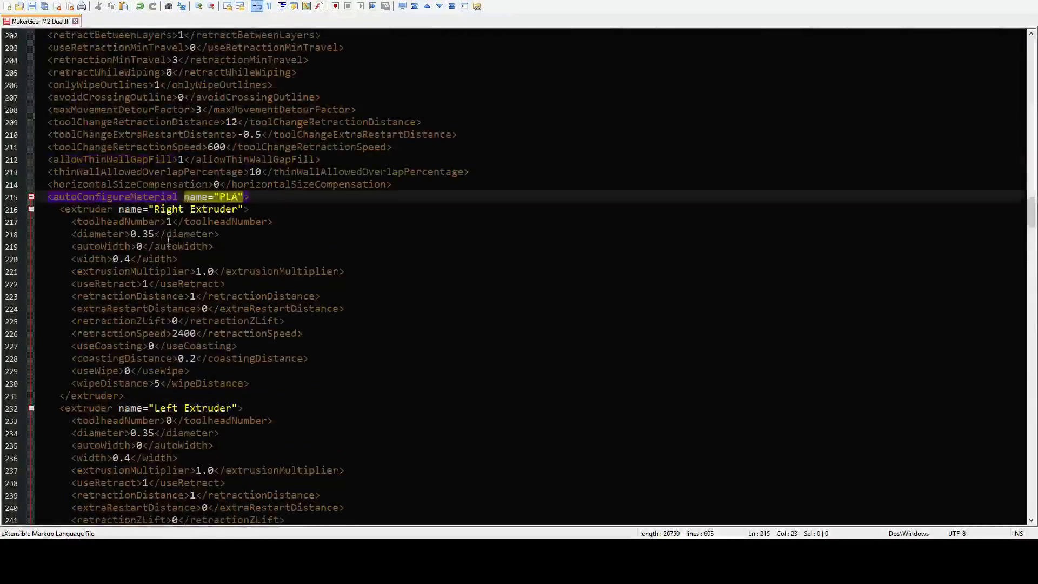
scroll(down, 3)
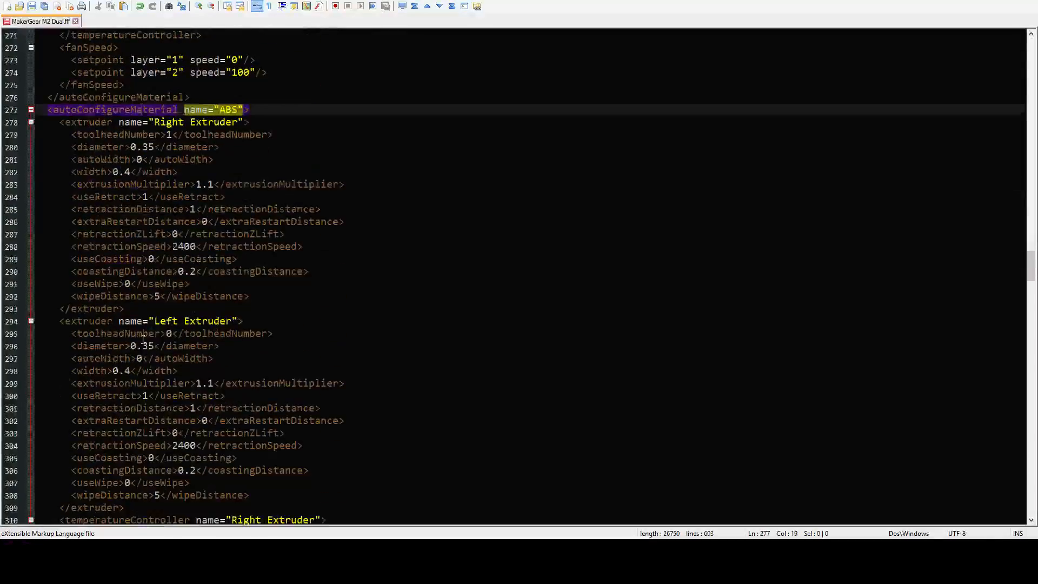
scroll(down, 3)
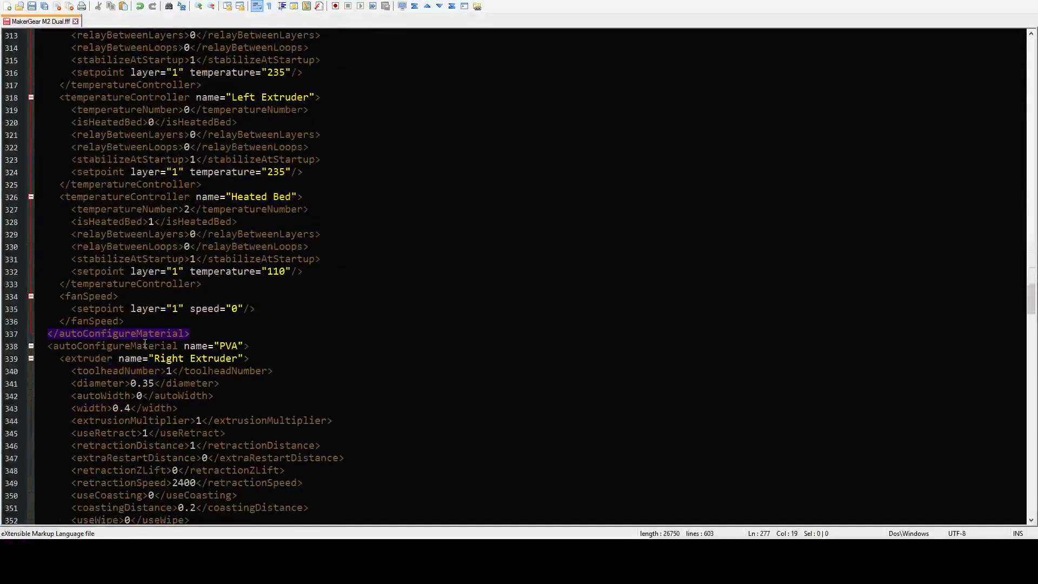
scroll(down, 3)
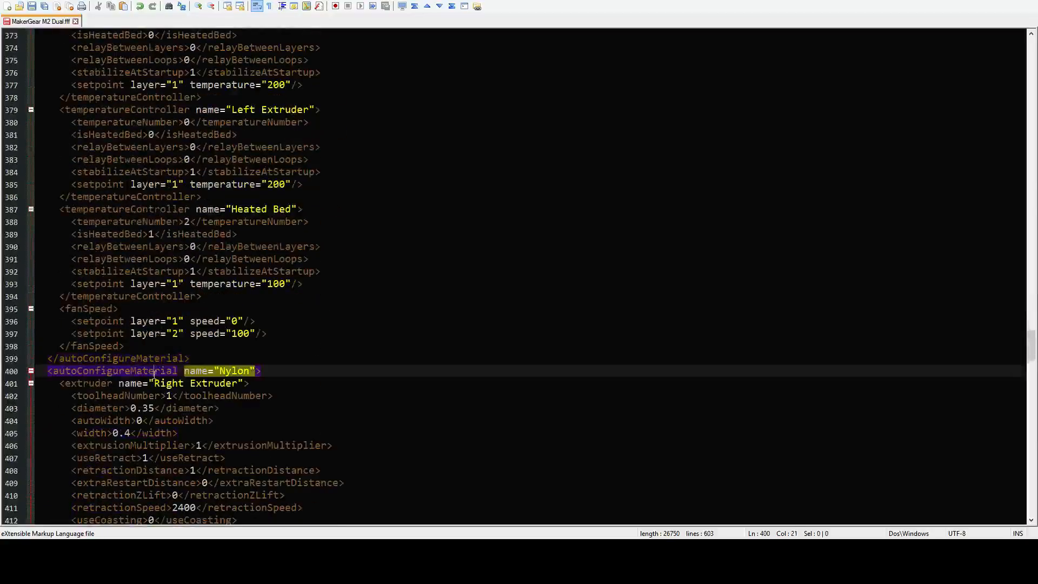
scroll(down, 3)
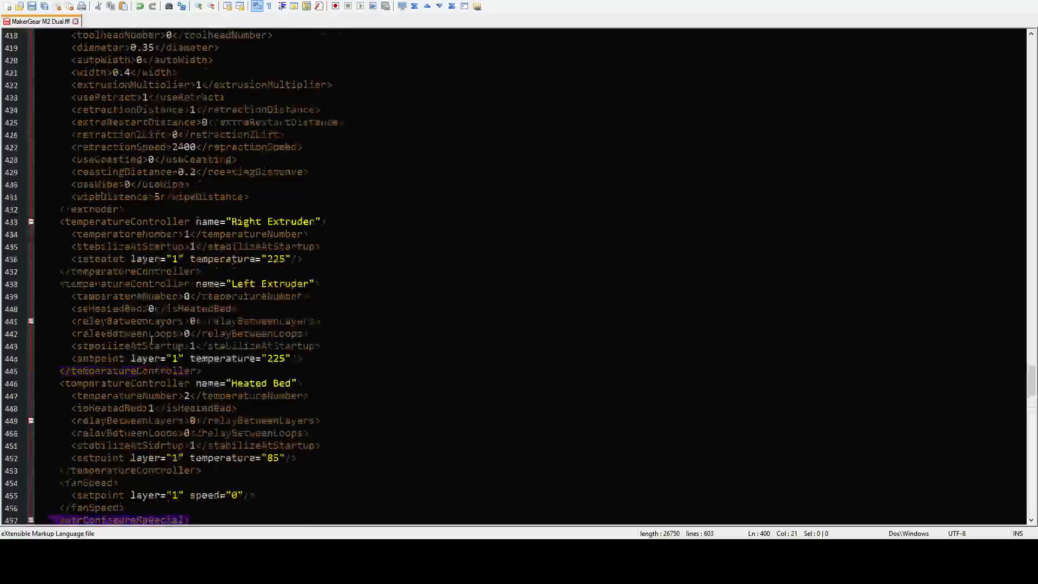
scroll(up, 3)
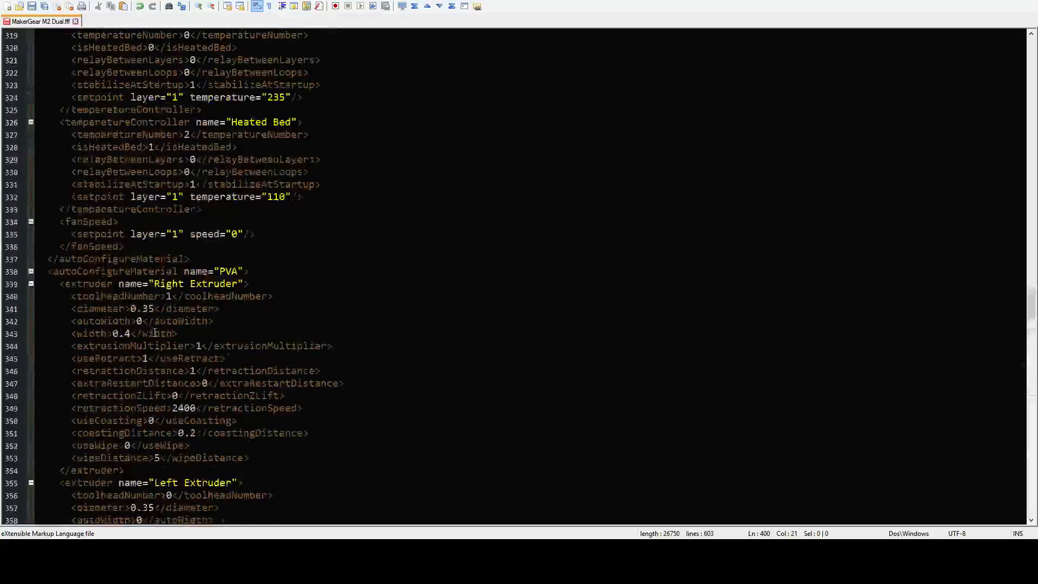
scroll(up, 3)
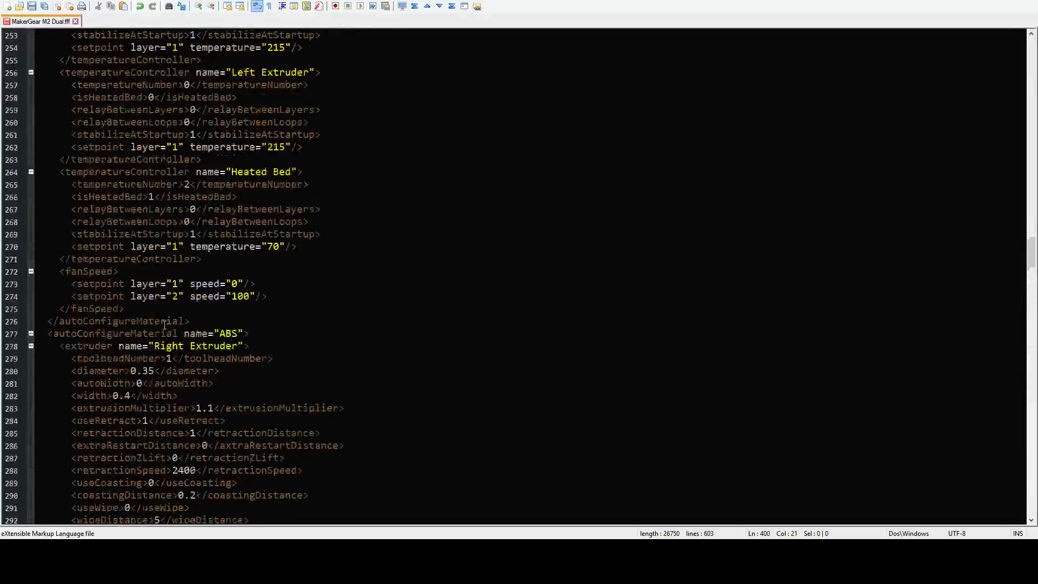
scroll(up, 3)
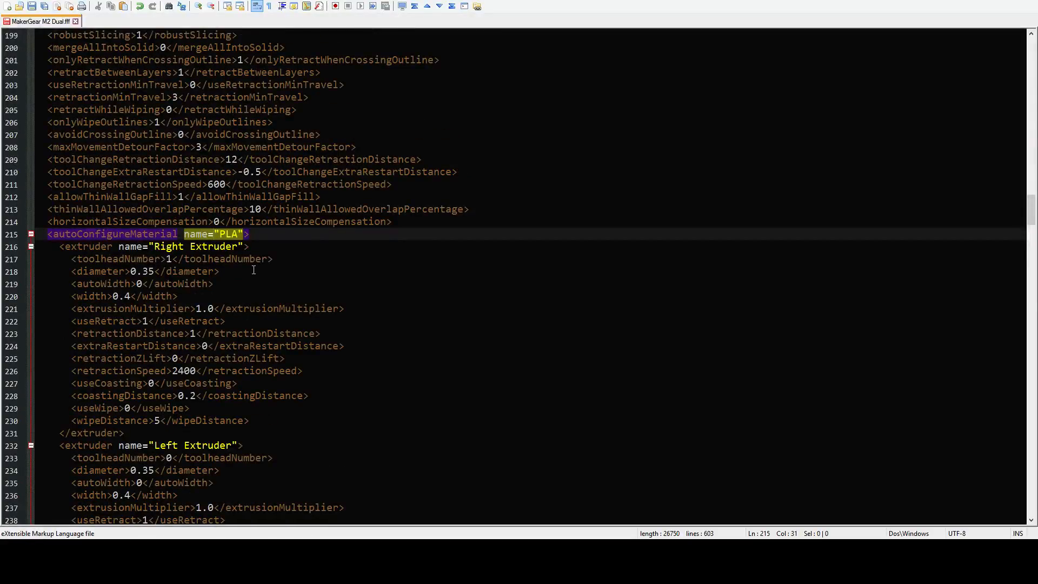
scroll(down, 3)
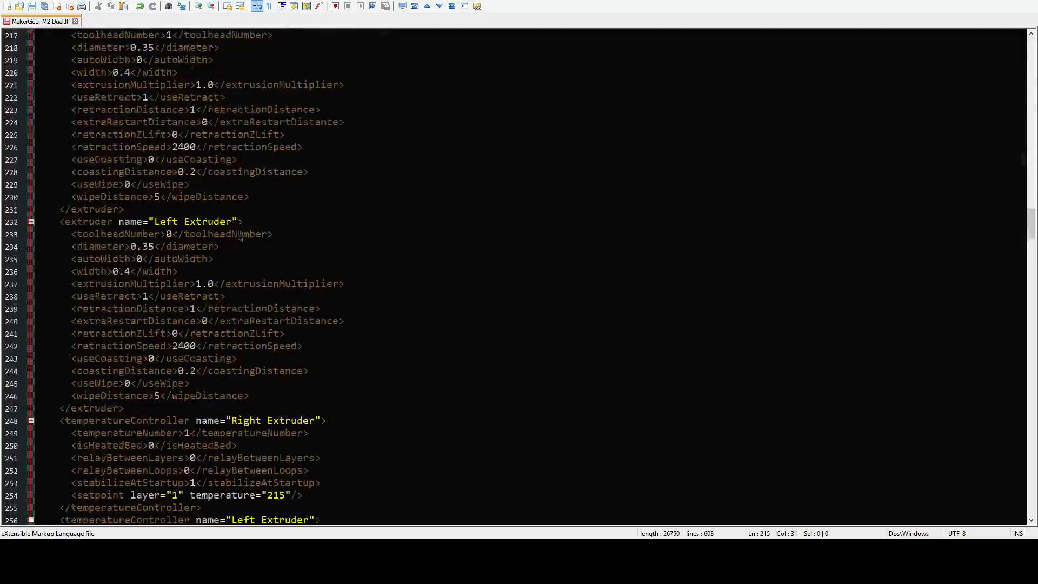
scroll(down, 3)
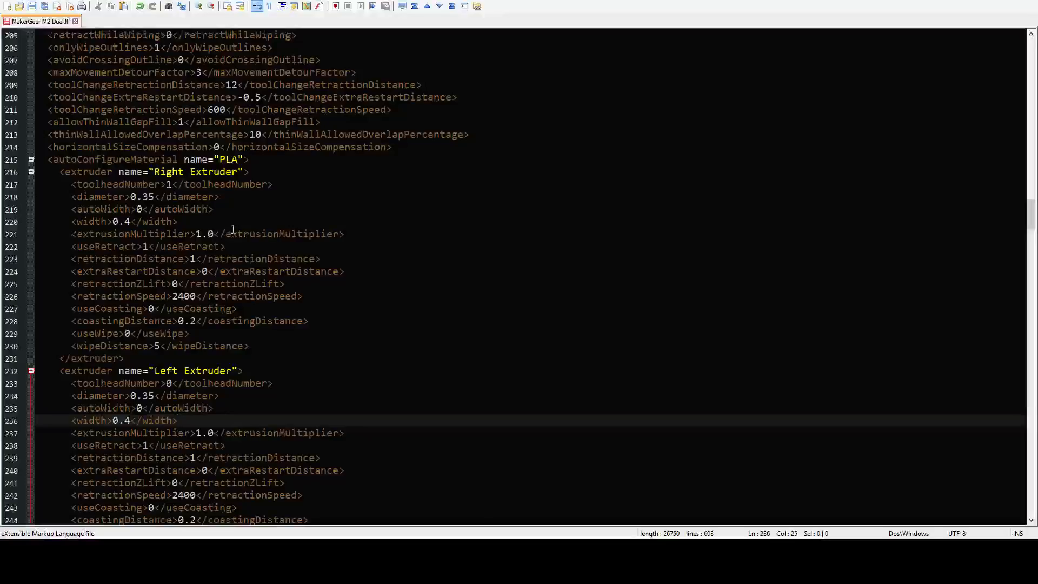
scroll(down, 3)
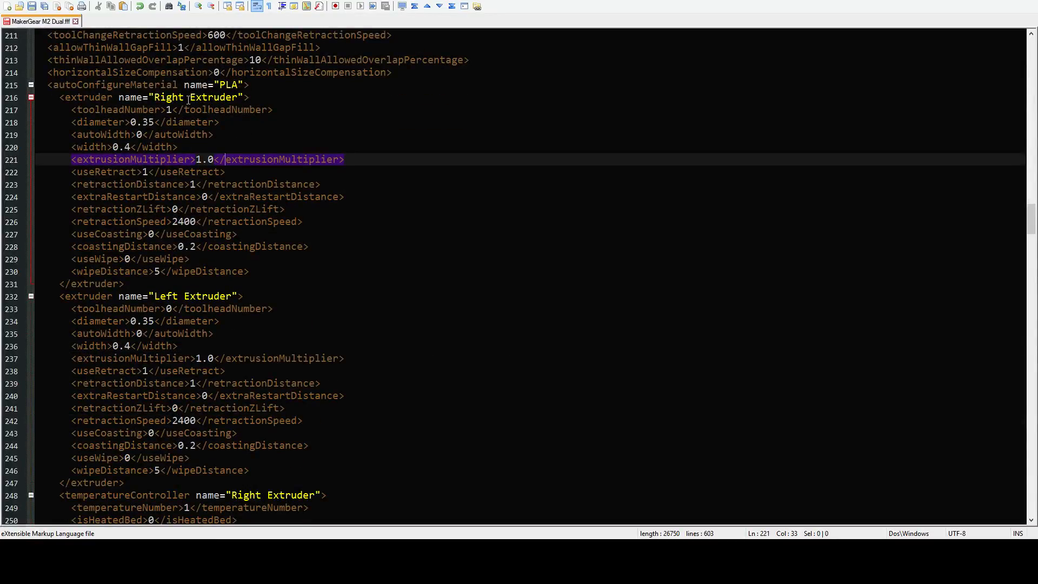
Step: Compare the PLA extruders' extrusion multipliers with the ABS value of 1.1
click(244, 159)
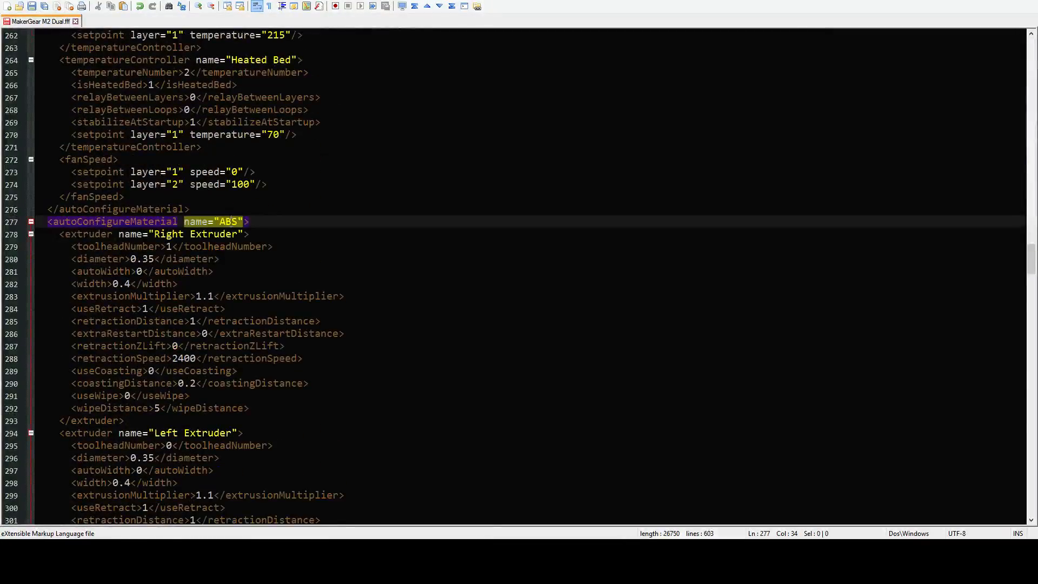
click(207, 296)
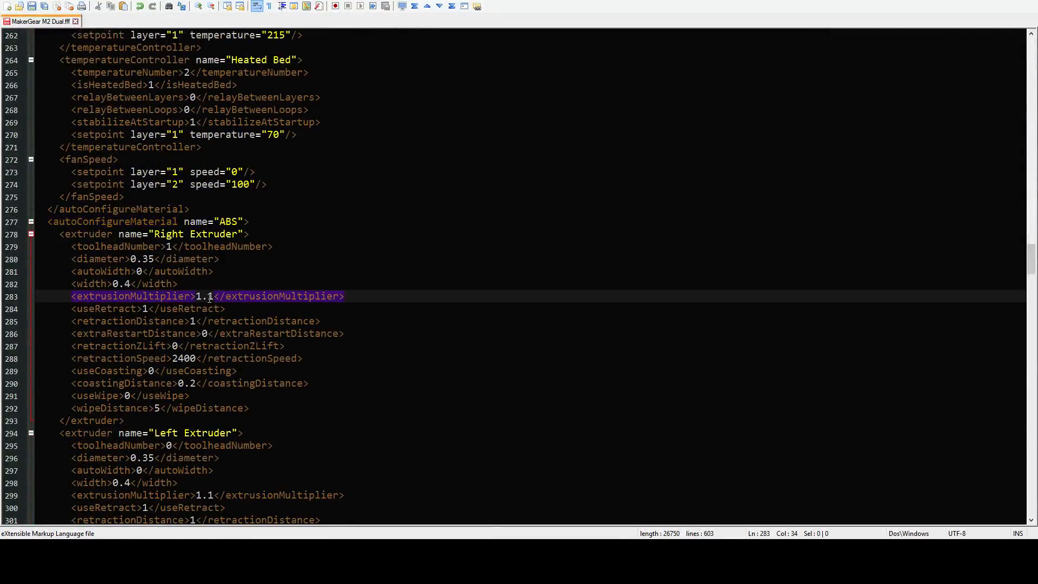
scroll(down, 3)
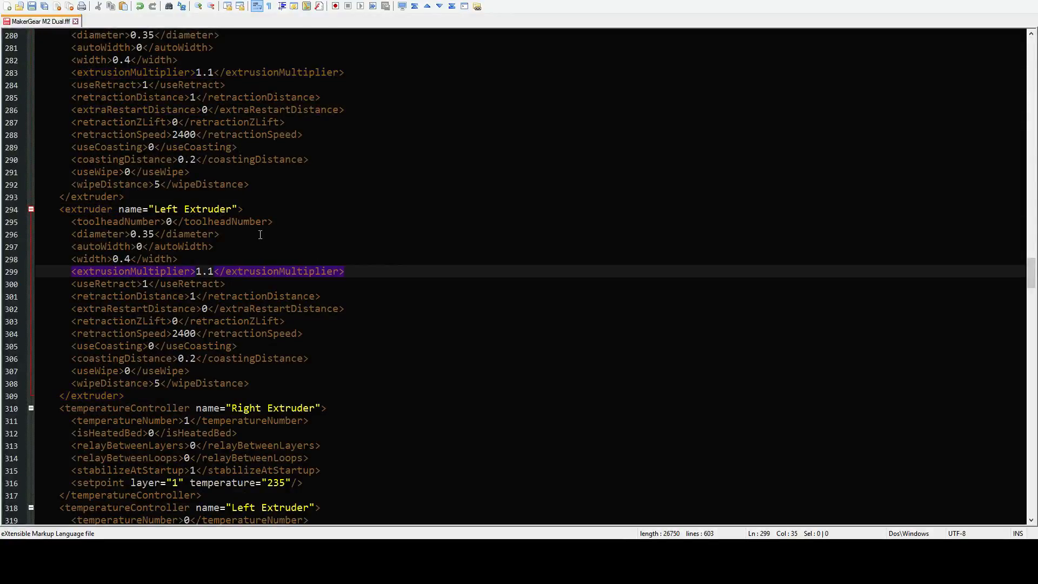
mouse_move(203, 247)
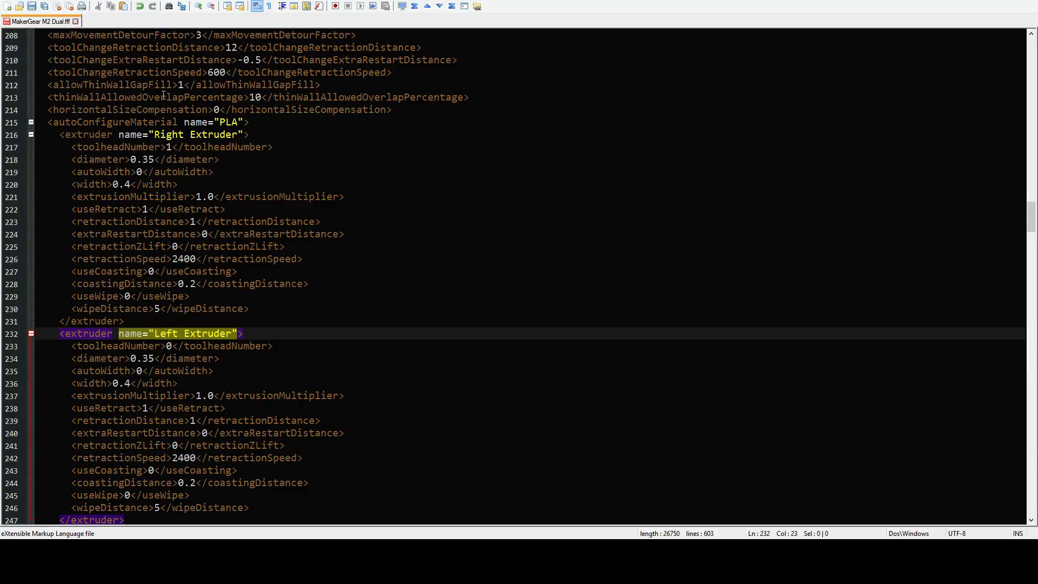
click(177, 135)
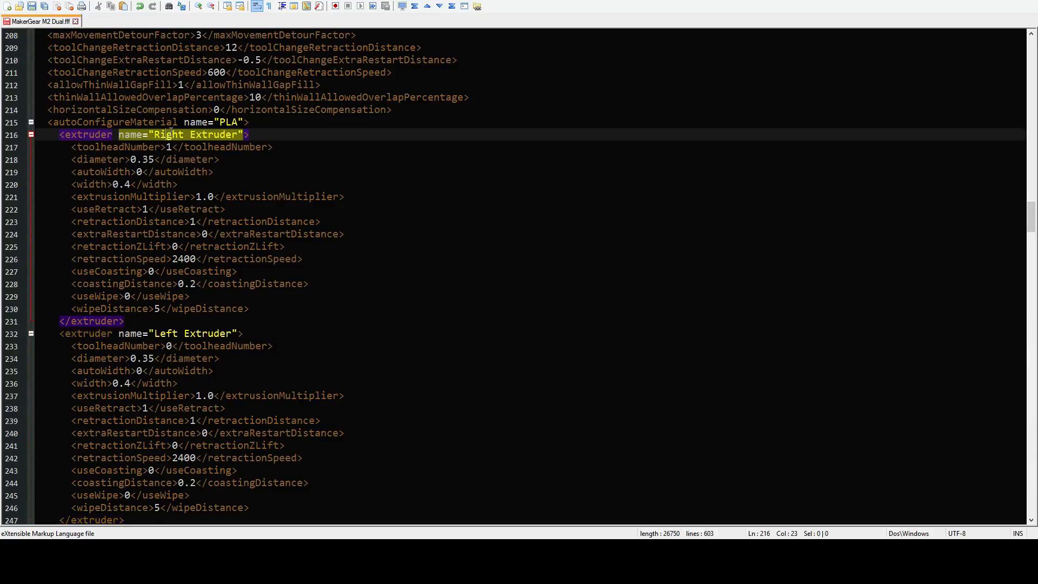
click(211, 121)
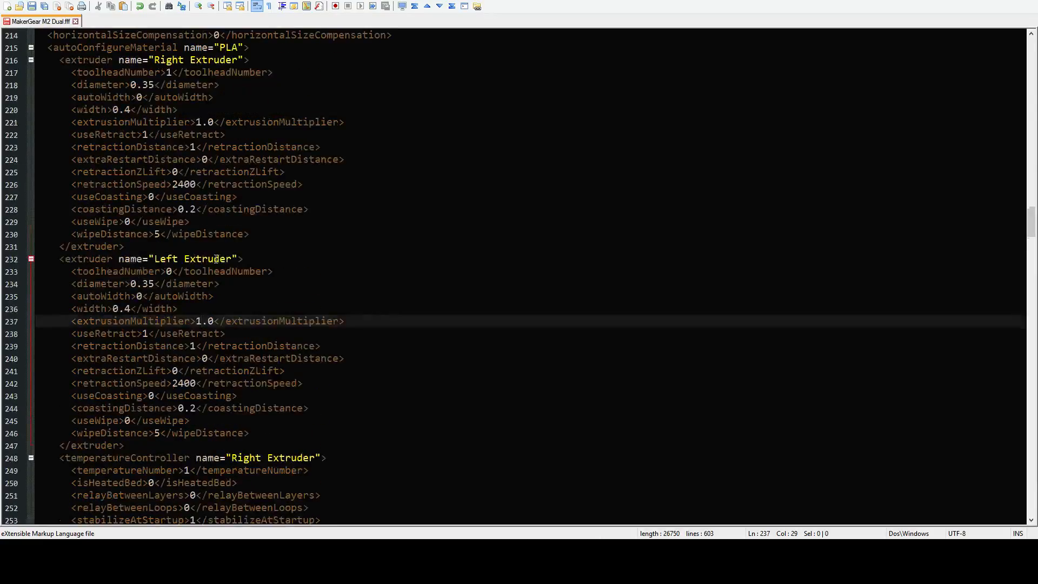
scroll(up, 3)
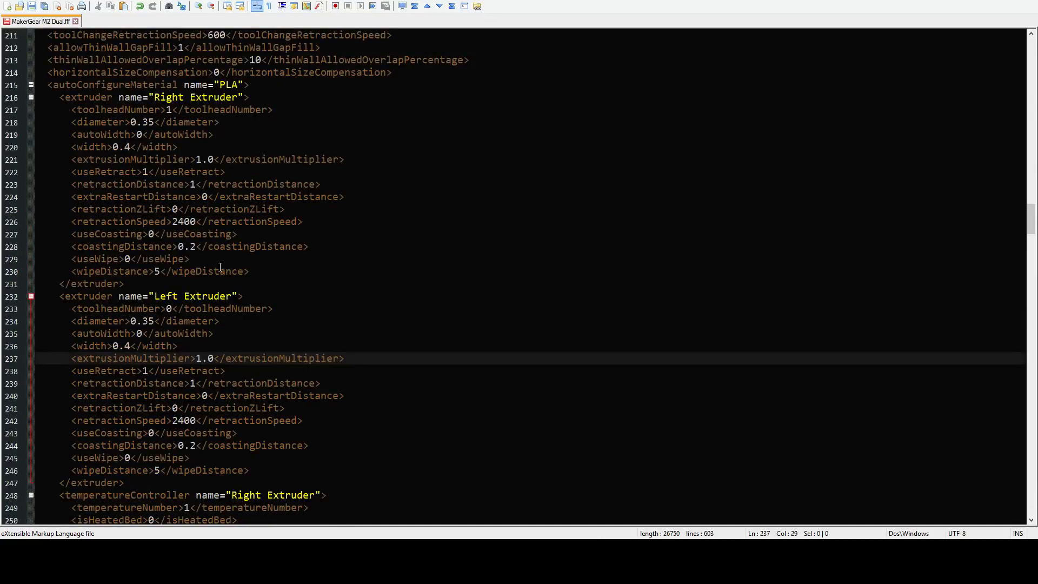
scroll(up, 3)
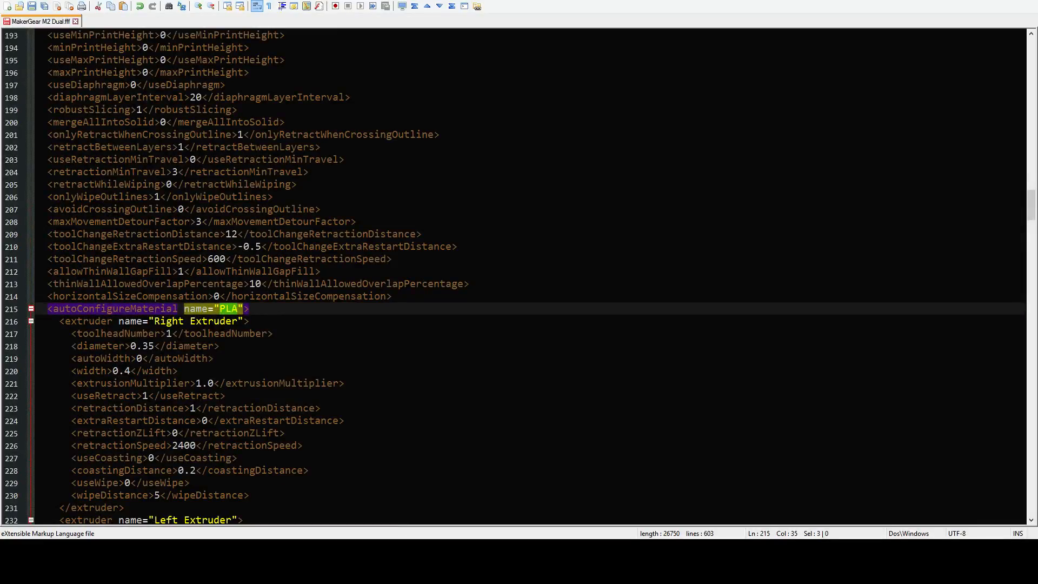
scroll(up, 3)
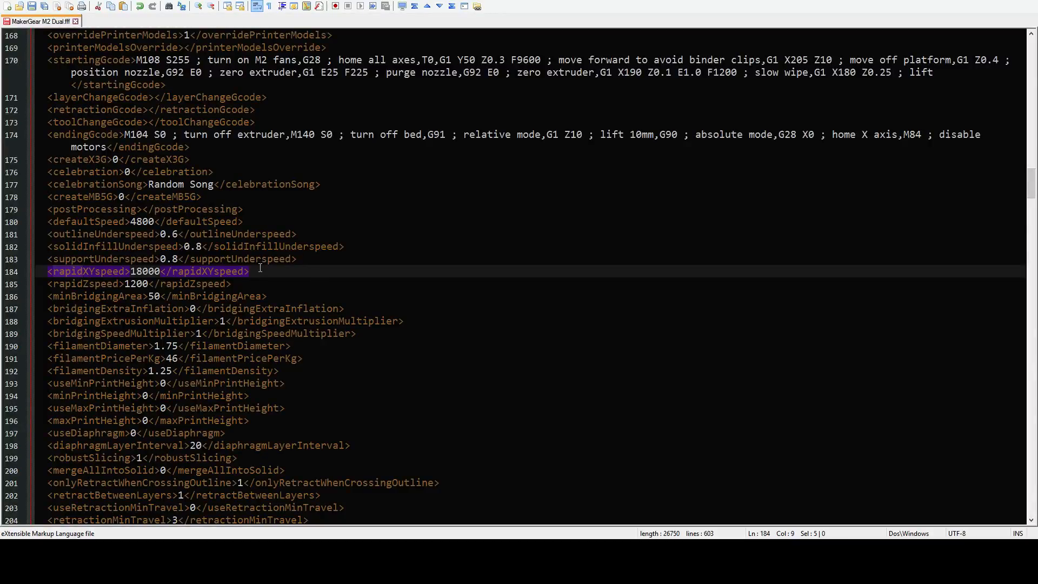
Step: Copy the existing rapidXYspeed line
click(47, 271)
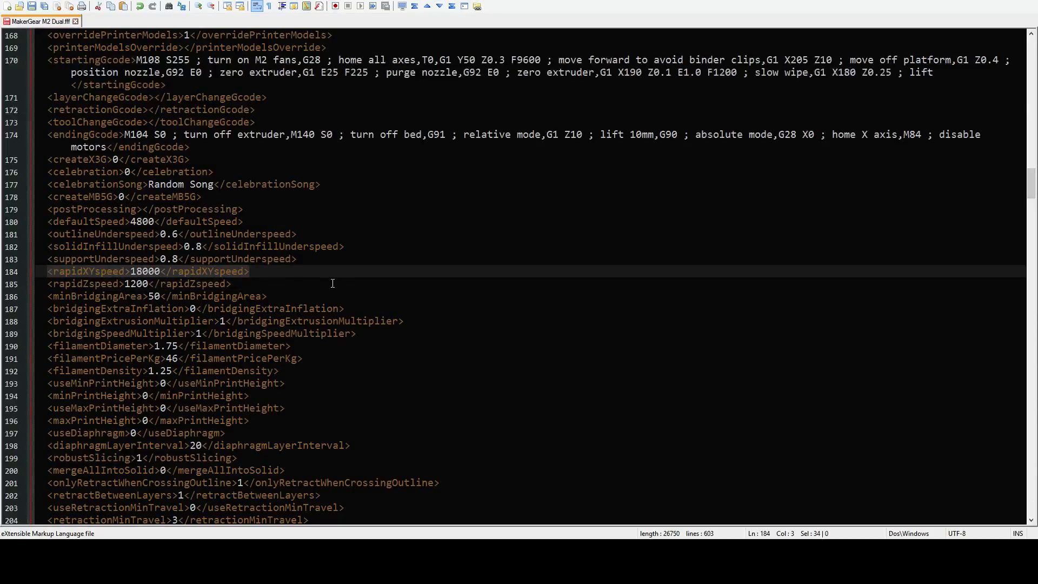
click(145, 271)
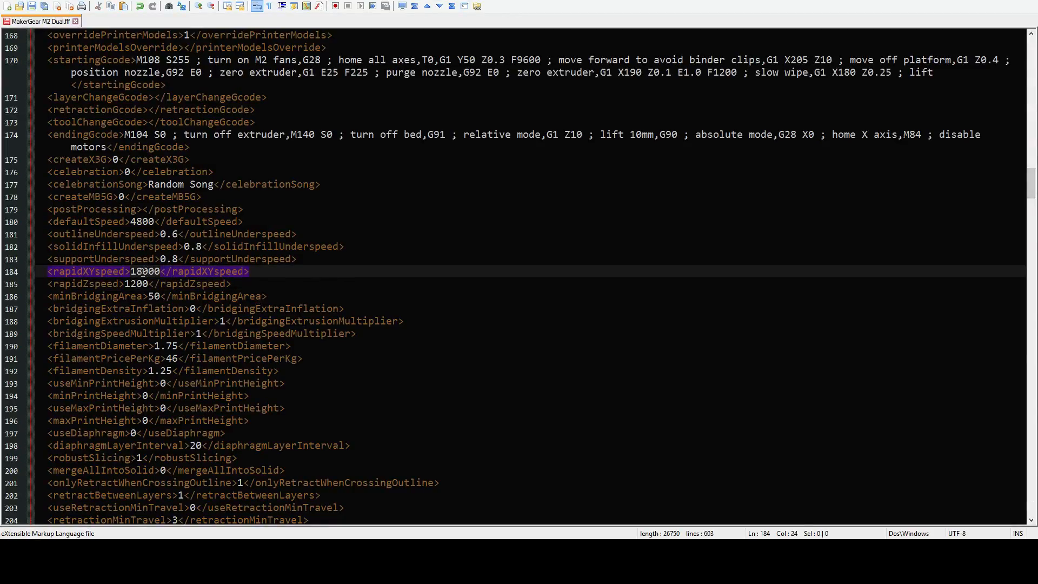
click(143, 271)
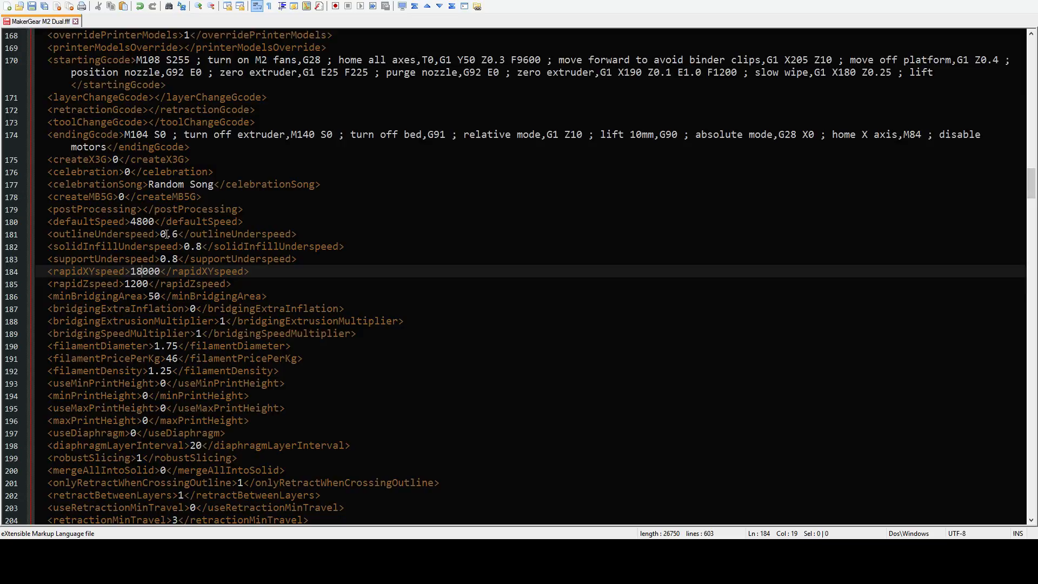
scroll(up, 3)
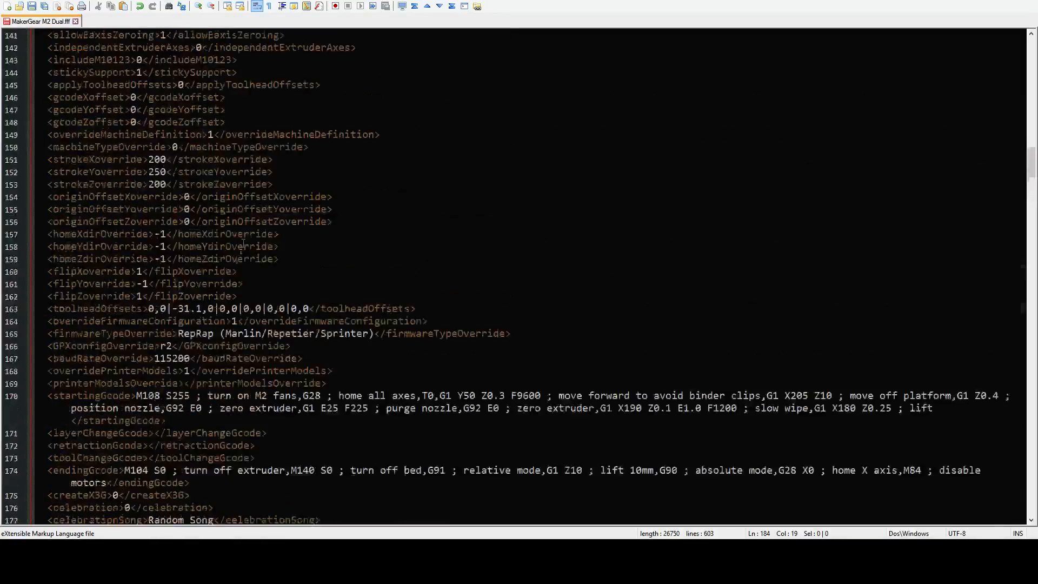
scroll(down, 3)
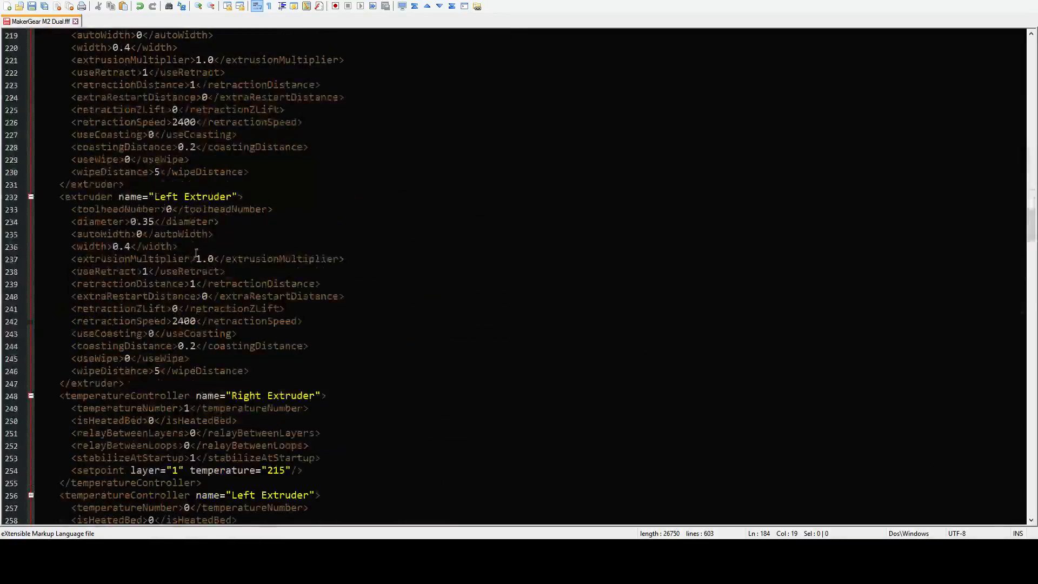
scroll(down, 3)
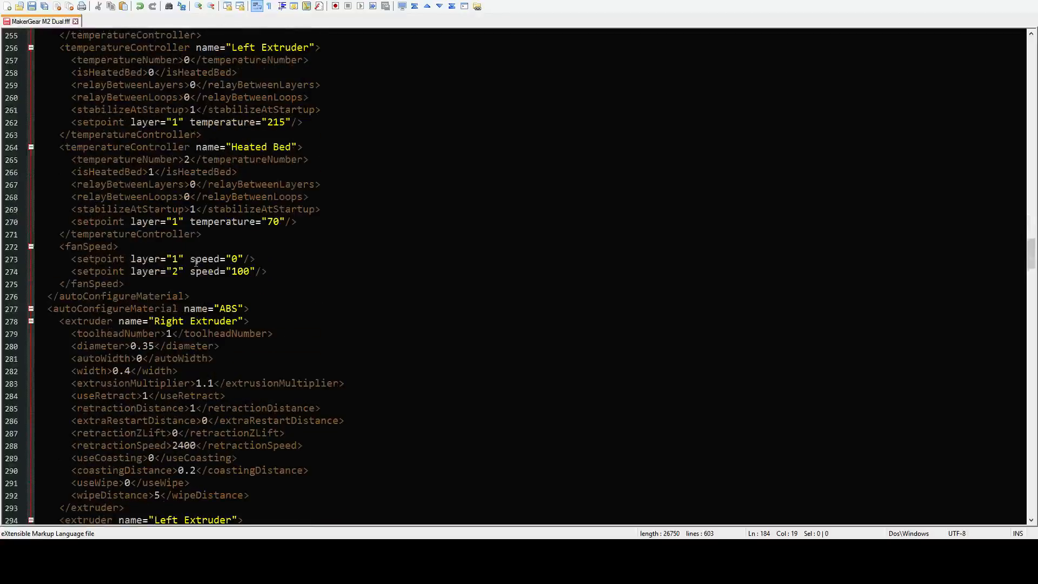
scroll(up, 3)
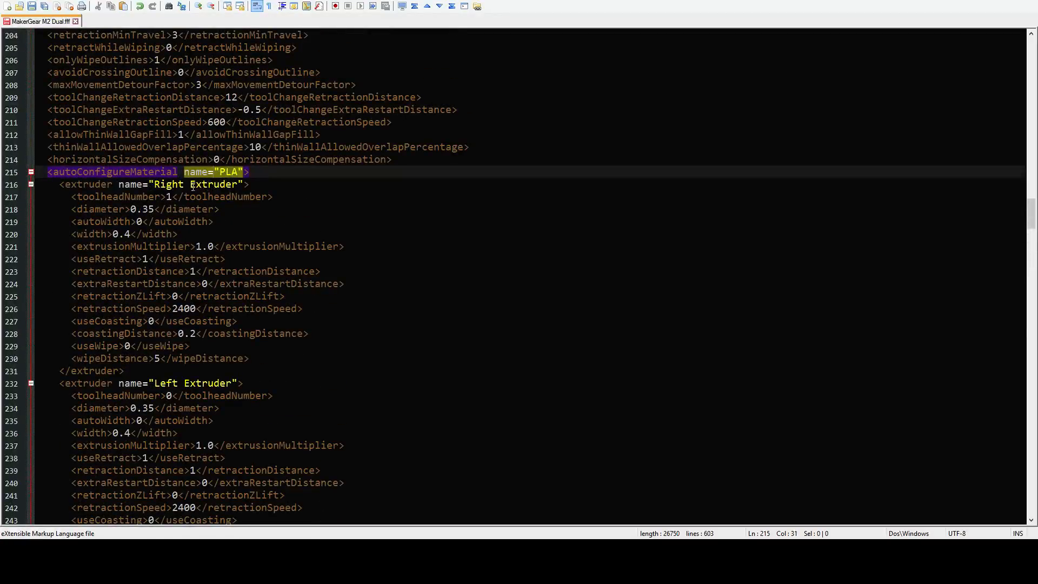
Step: Add a rapidXYspeed line to the PLA material block with value 3000
click(251, 171)
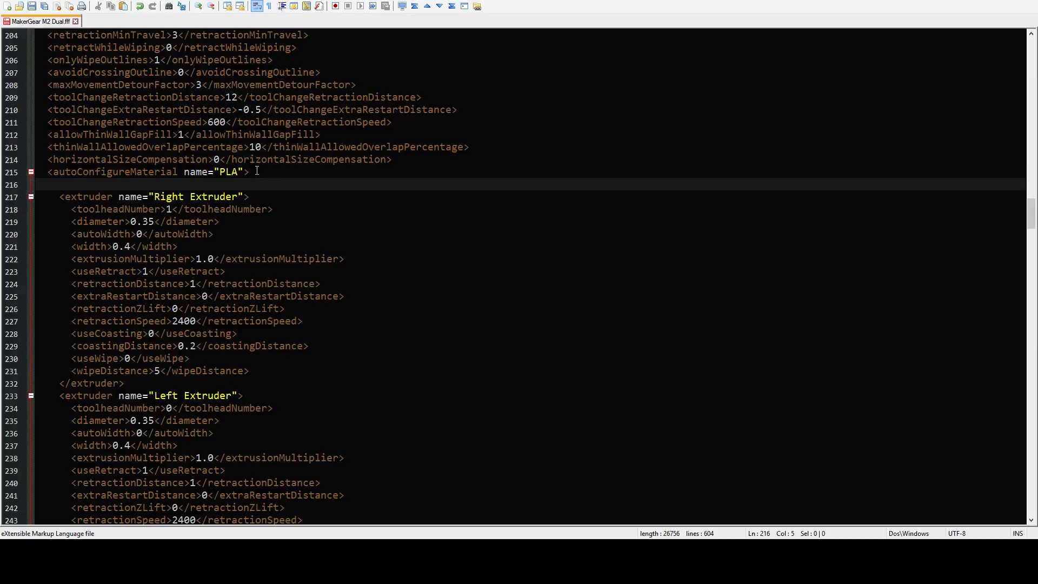
text(<rapidXYspeed>18000</rapidXYspeed>)
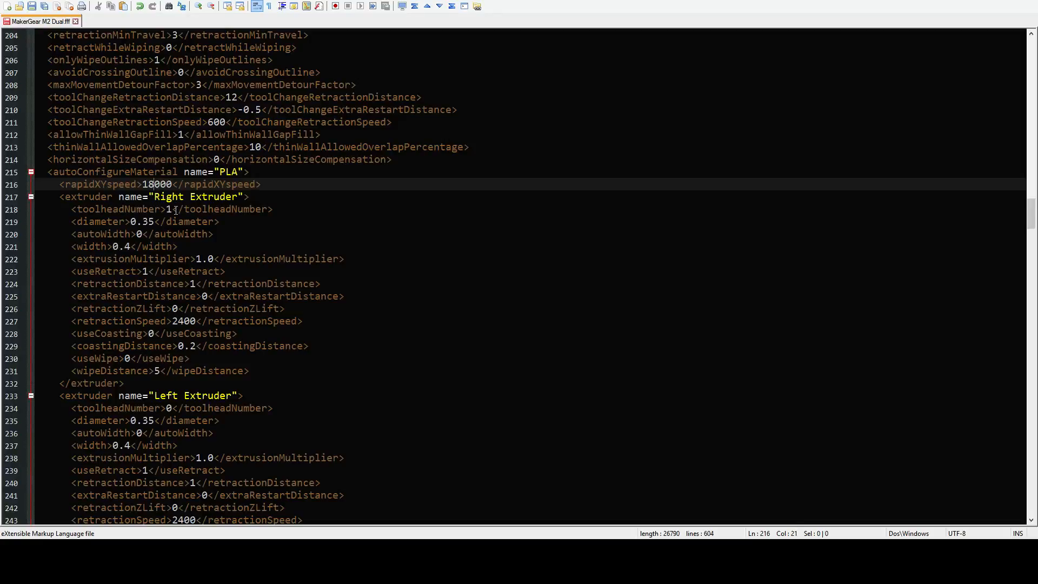
text(3000)
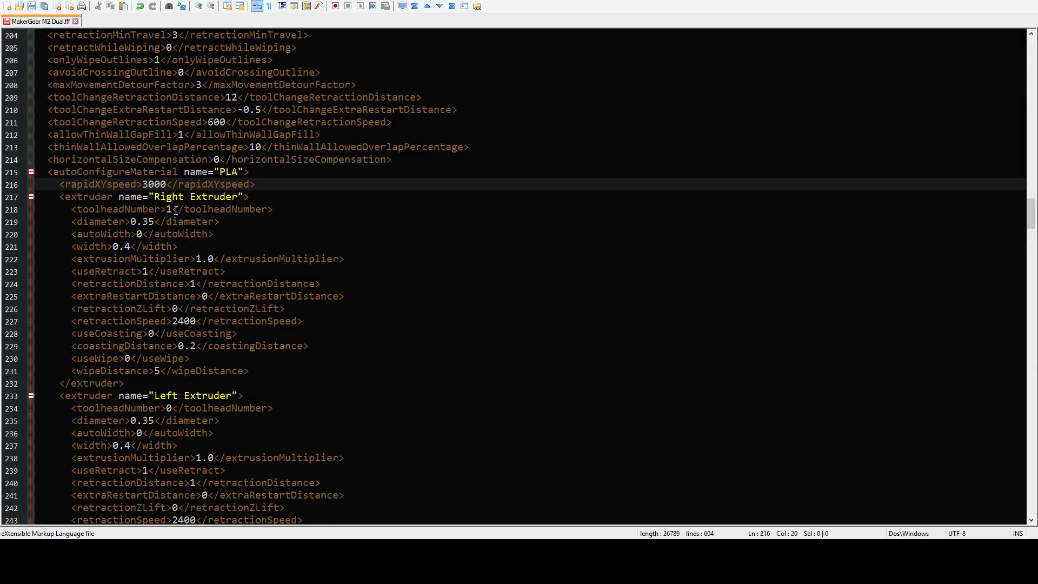
scroll(down, 3)
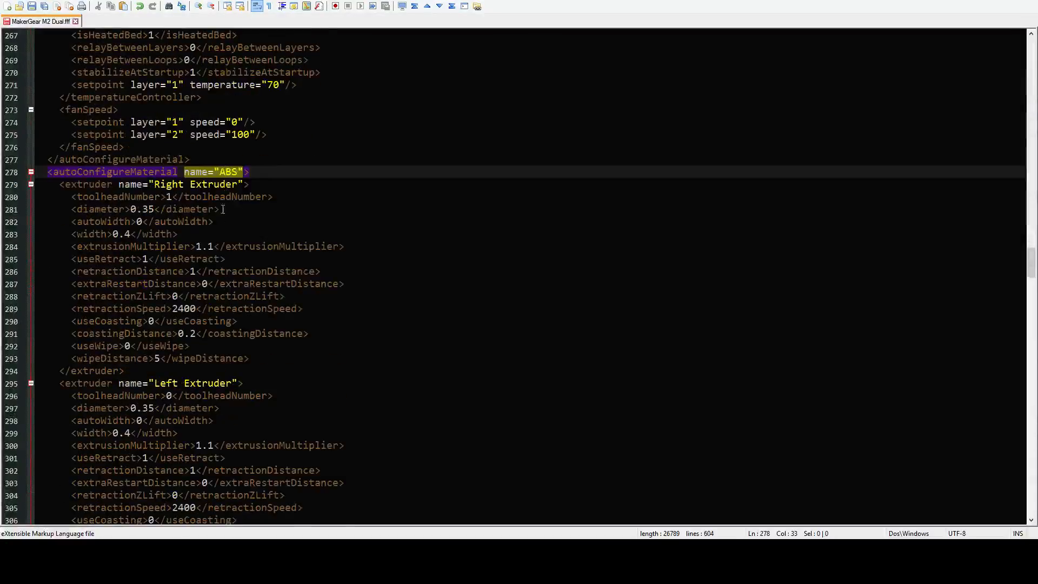
scroll(down, 3)
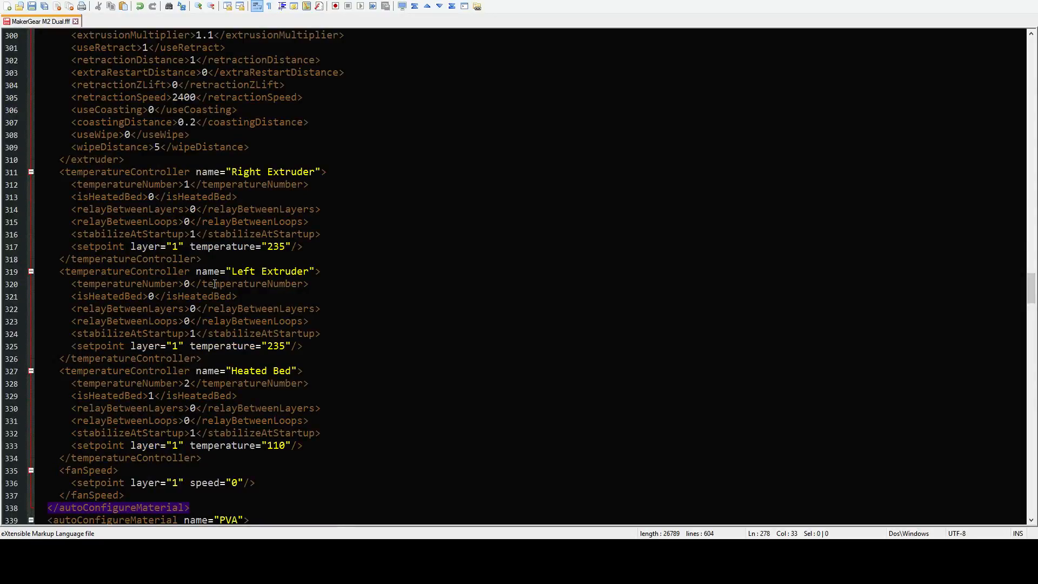
mouse_move(80, 369)
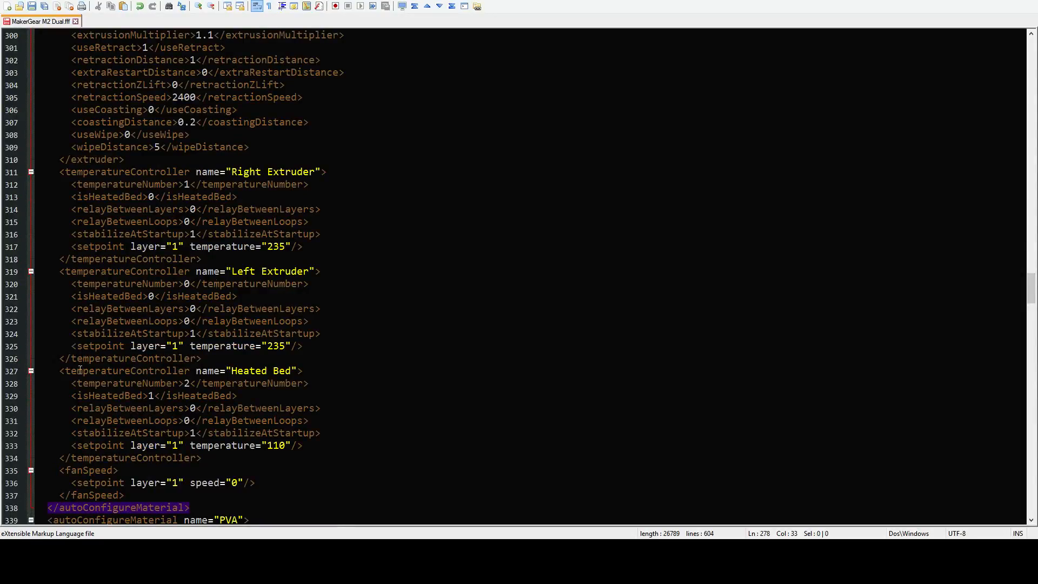
scroll(up, 3)
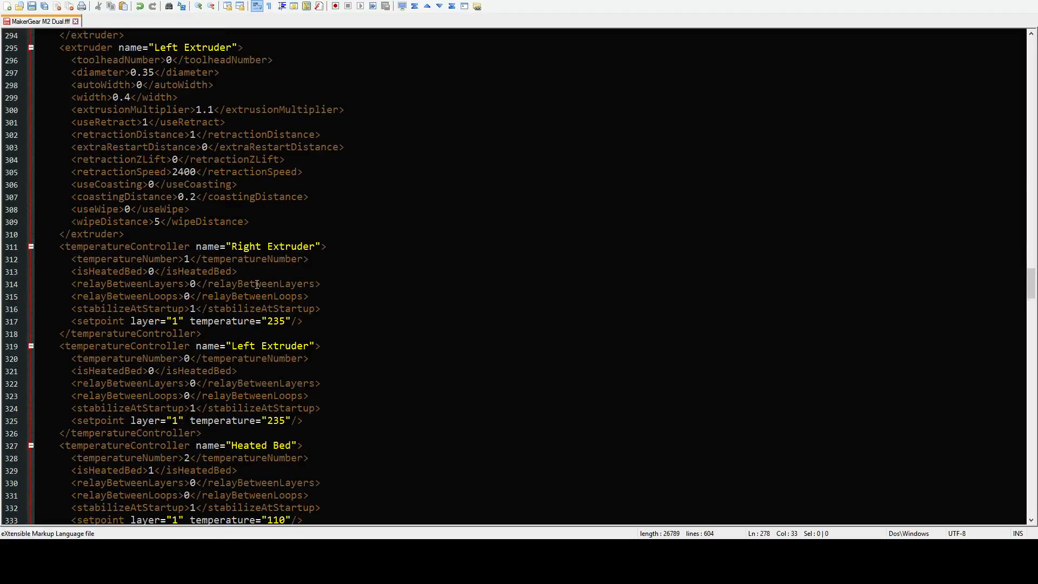
scroll(up, 3)
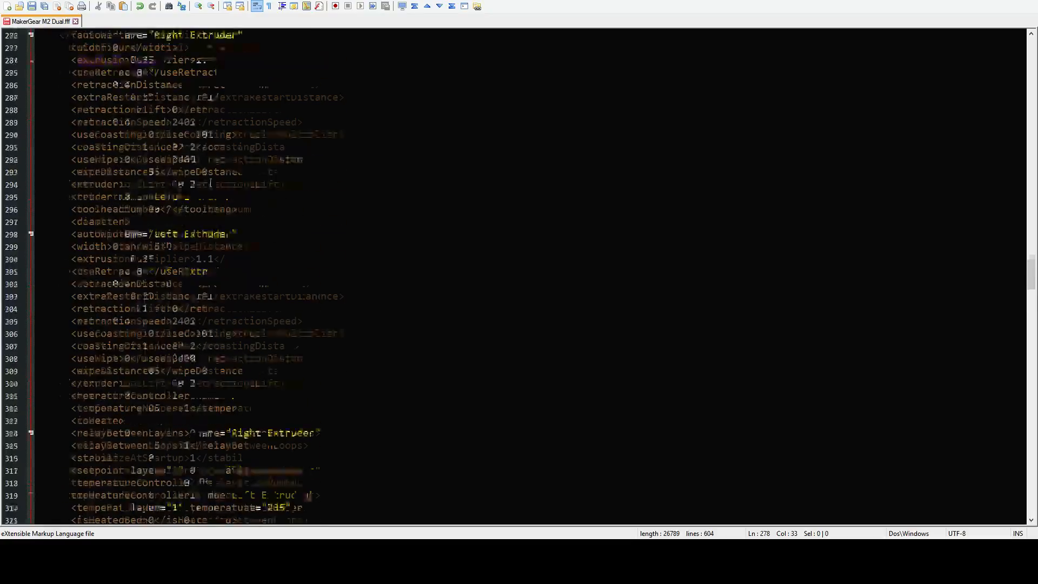
click(250, 97)
text(<rapidXYspeed>18000</rapidXYspeed>)
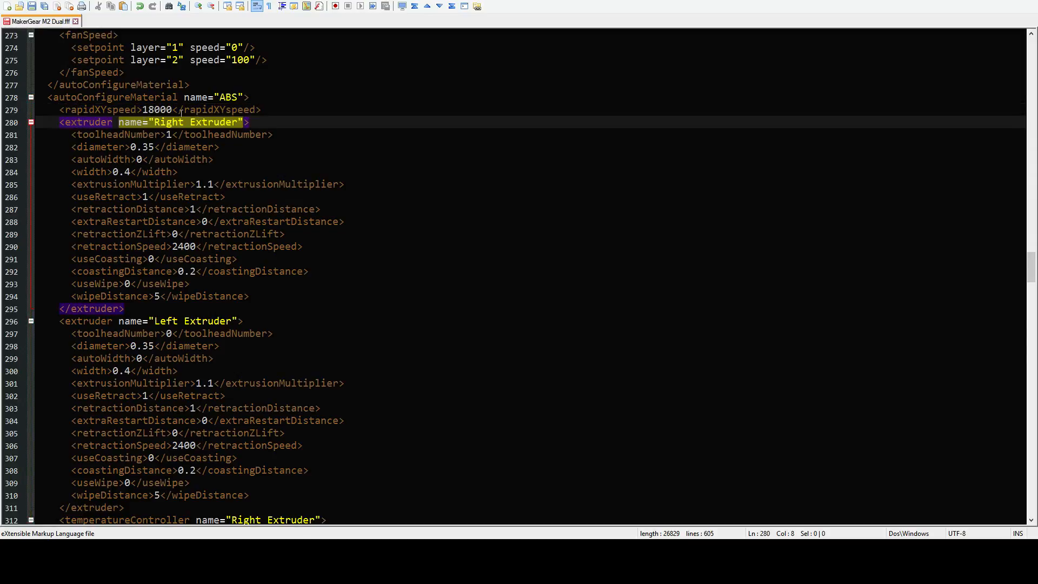
scroll(down, 3)
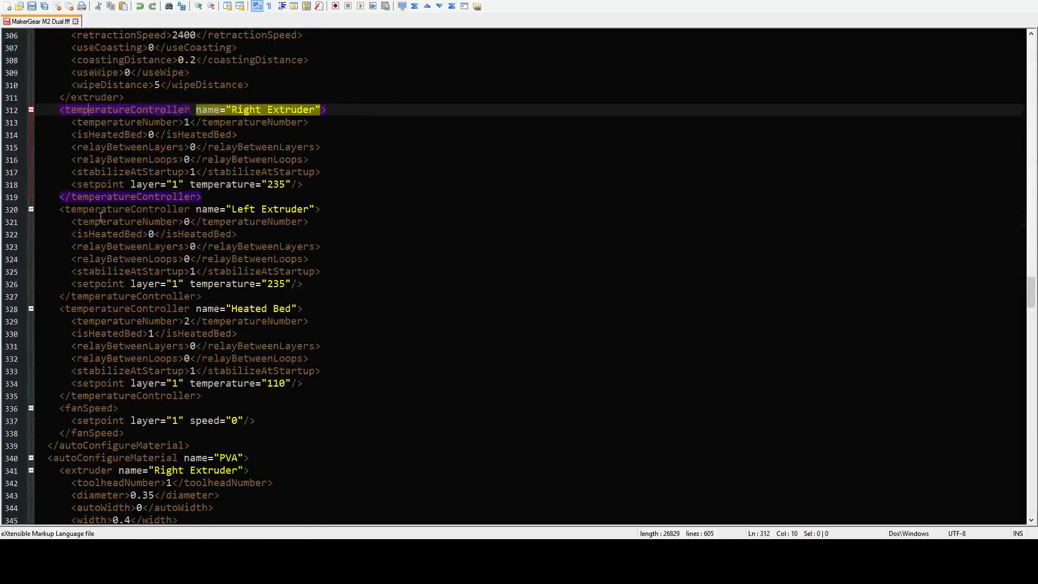
click(129, 395)
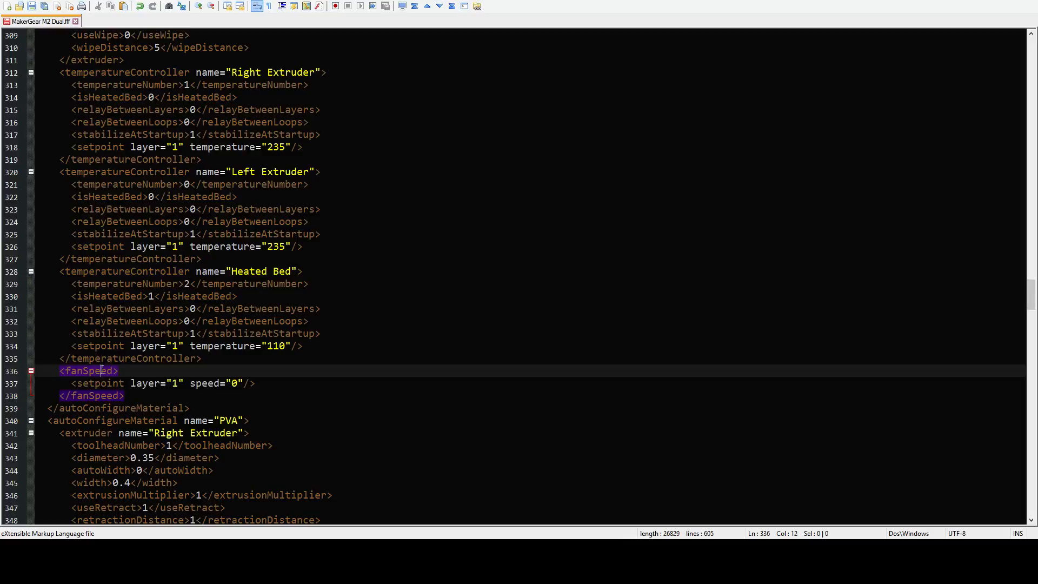
scroll(up, 3)
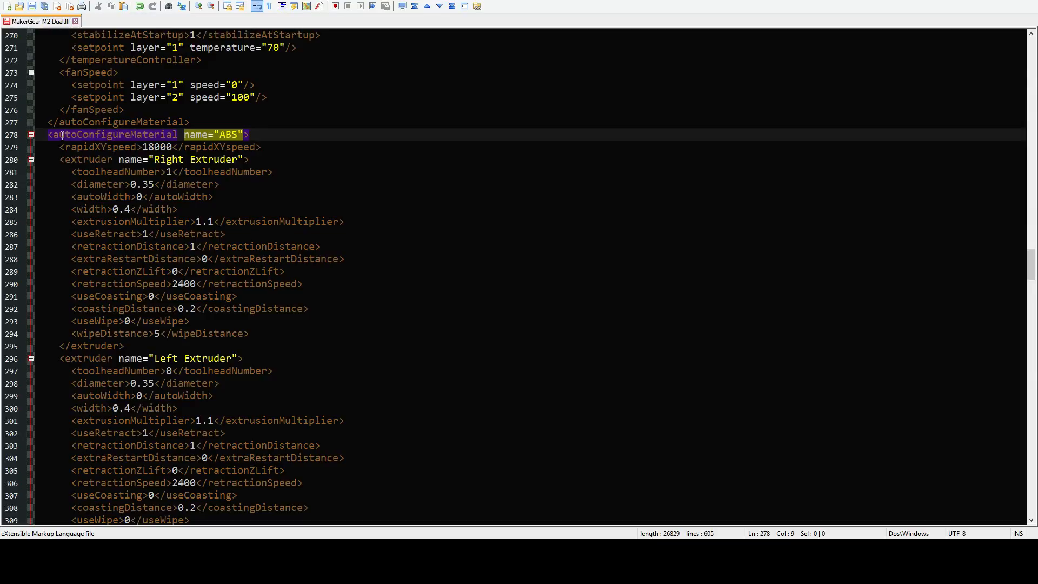
scroll(up, 3)
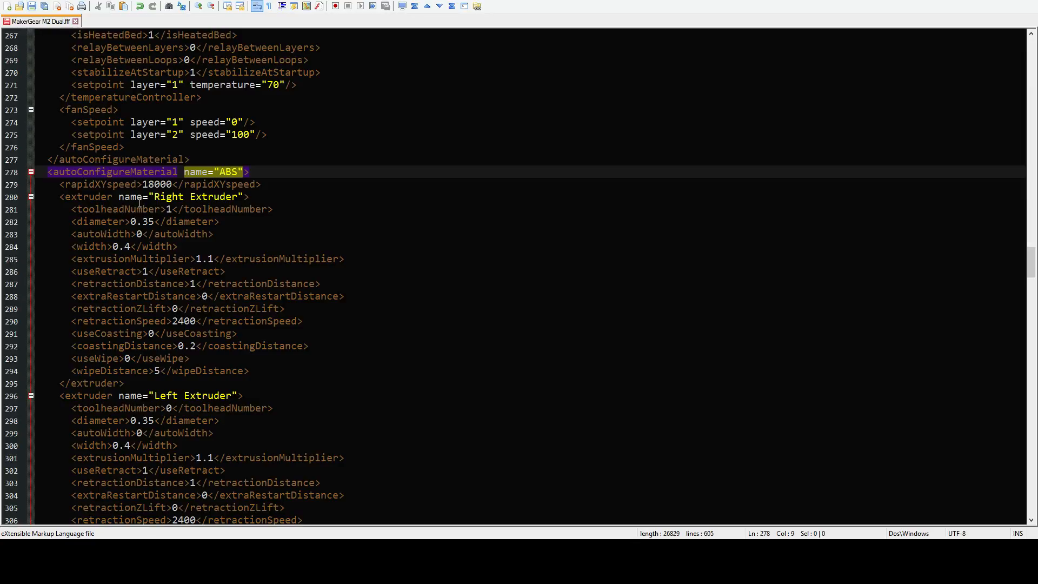
click(123, 183)
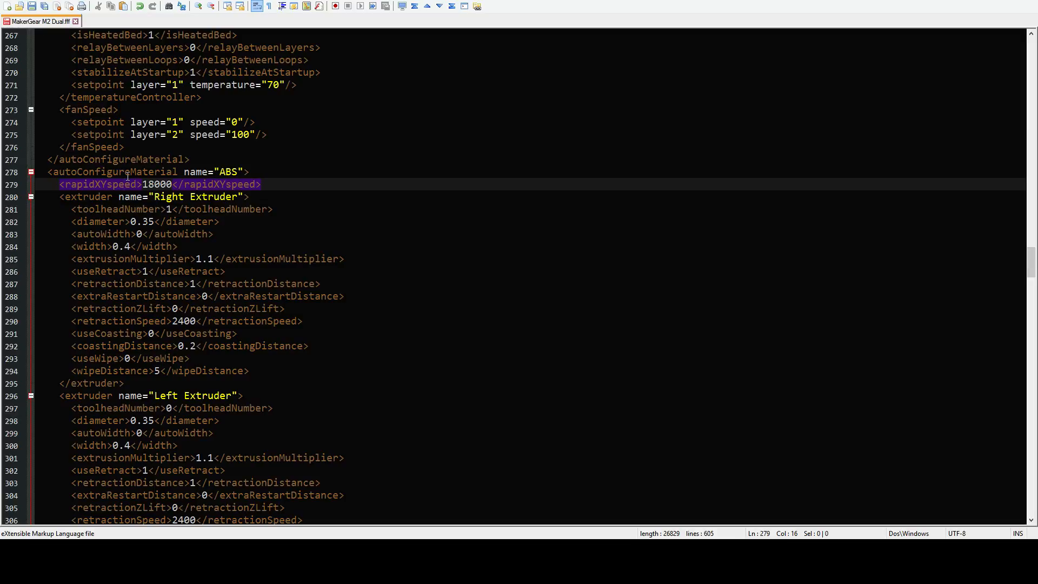
scroll(down, 3)
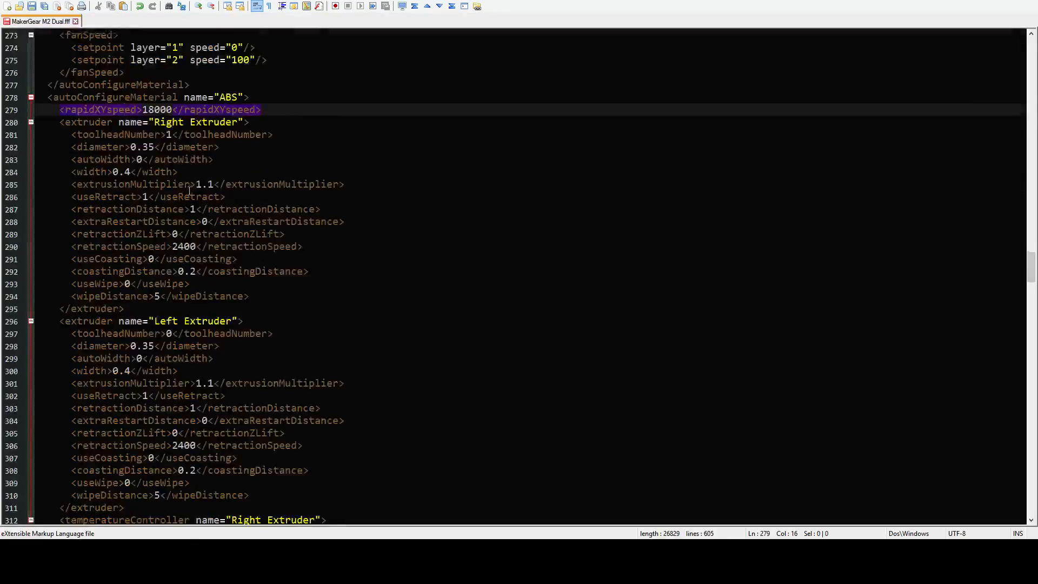
scroll(down, 3)
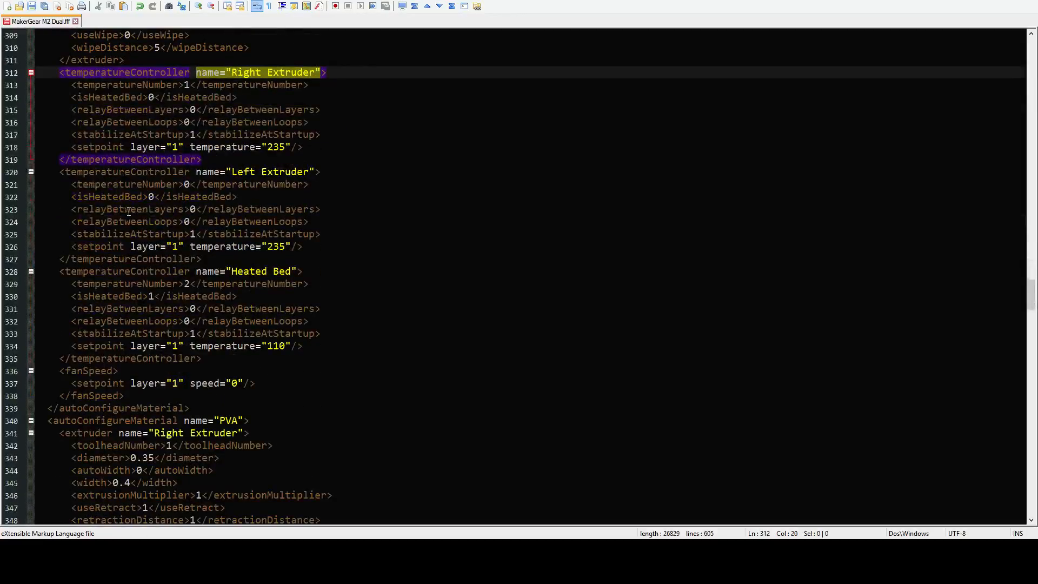
scroll(up, 3)
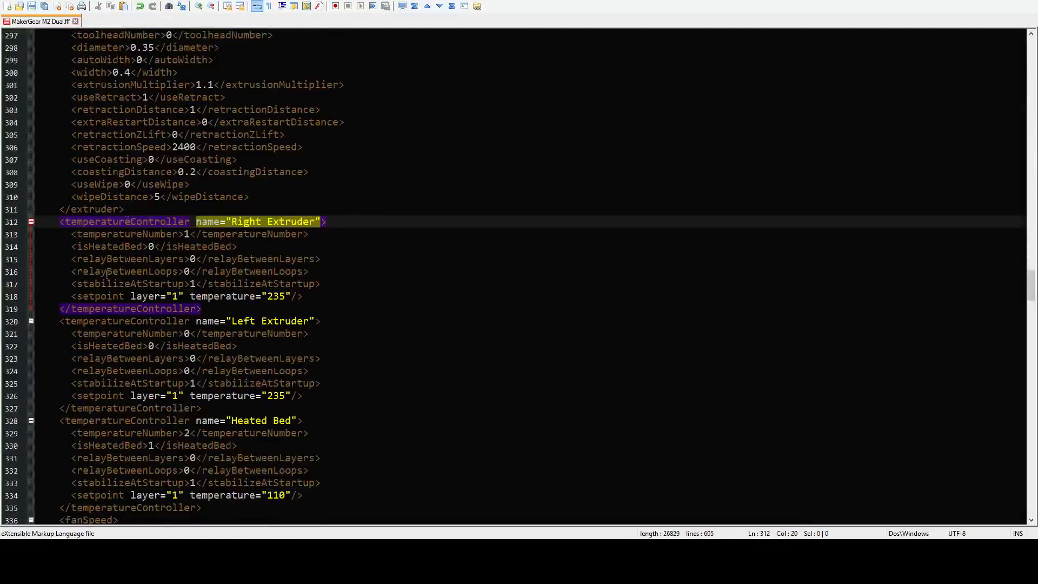
scroll(up, 3)
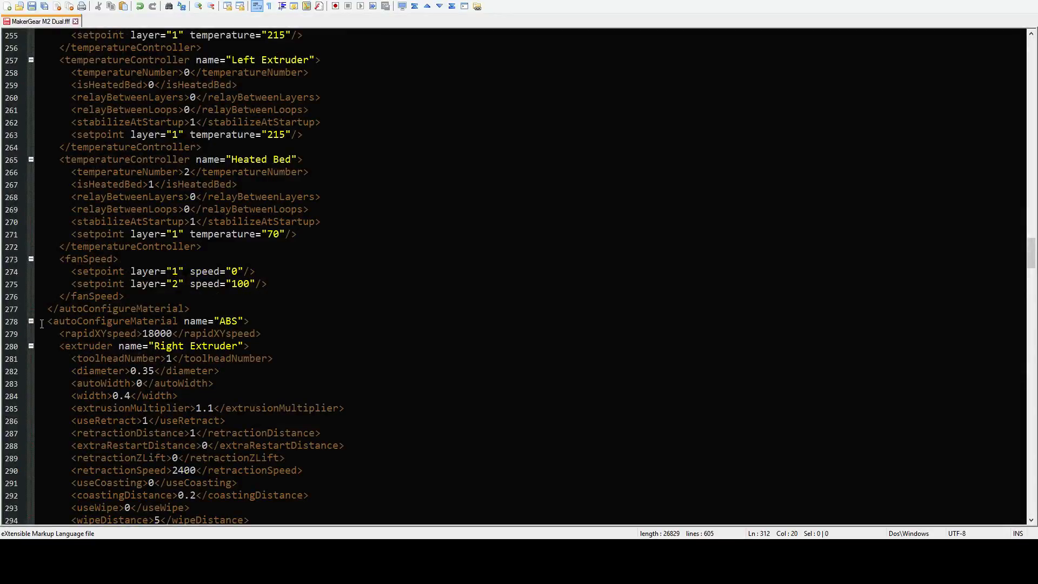
scroll(down, 3)
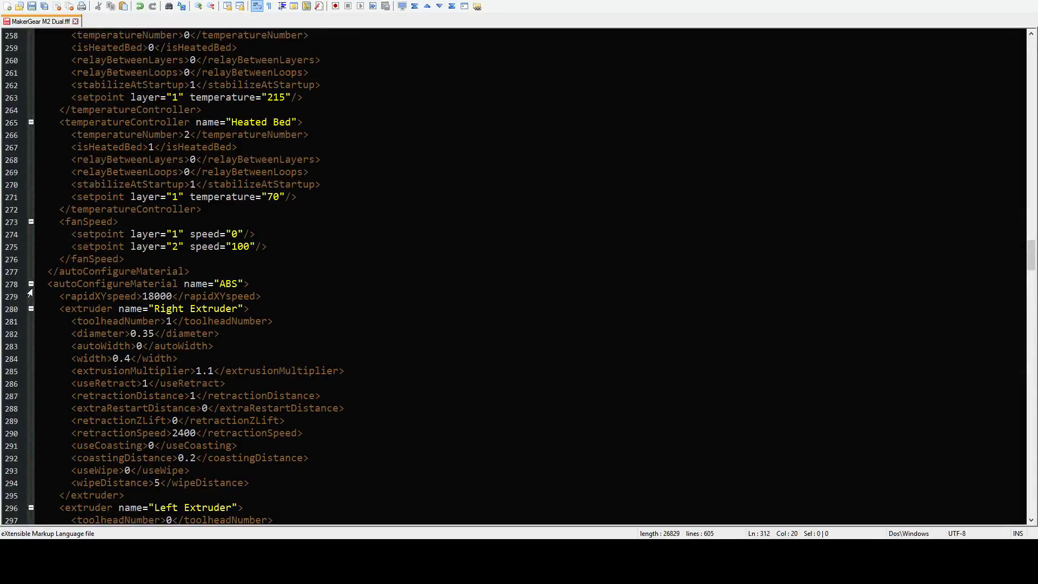
scroll(down, 3)
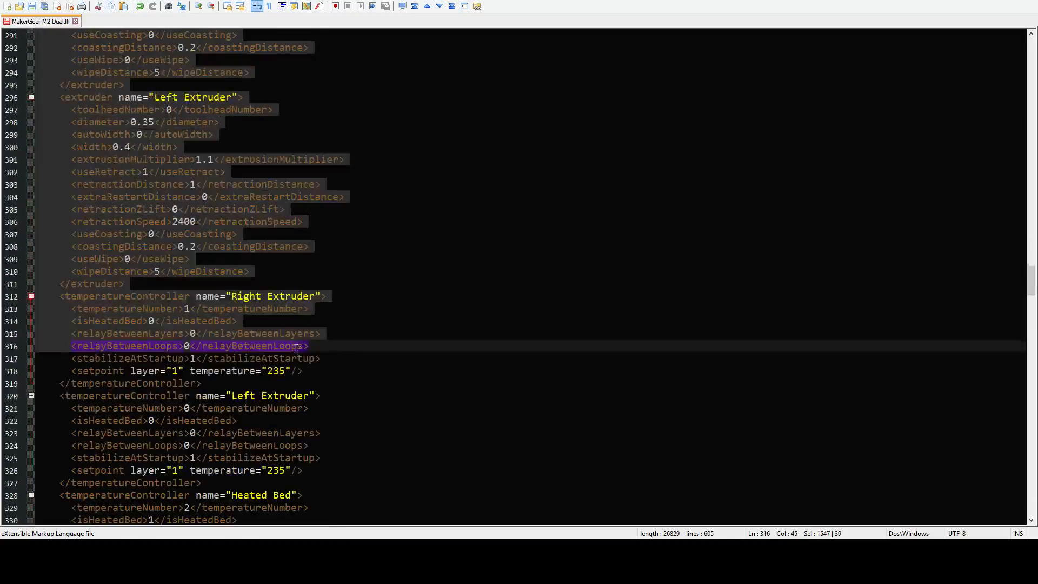
scroll(down, 3)
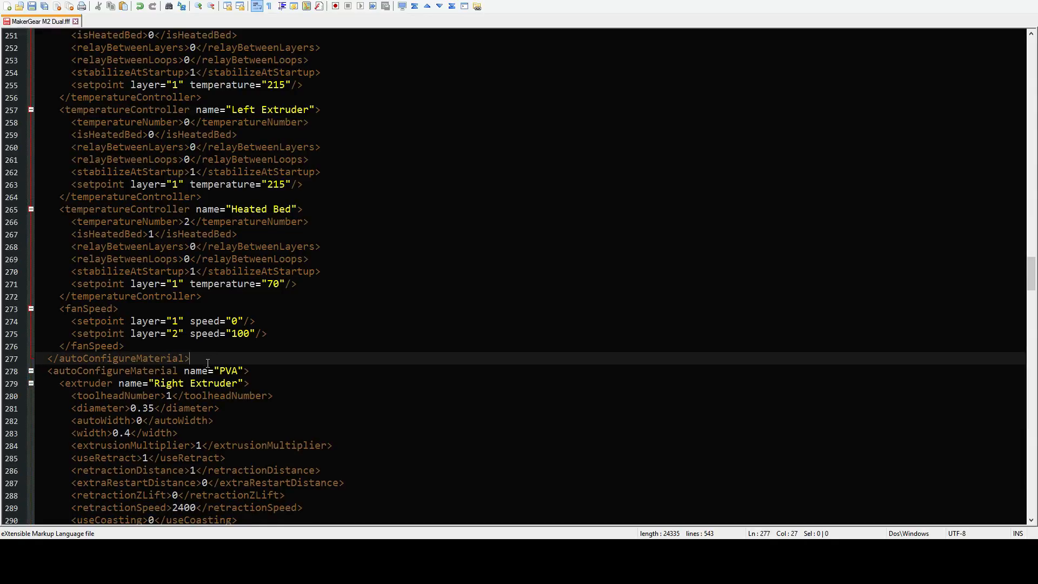
scroll(down, 3)
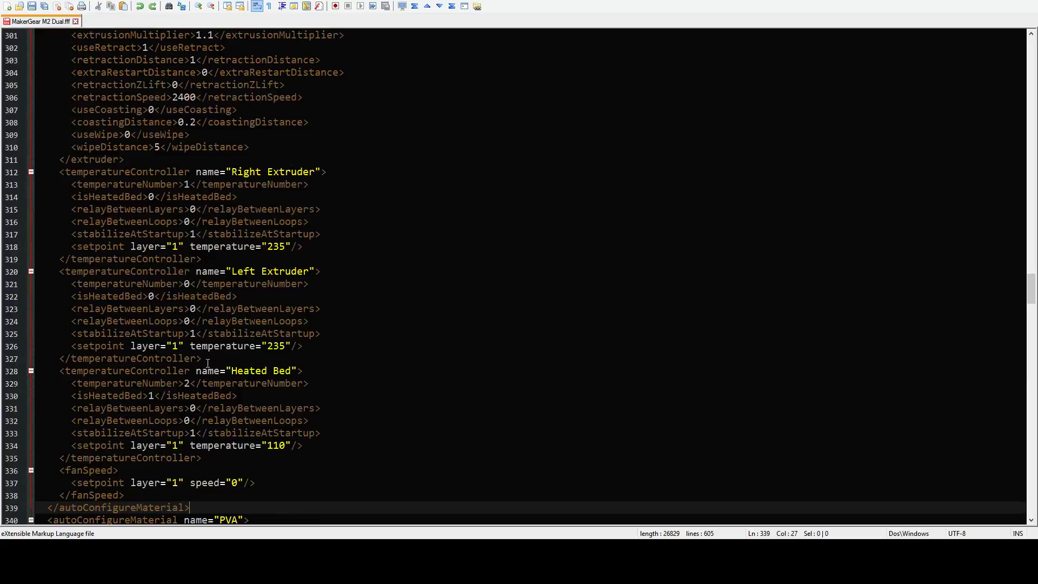
scroll(up, 3)
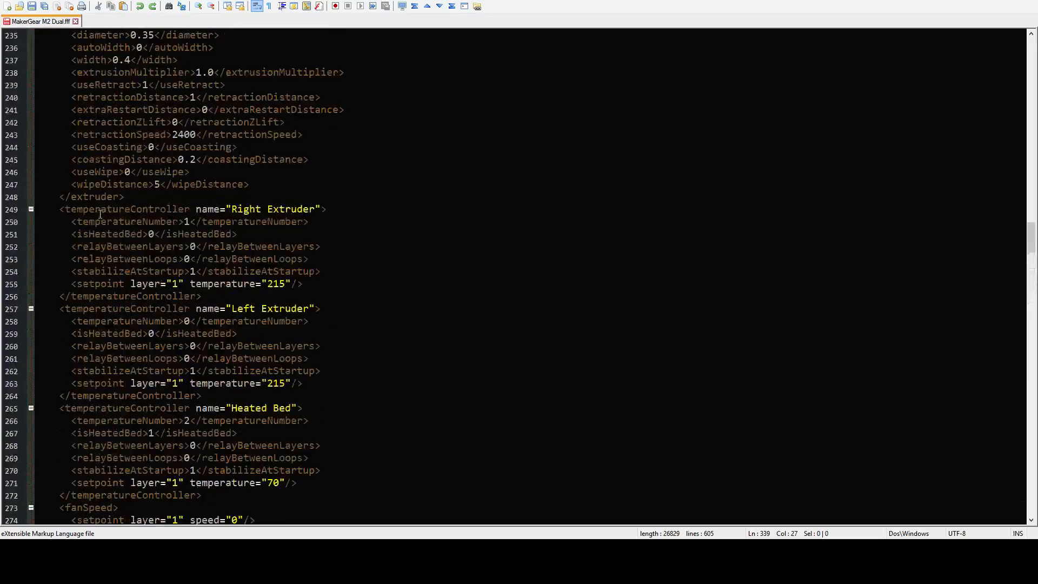
Step: Paste a duplicate PLA autoConfigureMaterial block, including its 3000 rapidXYspeed, after the original
scroll(up, 3)
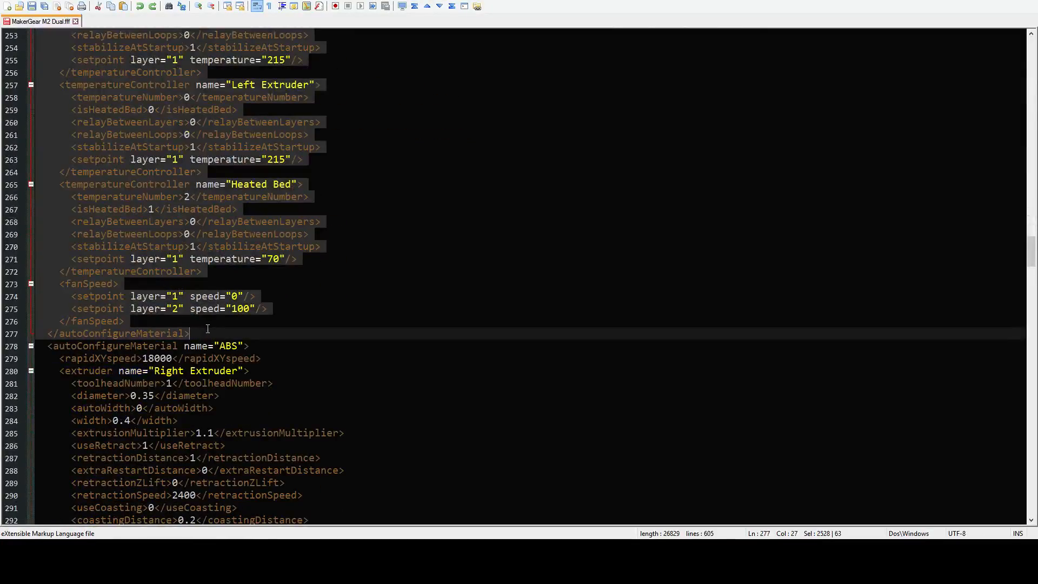
key(enter)
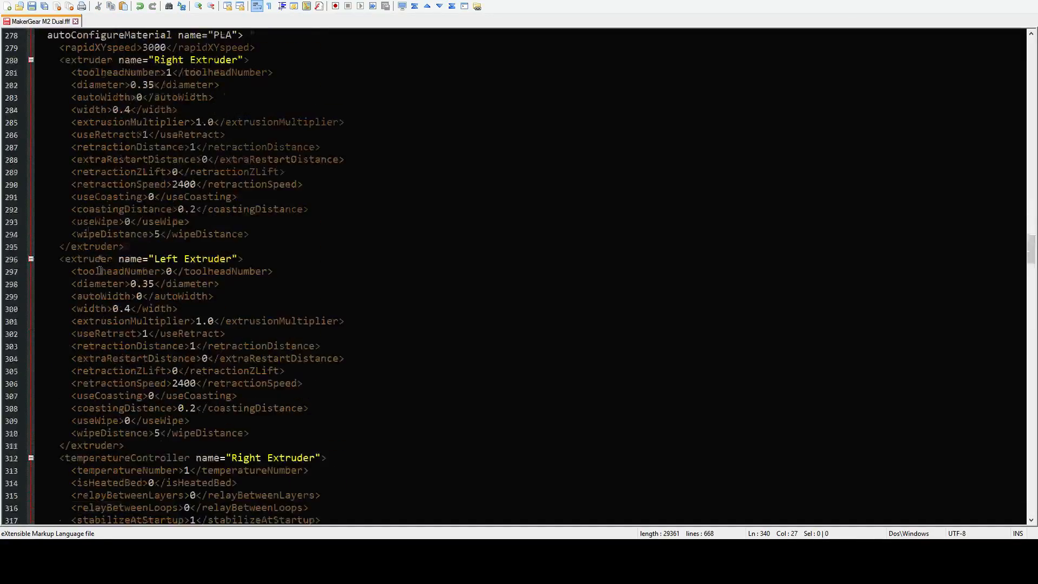
scroll(up, 3)
text(<)
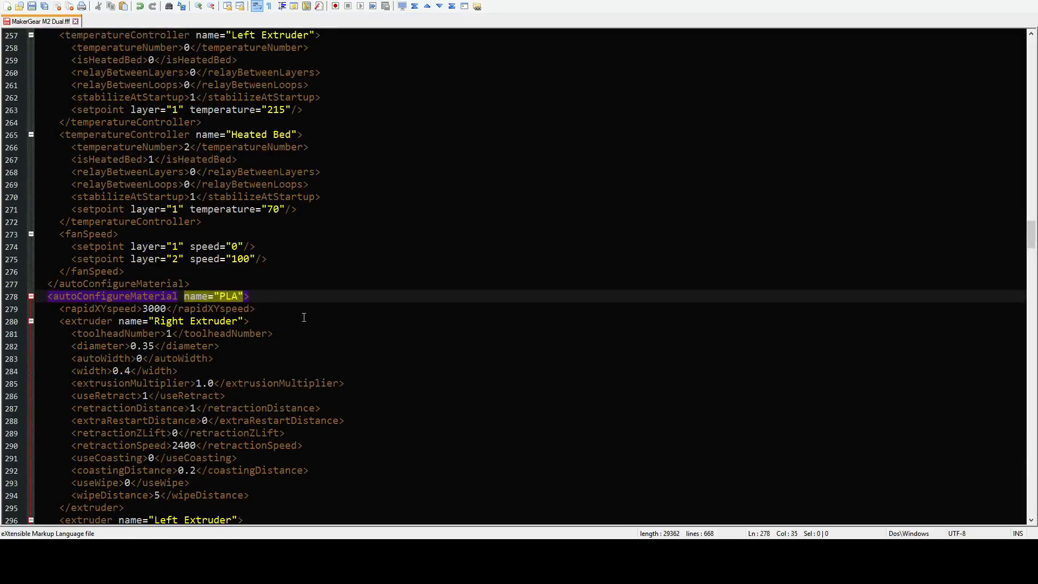
Step: Rename the copied material block to Ninjaflex
key(Delete)
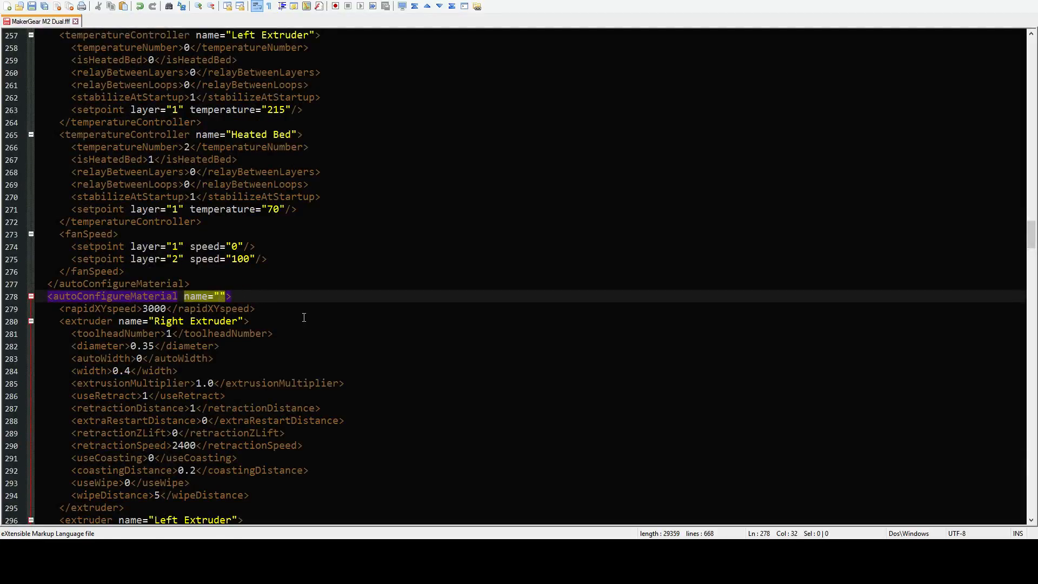
text(Ninjaflex)
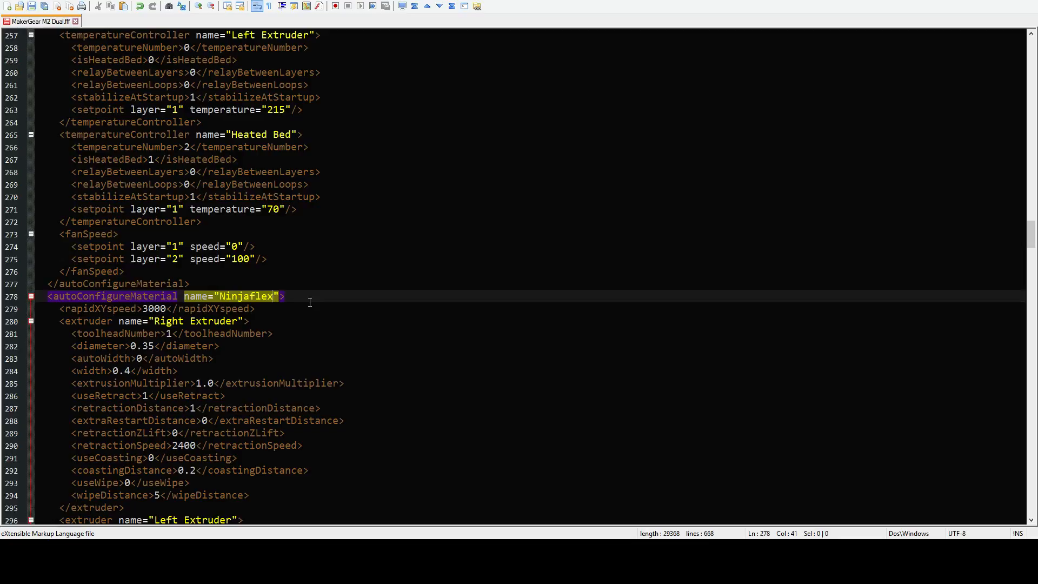
click(312, 308)
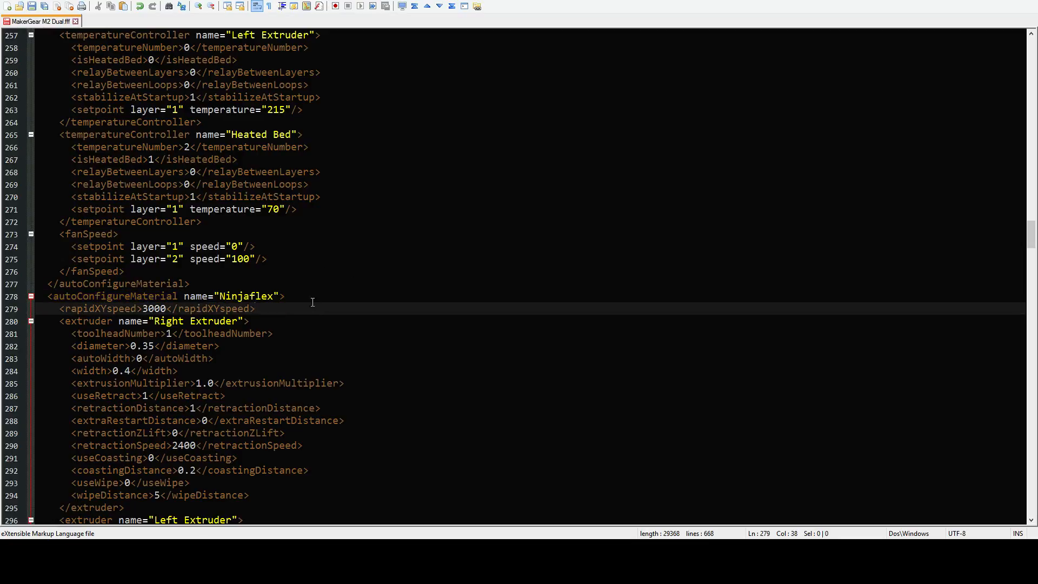
Step: Change the original PLA block's rapidXYspeed back to 18000
scroll(down, 3)
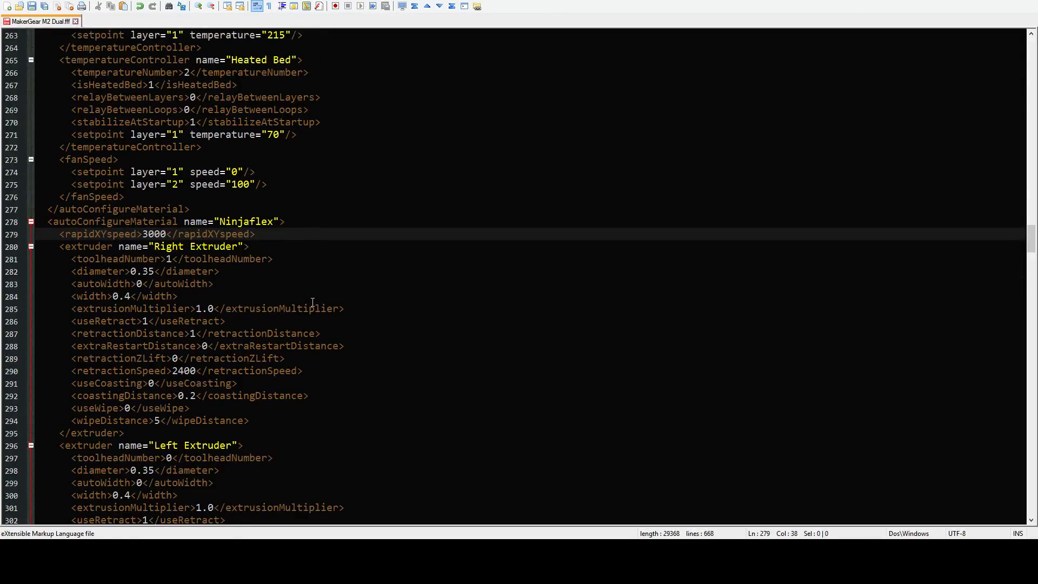
scroll(down, 3)
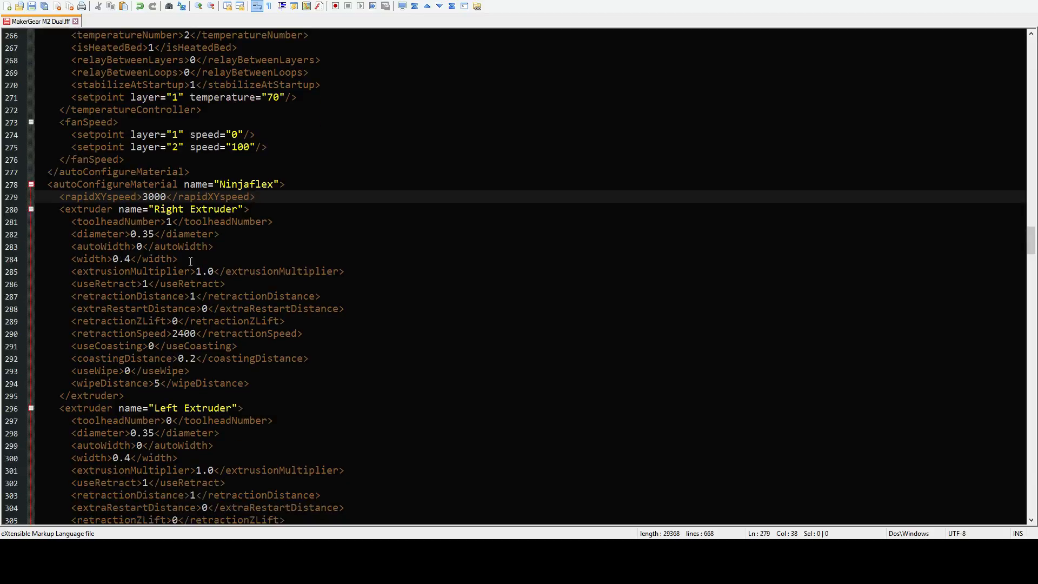
scroll(down, 3)
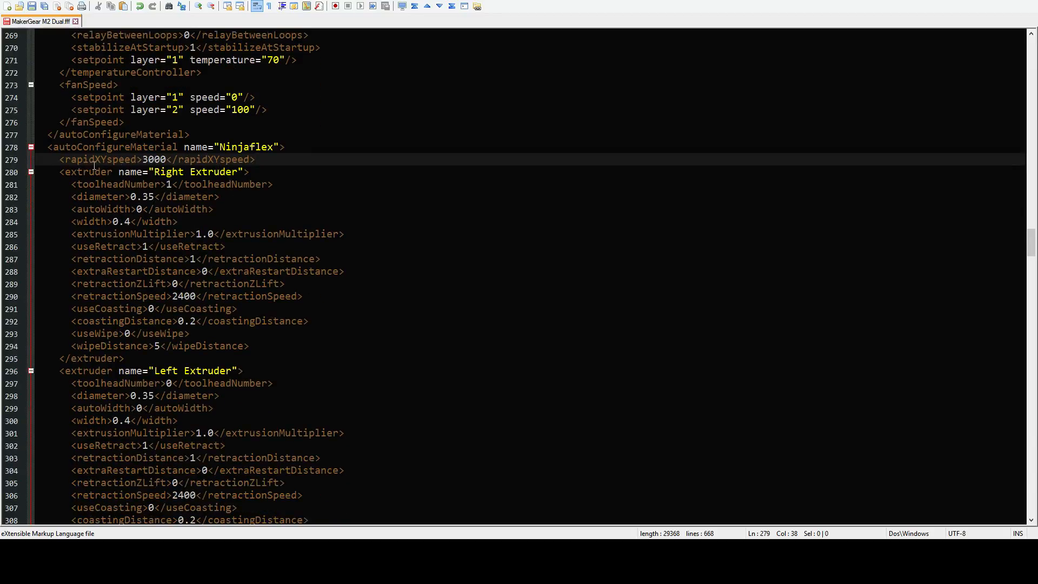
click(141, 159)
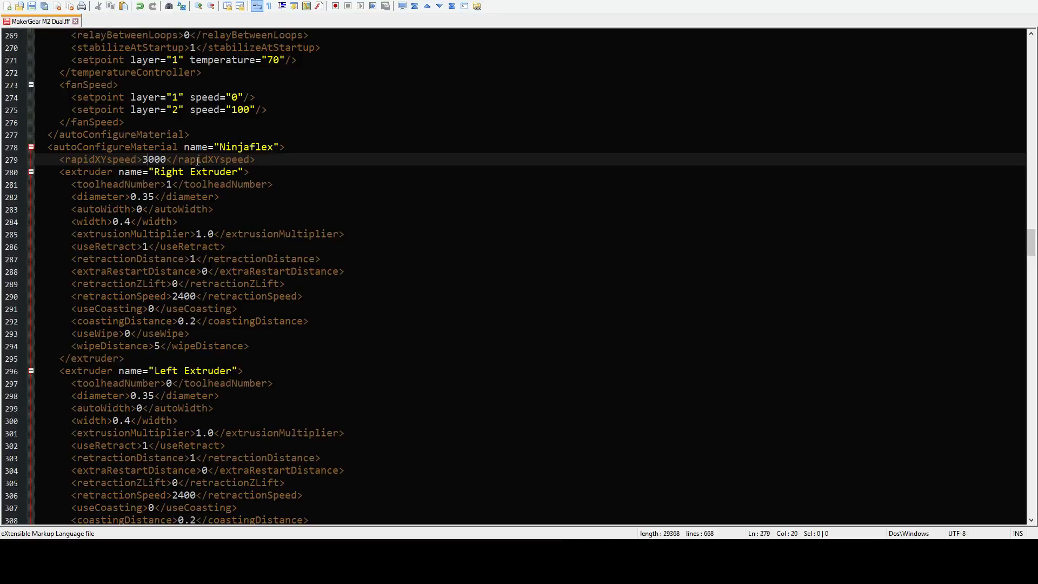
scroll(up, 3)
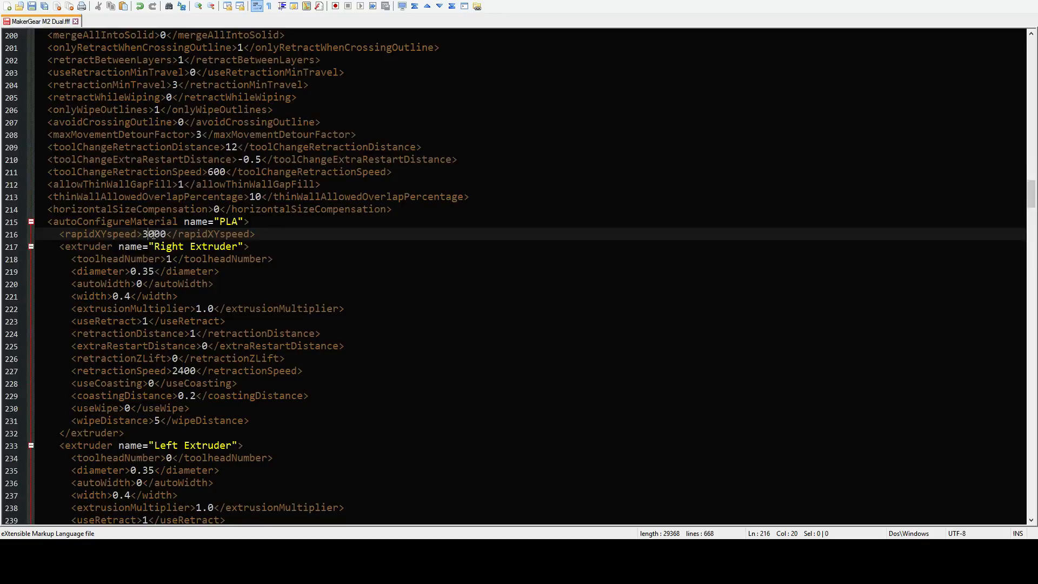
text(18)
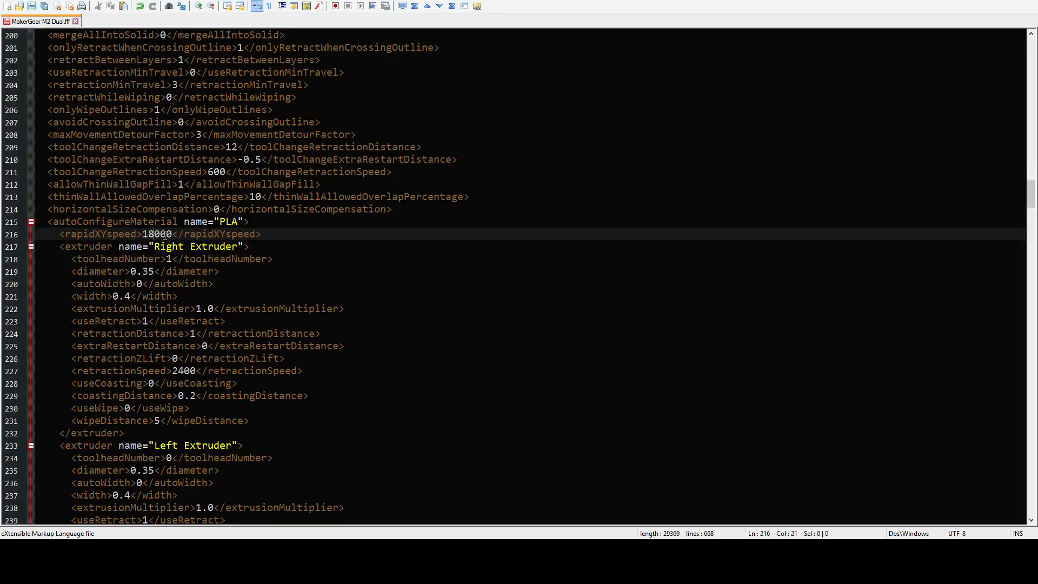
scroll(down, 3)
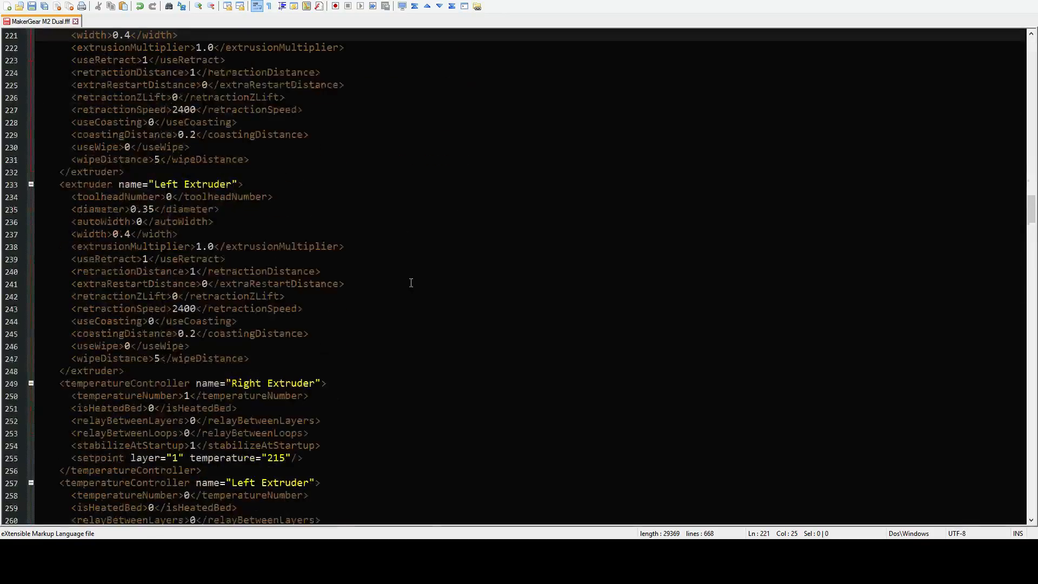
mouse_move(427, 333)
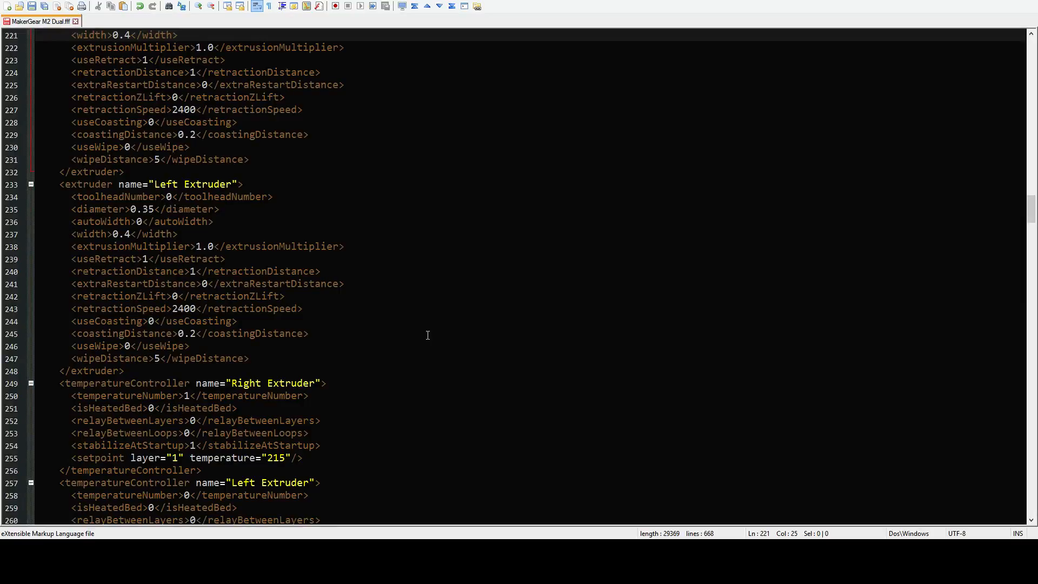
mouse_move(375, 284)
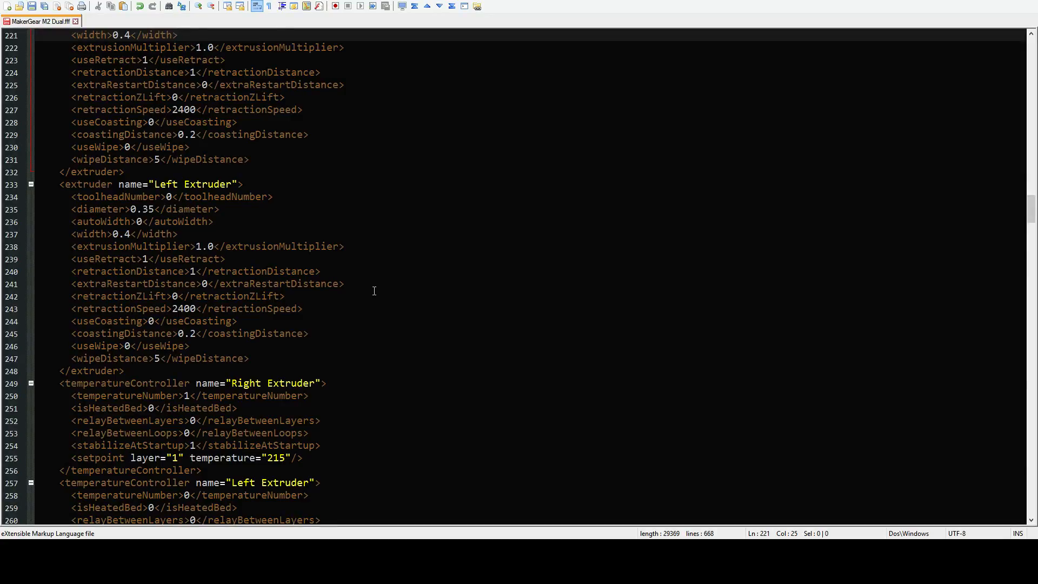
scroll(down, 3)
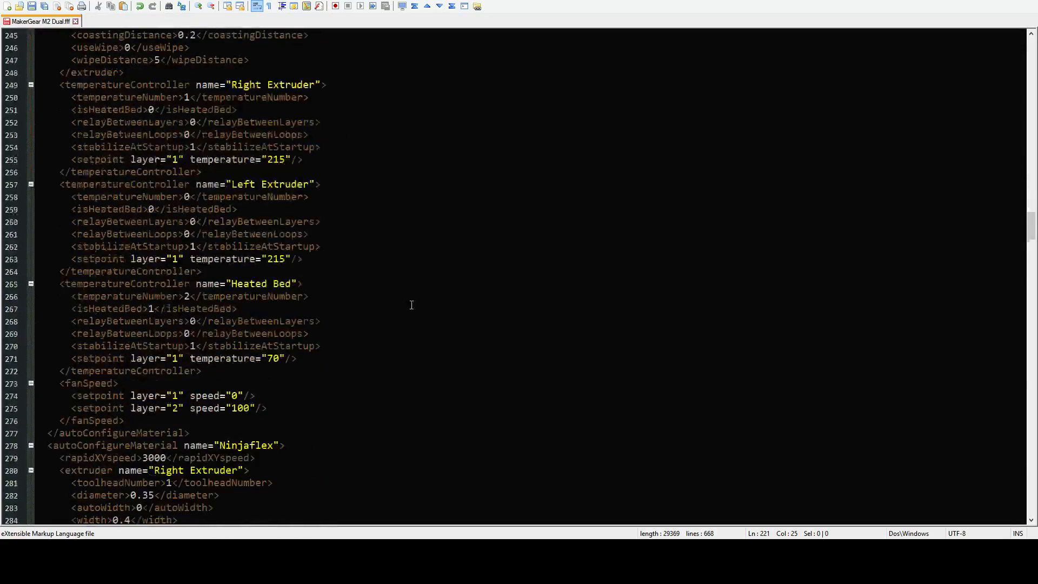
mouse_move(402, 313)
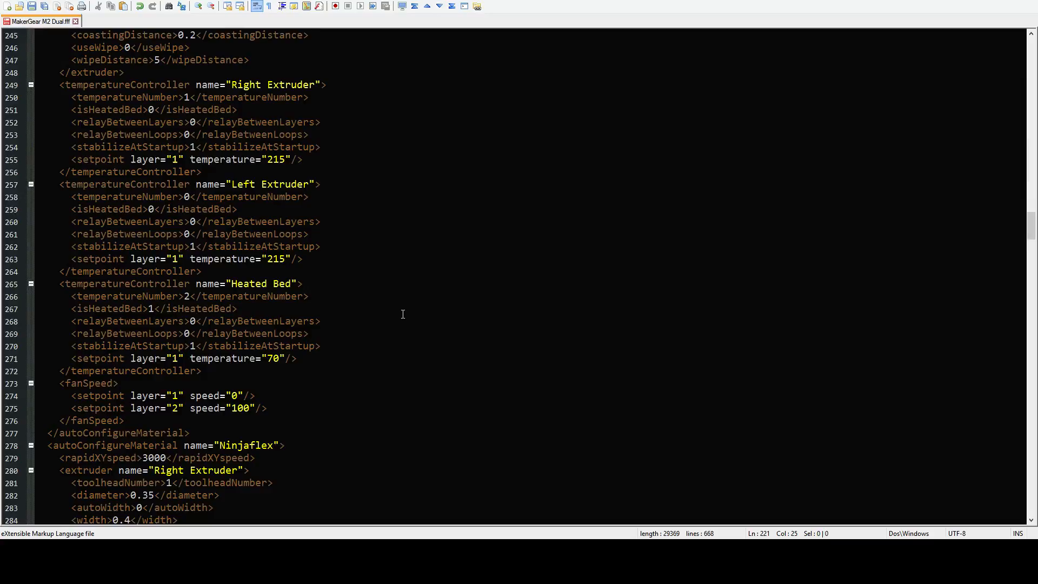
mouse_move(334, 366)
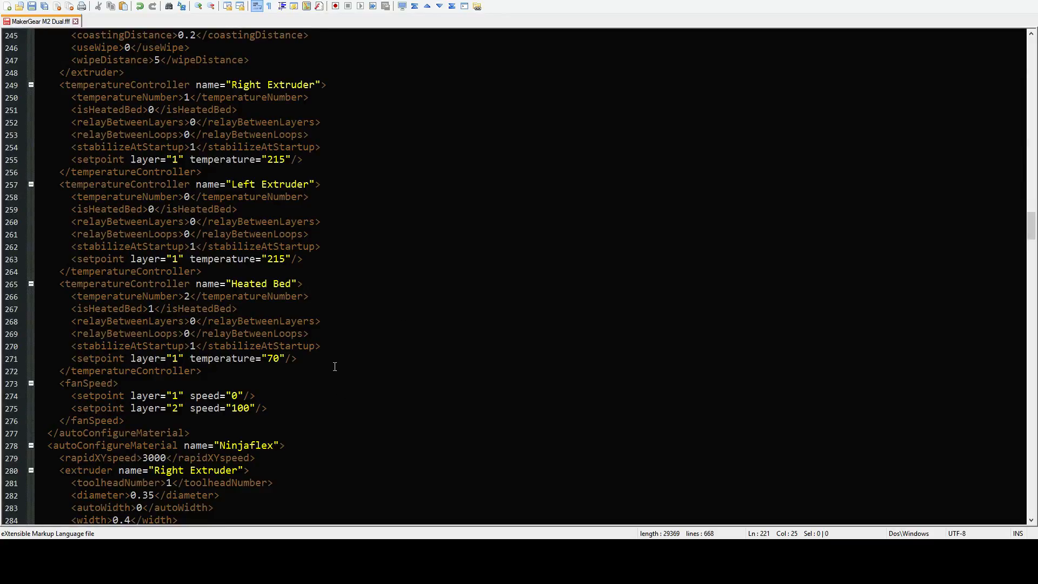
scroll(down, 3)
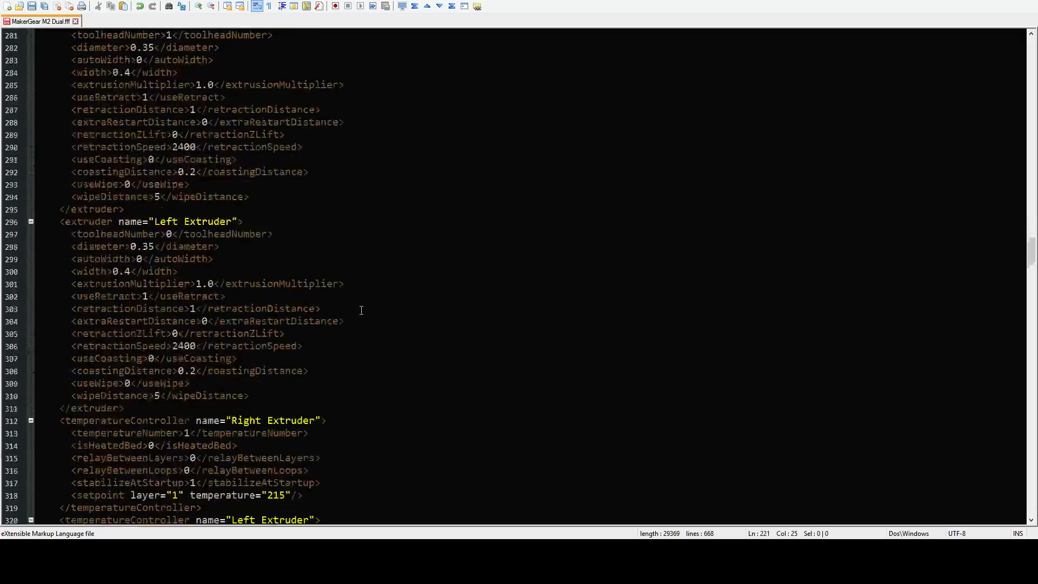
scroll(down, 3)
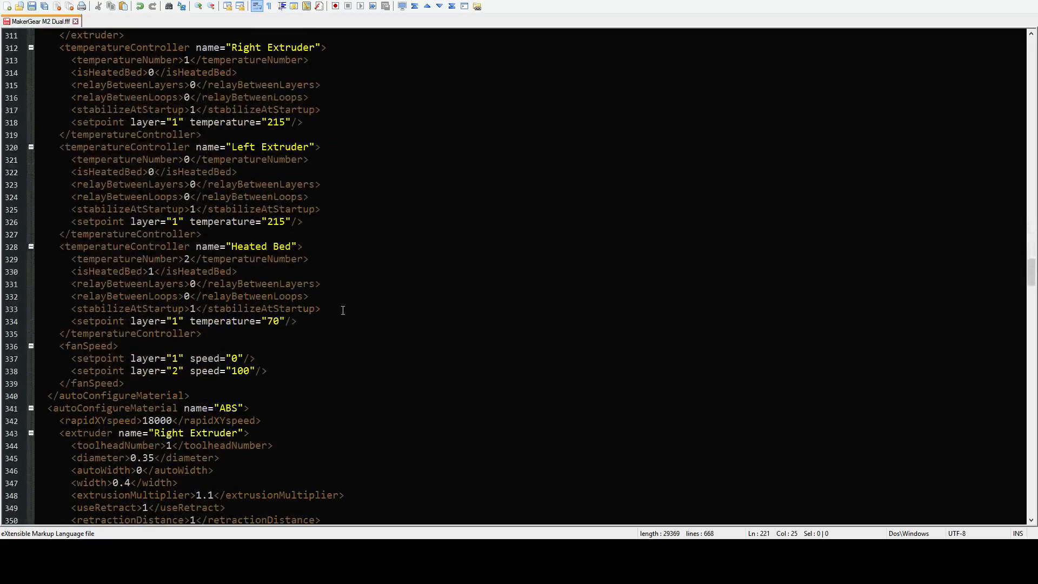
scroll(down, 3)
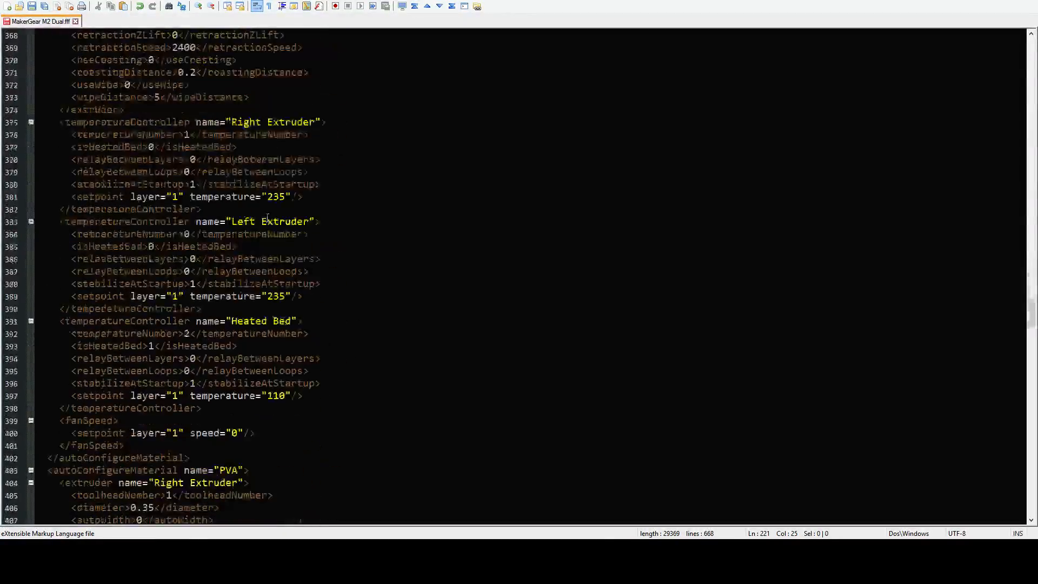
scroll(down, 3)
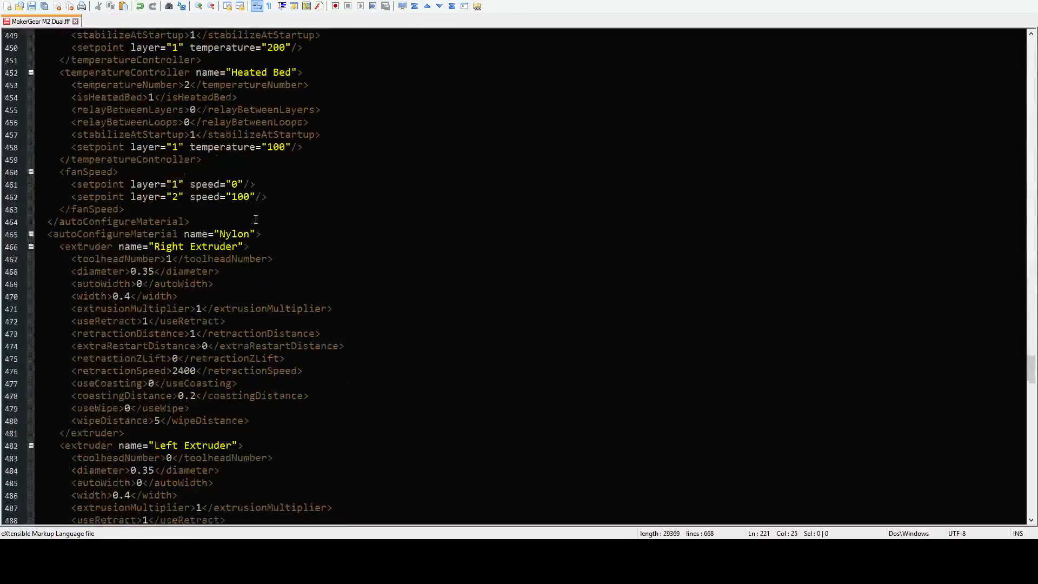
scroll(down, 3)
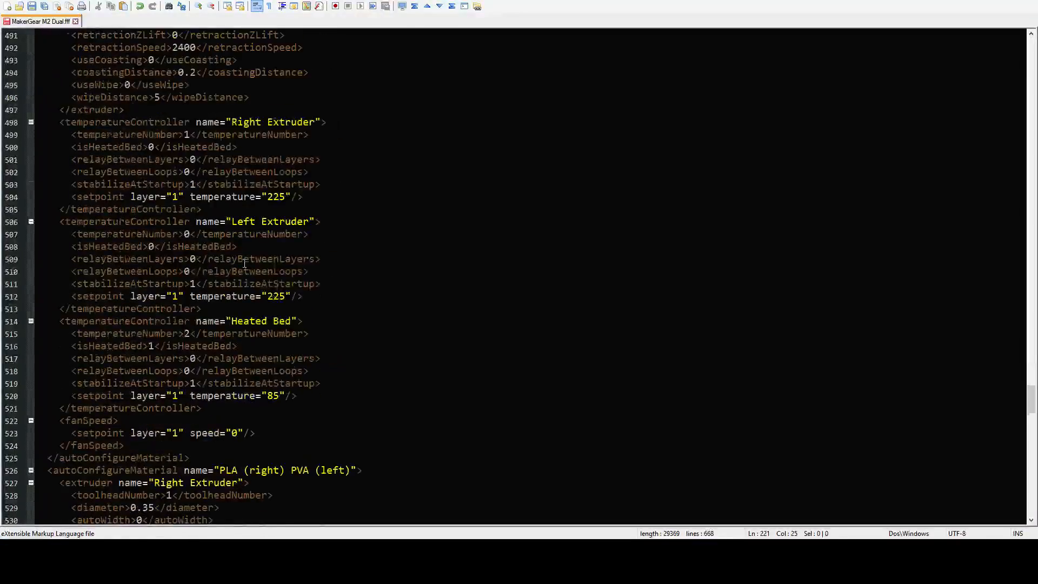
scroll(down, 3)
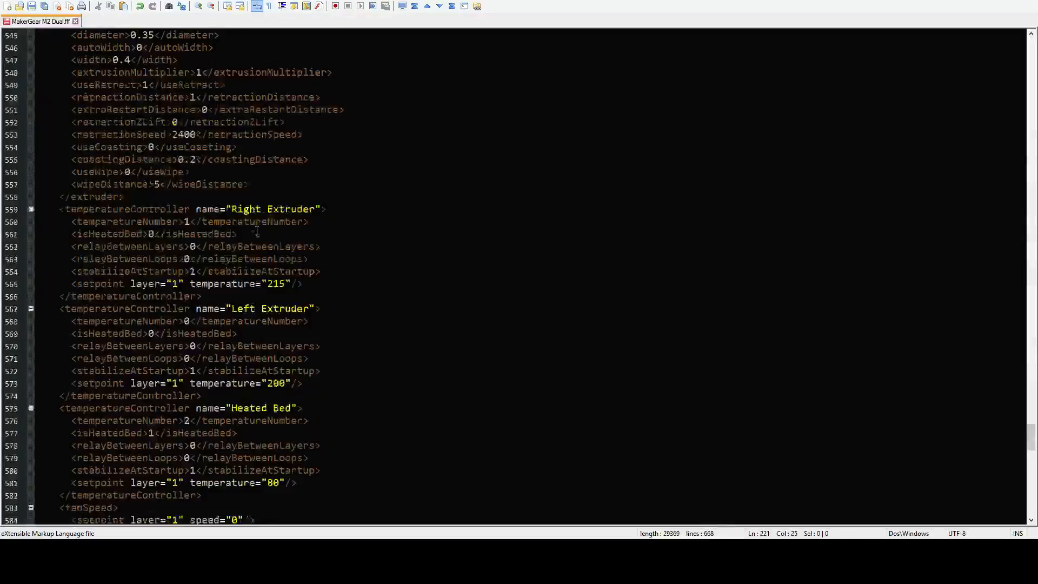
scroll(down, 3)
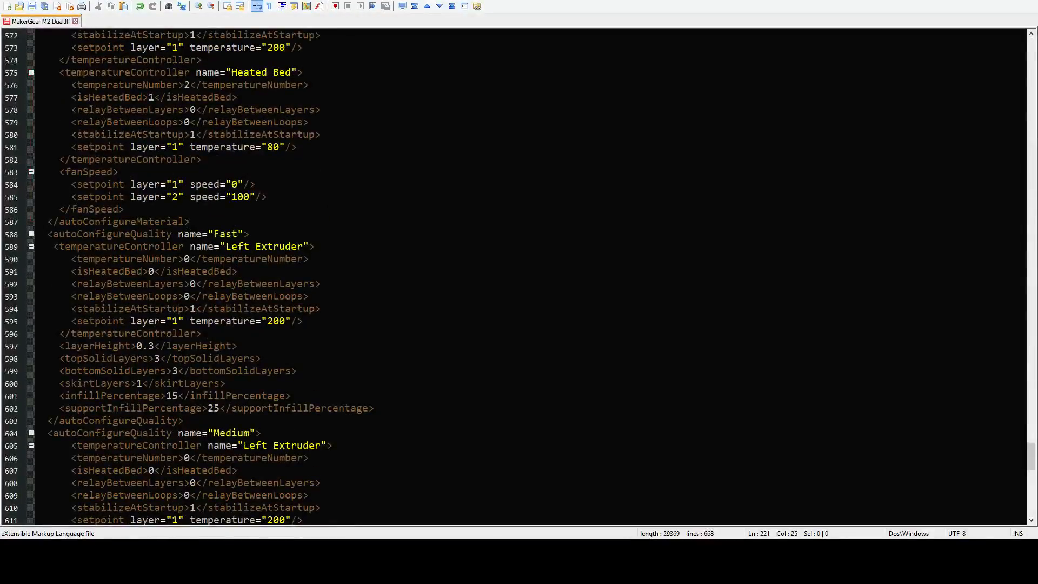
Step: Check the Fast and Medium quality blocks once Medium's temperature controller is removed
click(78, 233)
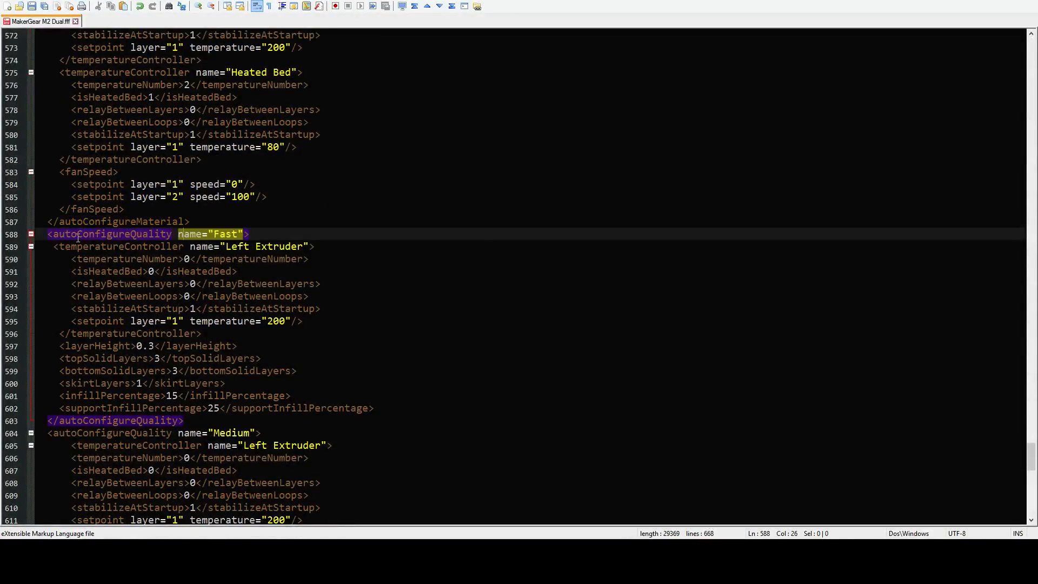
mouse_move(65, 224)
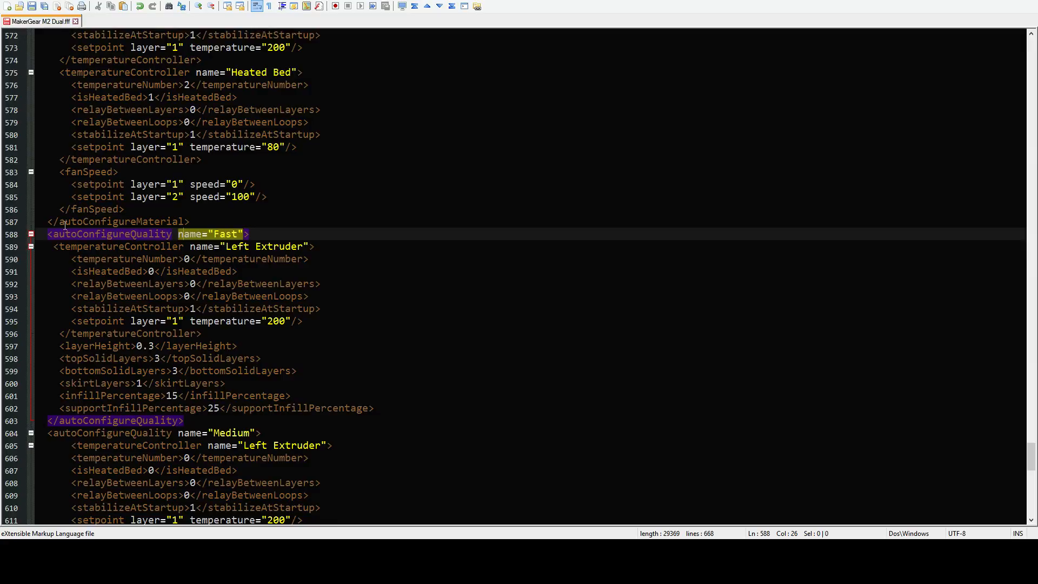
scroll(down, 3)
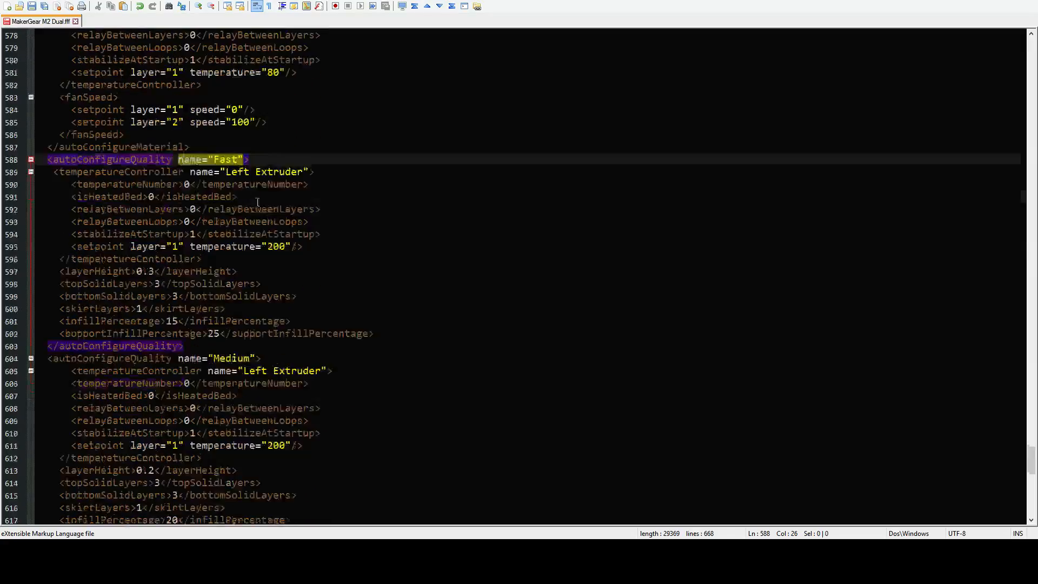
scroll(down, 3)
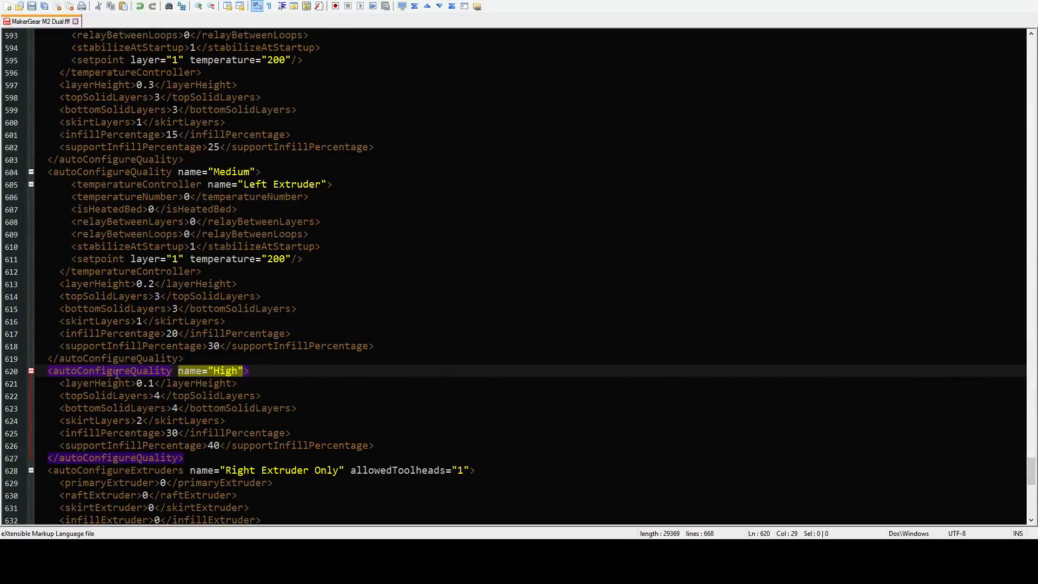
mouse_move(289, 267)
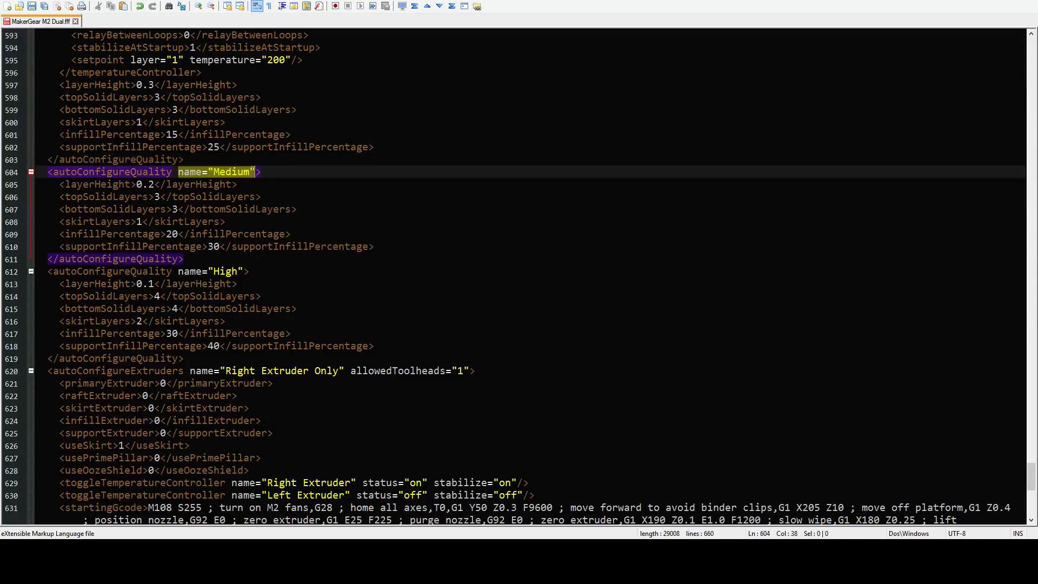
click(334, 245)
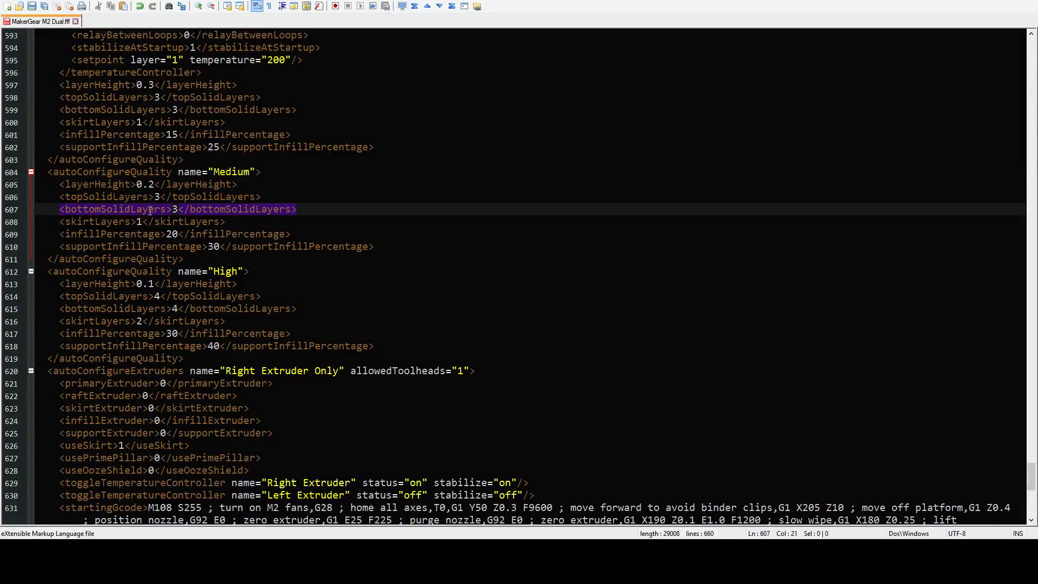
click(142, 221)
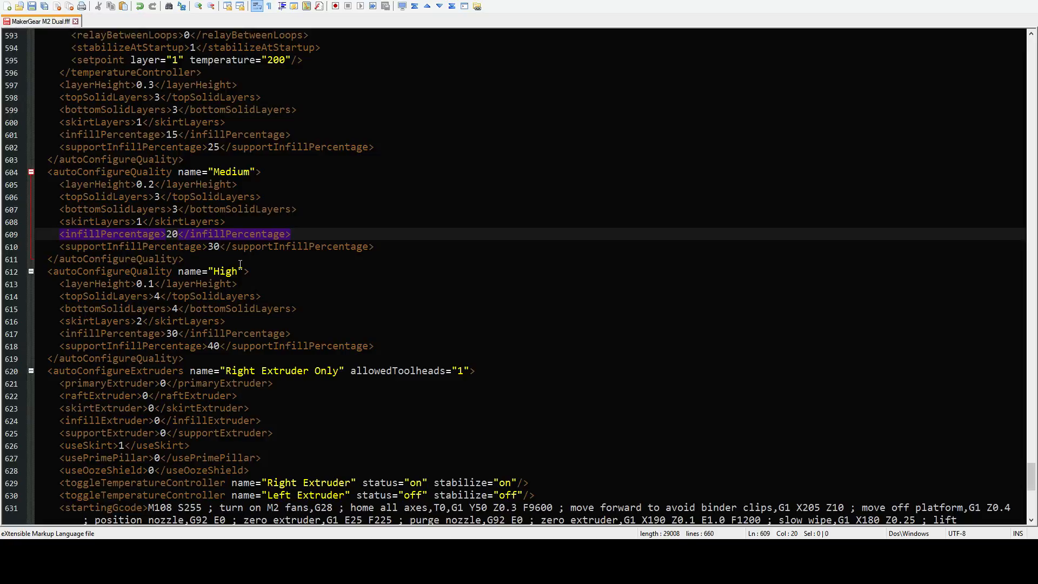
Step: Set infillPercentage to 50 for Medium quality and 99 for High quality
click(181, 234)
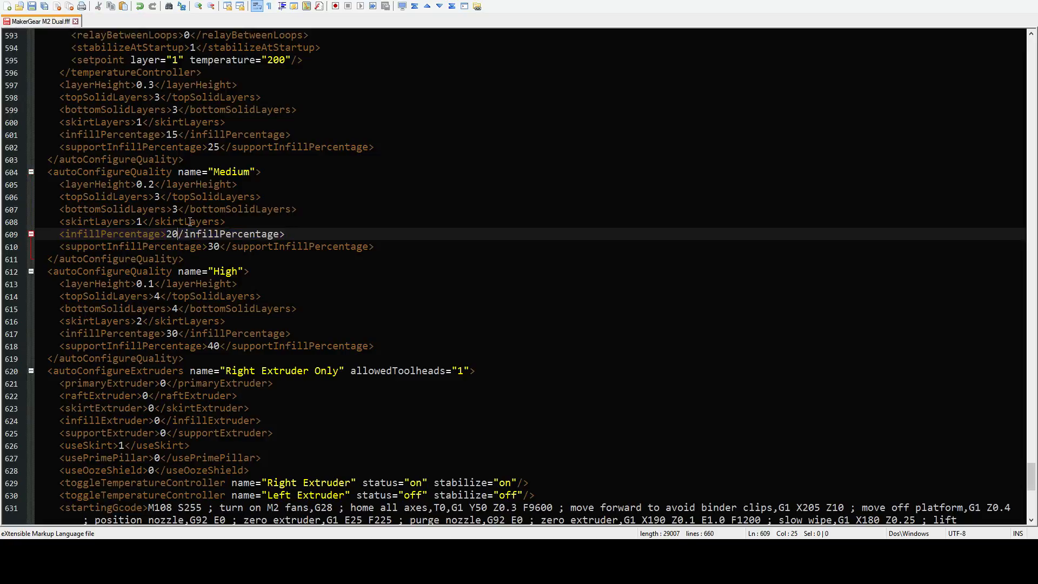
text(50<)
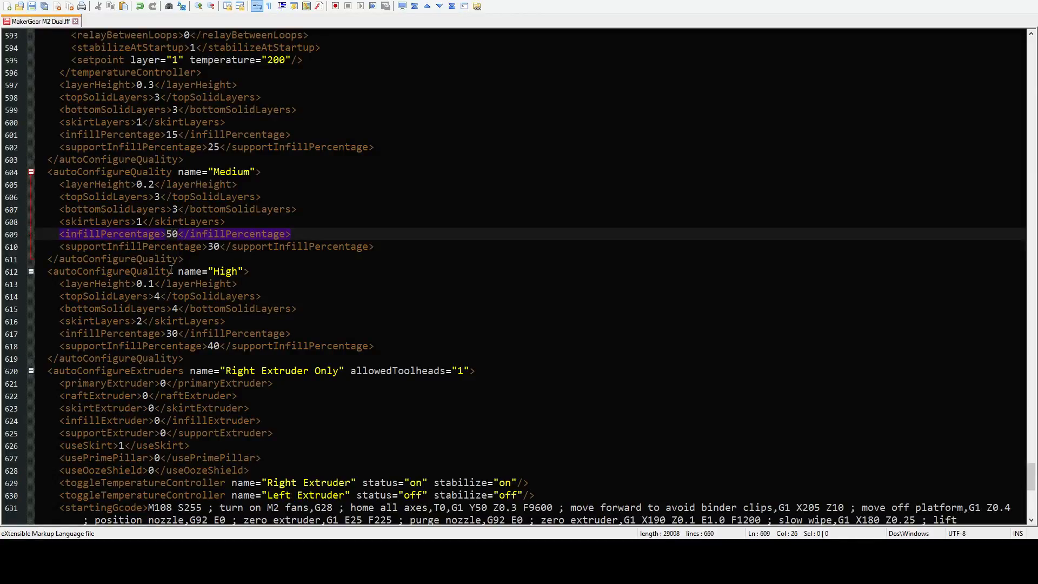
click(177, 333)
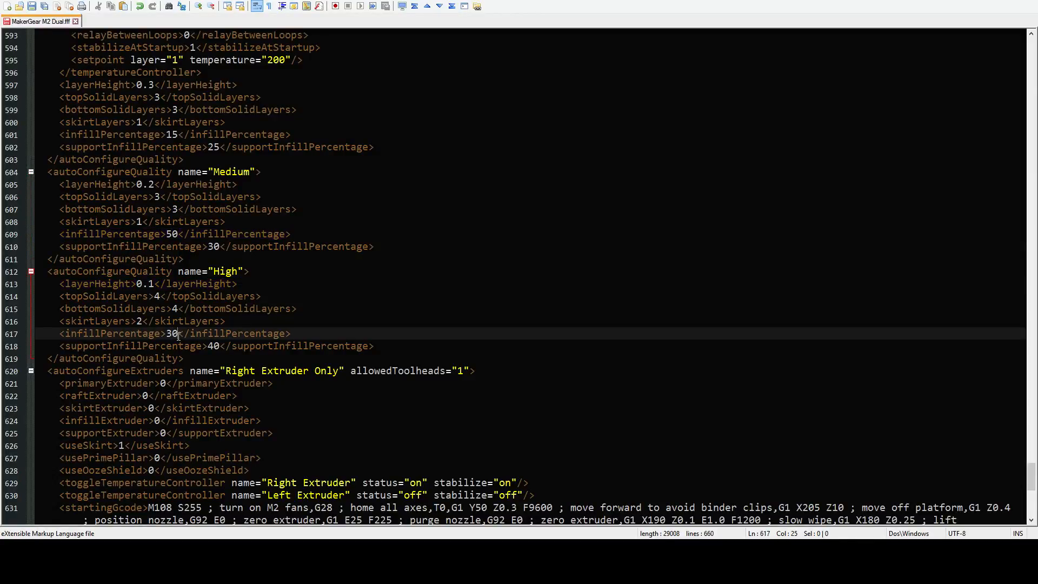
text(99)
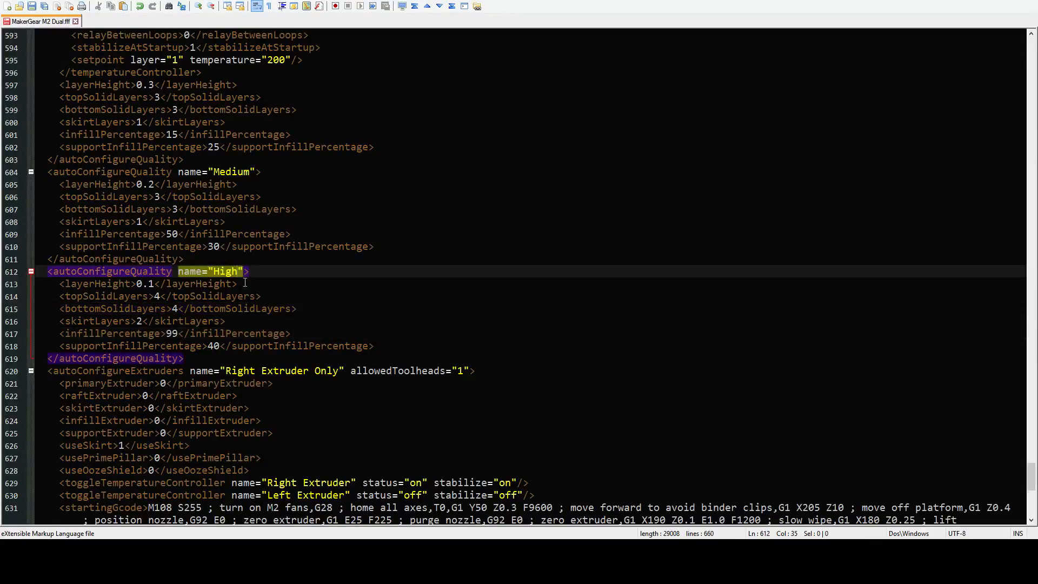
click(374, 345)
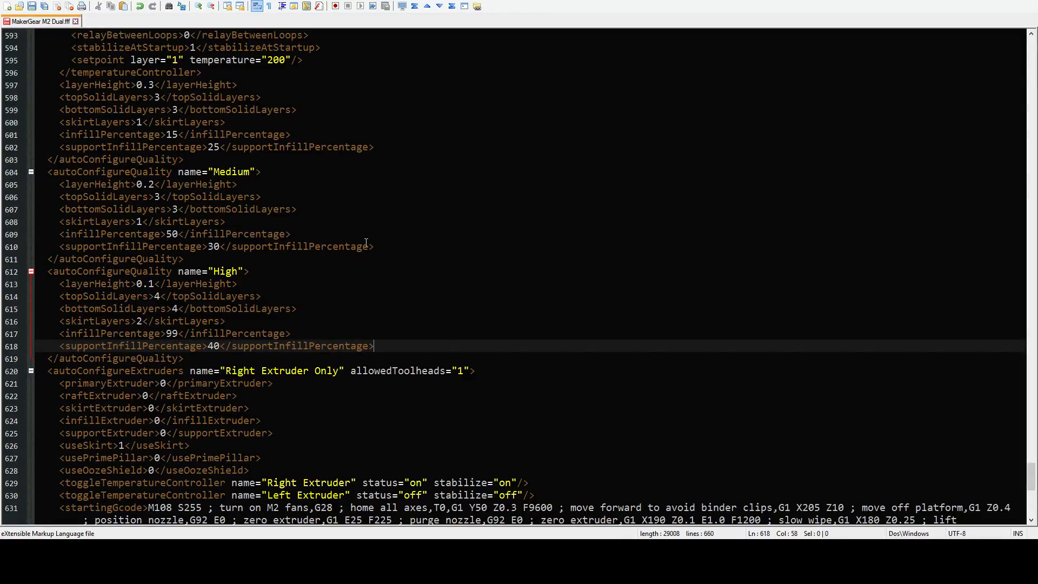
scroll(up, 3)
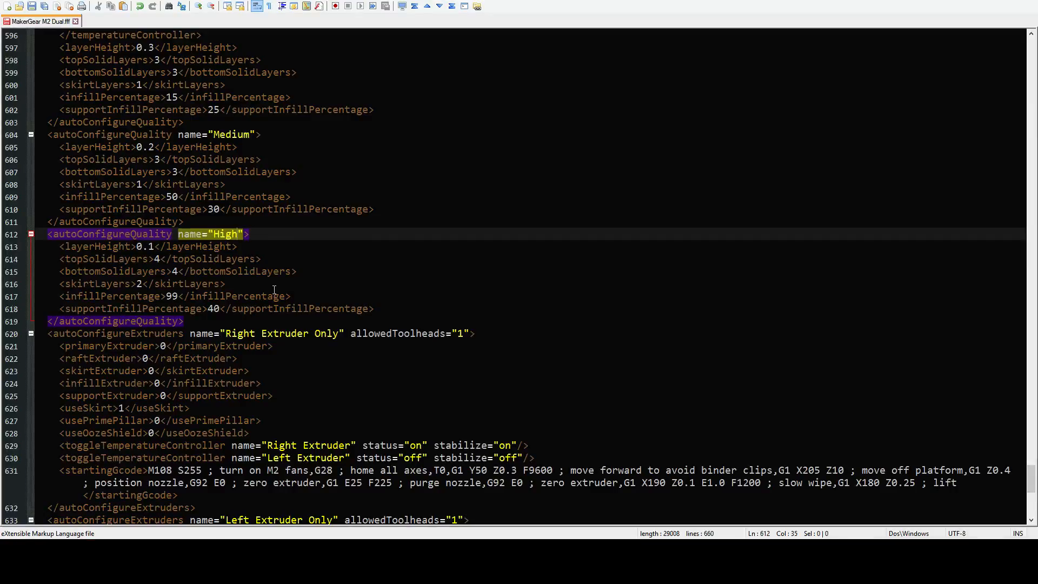
scroll(down, 3)
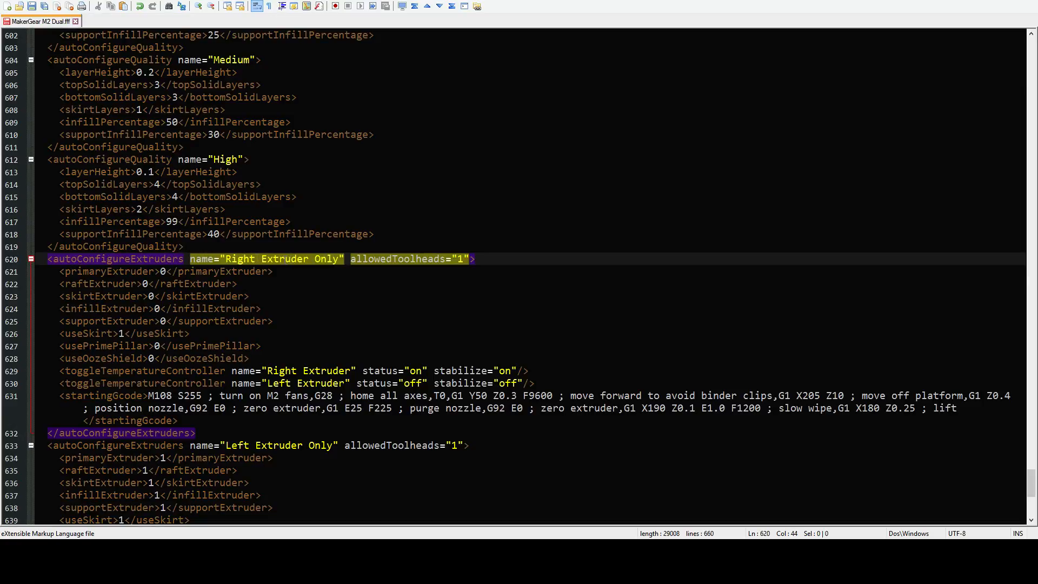
scroll(down, 3)
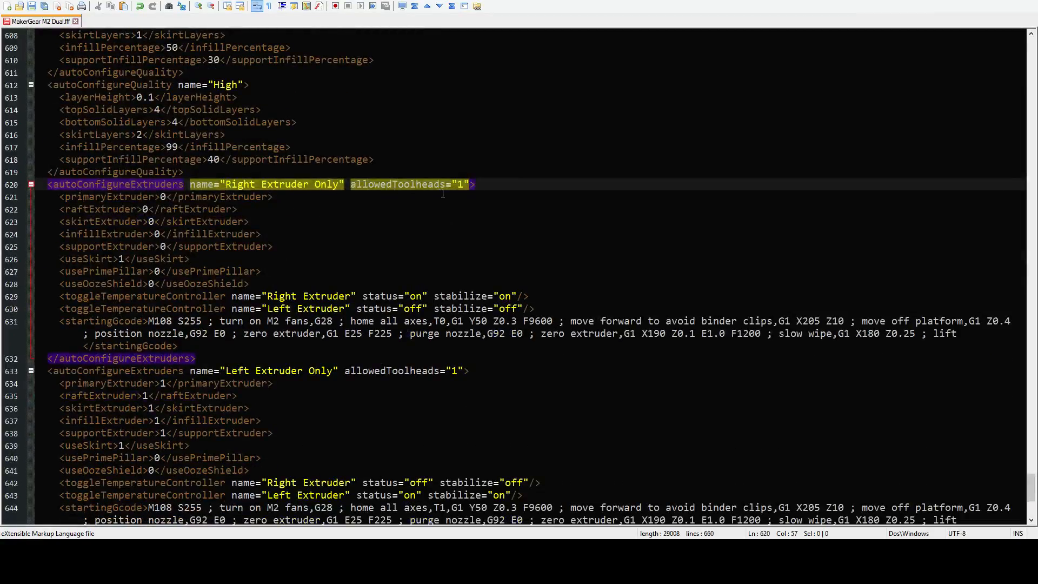
scroll(down, 3)
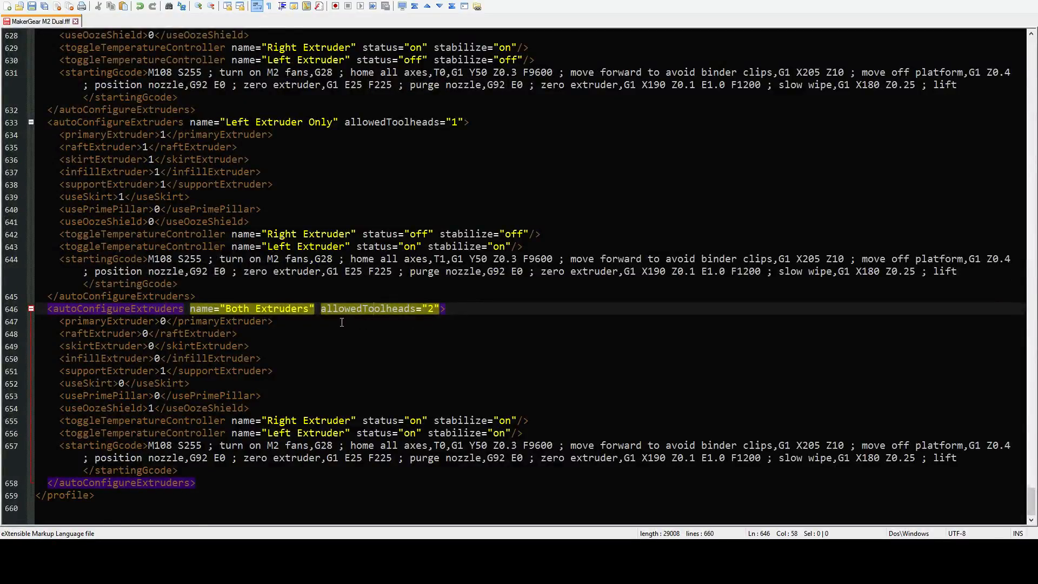
scroll(up, 3)
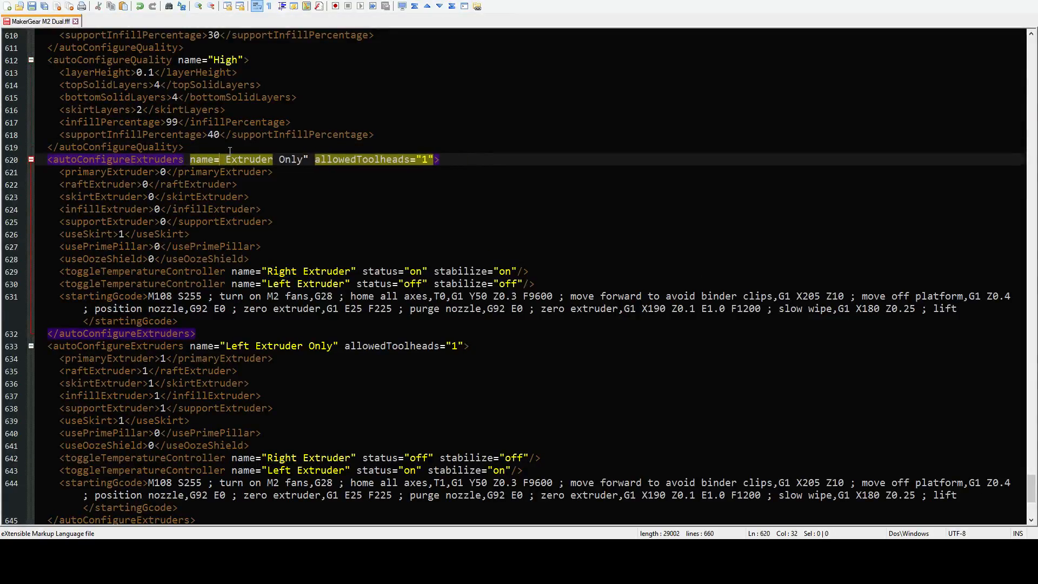
text(R)
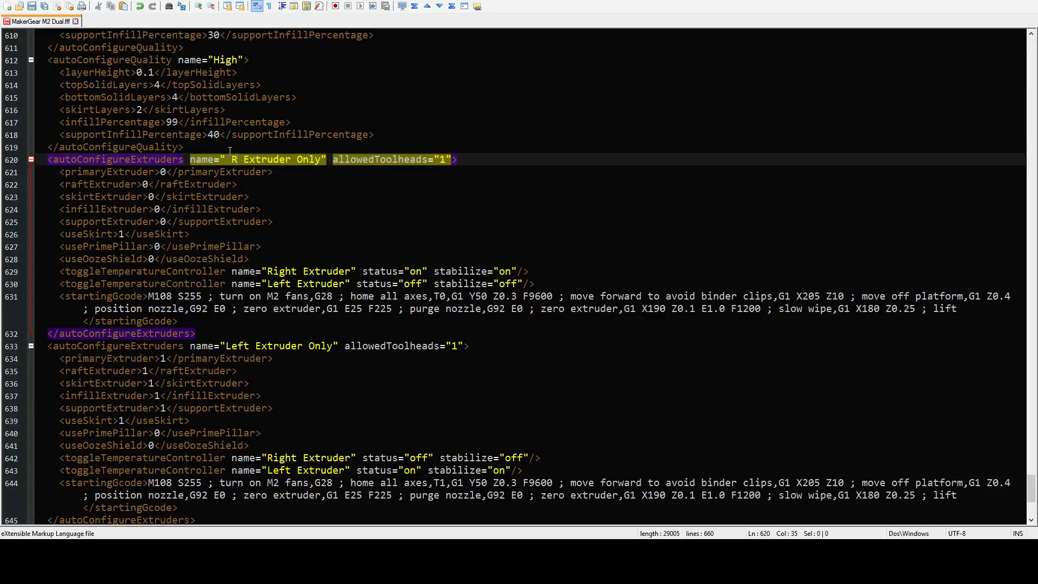
text(ea)
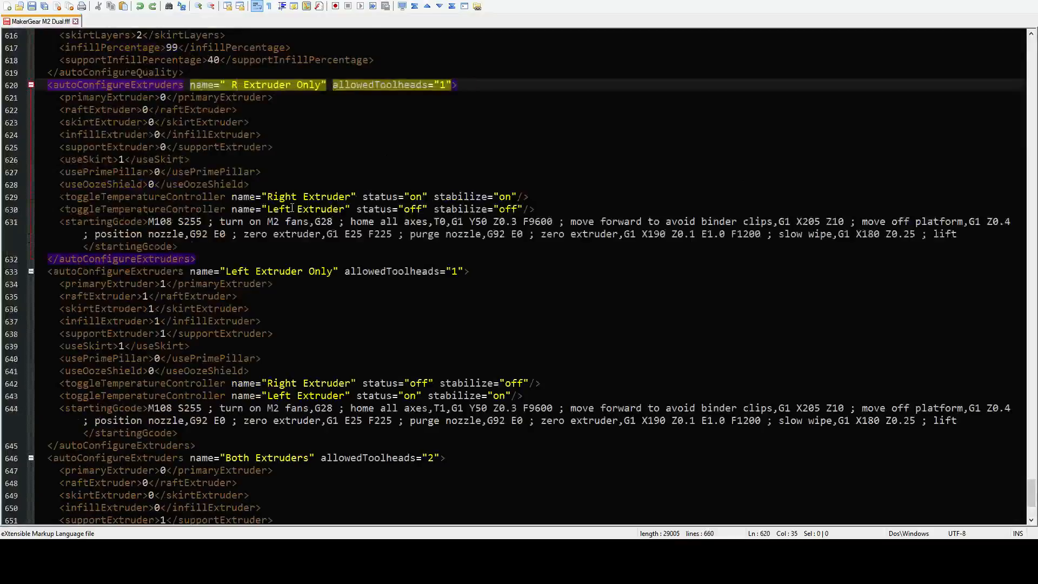
text(rear)
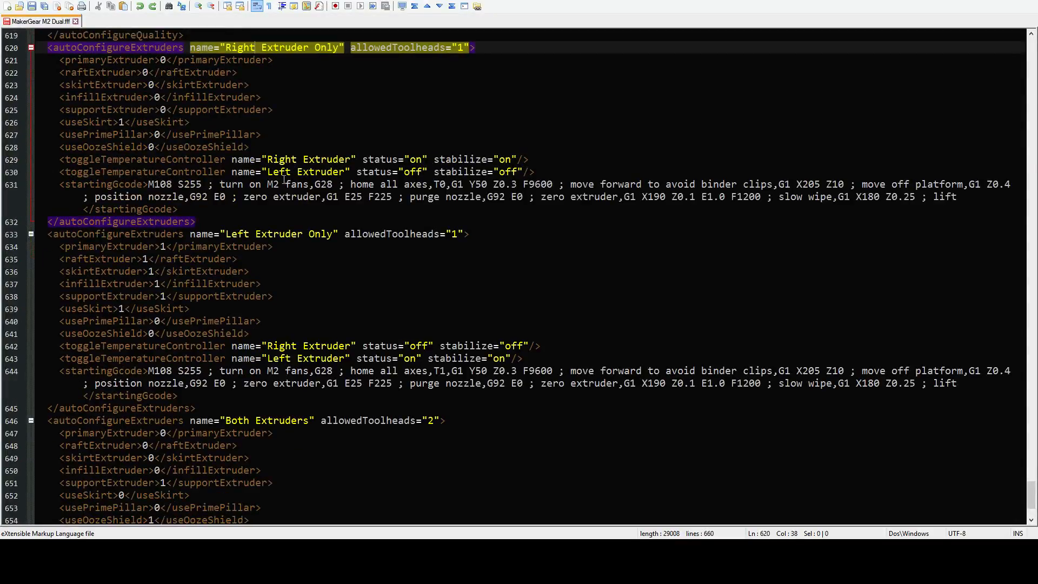
click(116, 184)
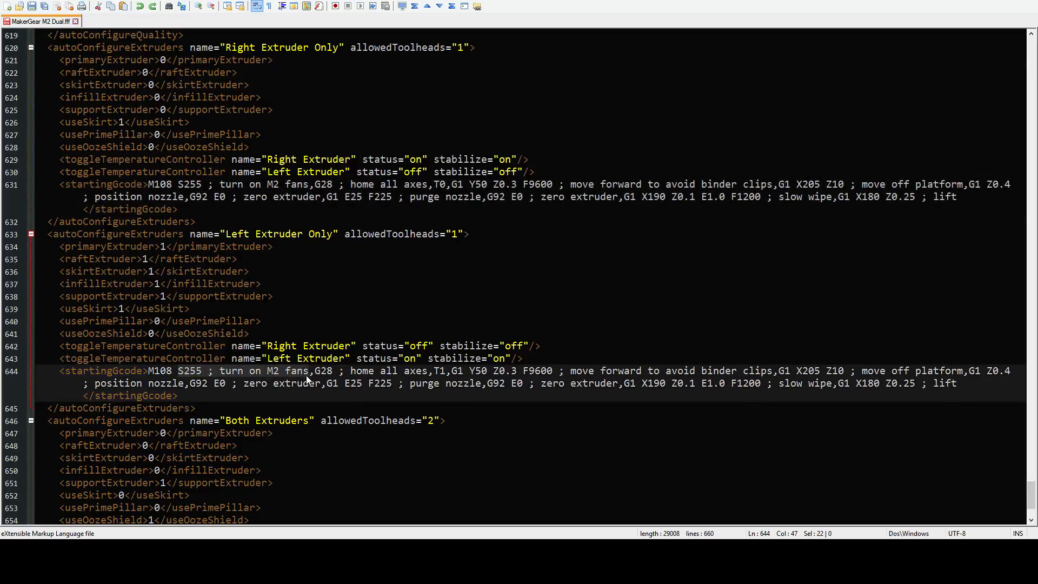
click(312, 371)
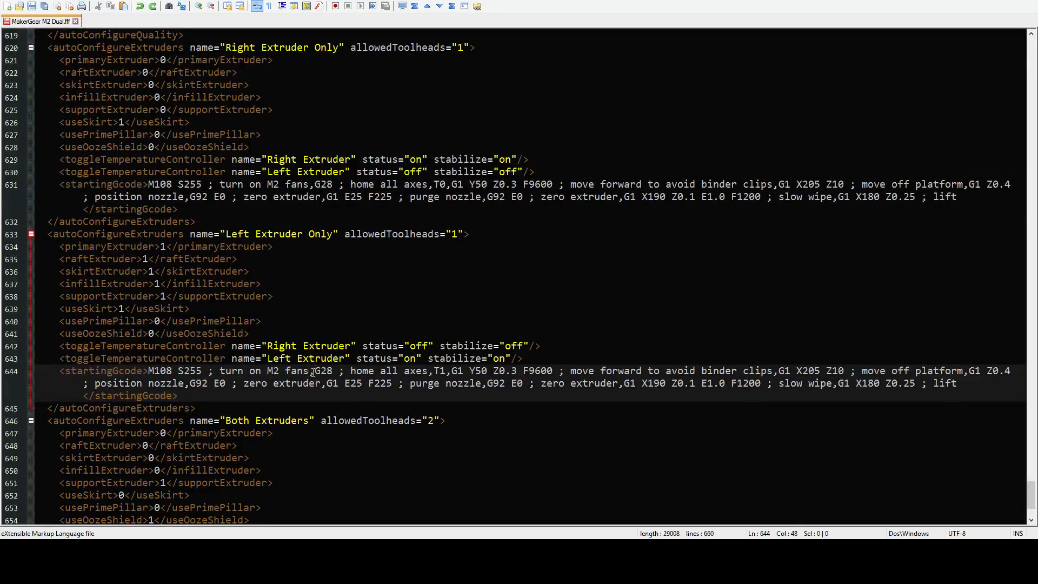
scroll(down, 3)
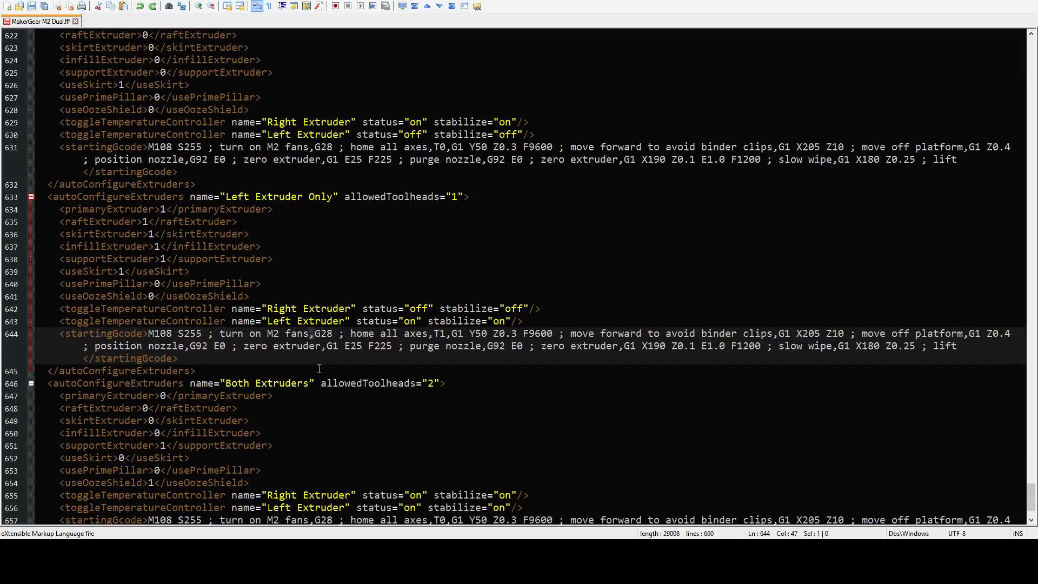
click(266, 284)
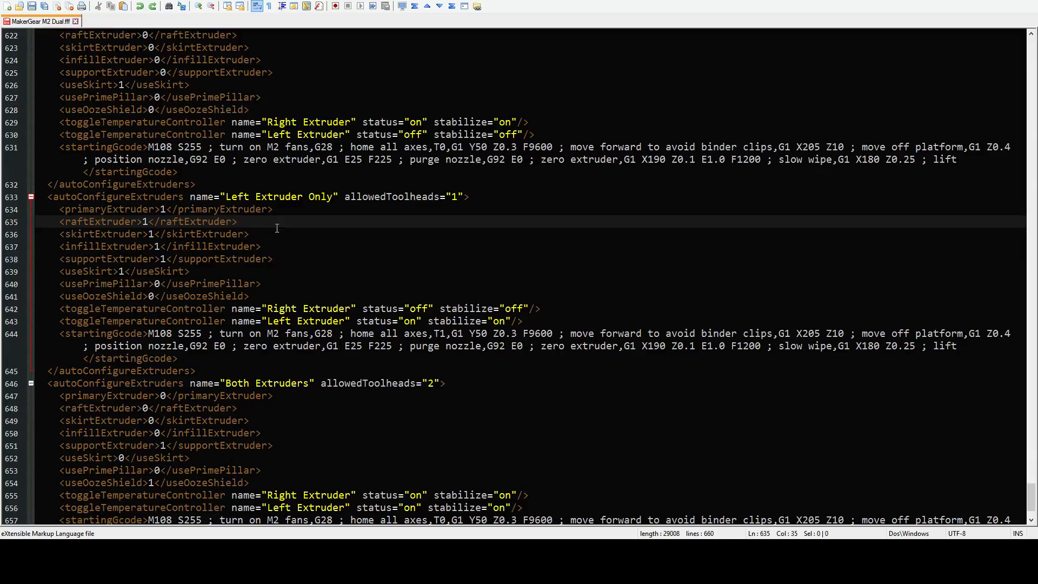
mouse_move(286, 209)
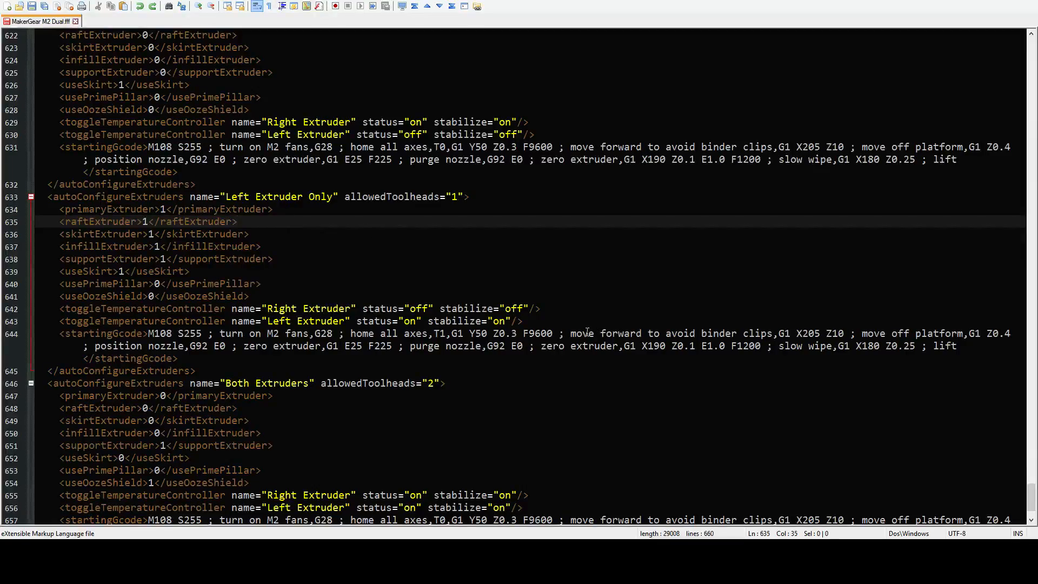
scroll(up, 3)
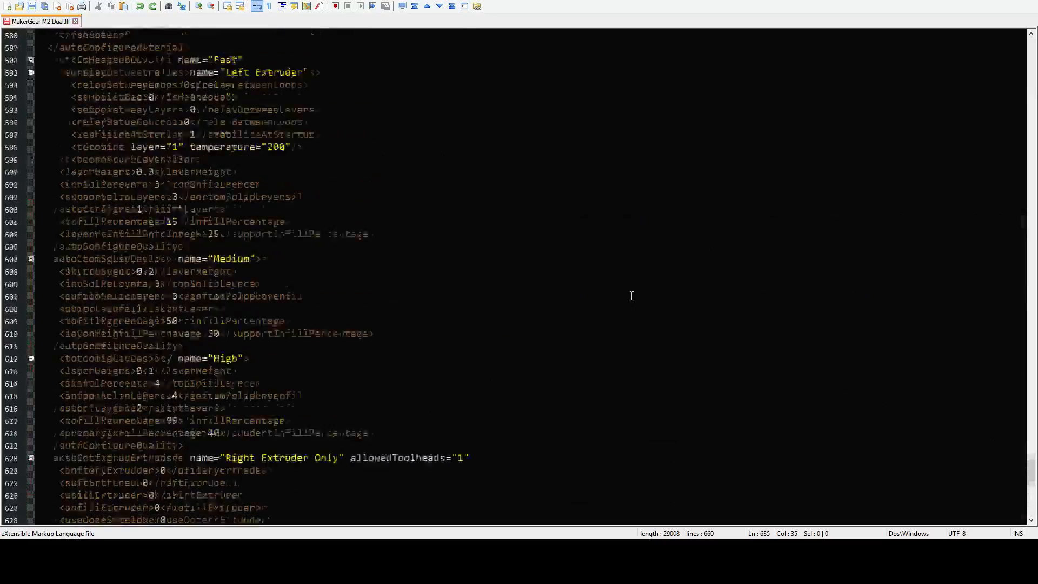
scroll(up, 3)
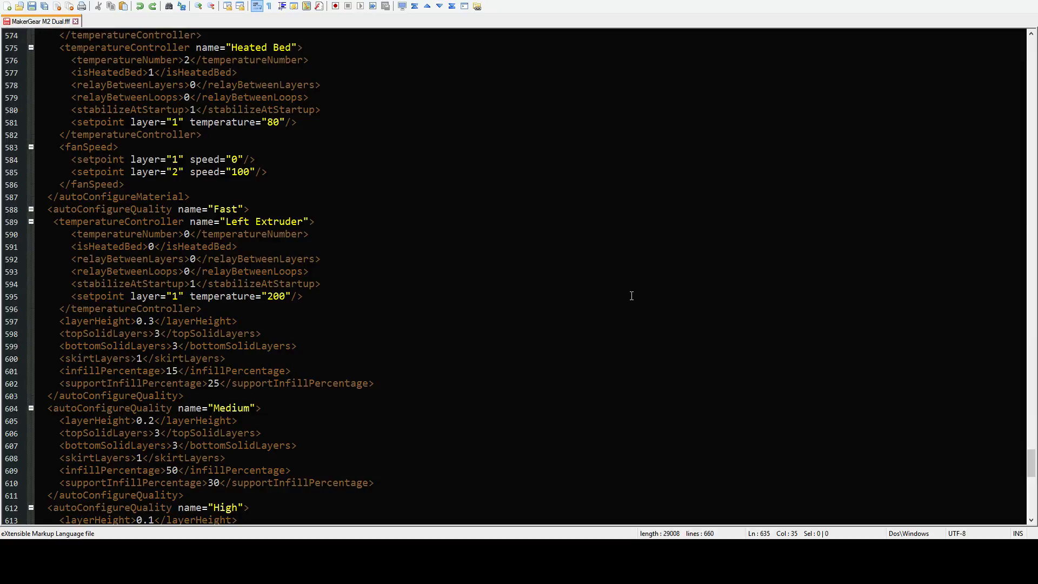
mouse_move(652, 303)
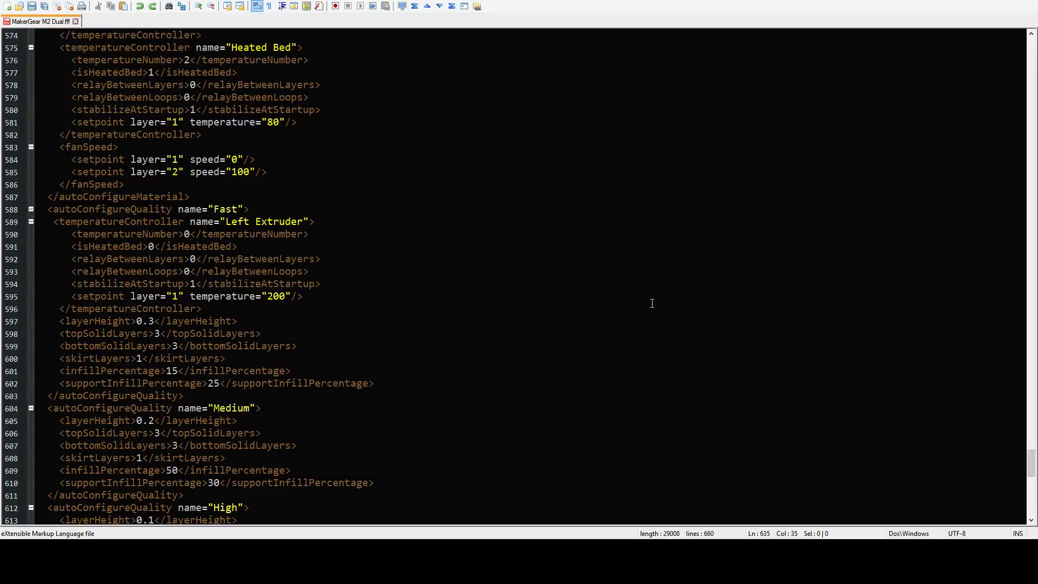
scroll(up, 3)
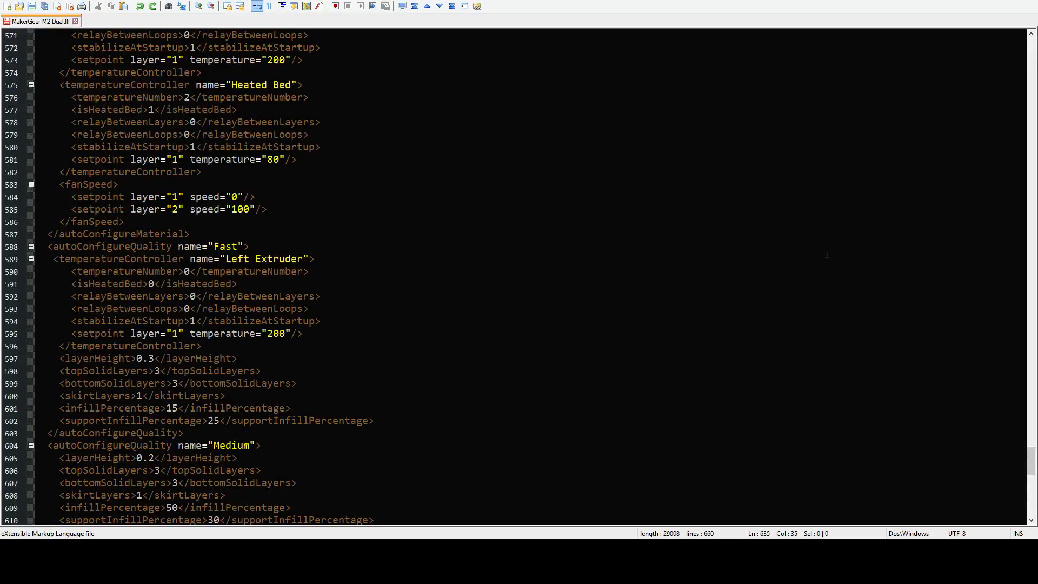
scroll(up, 3)
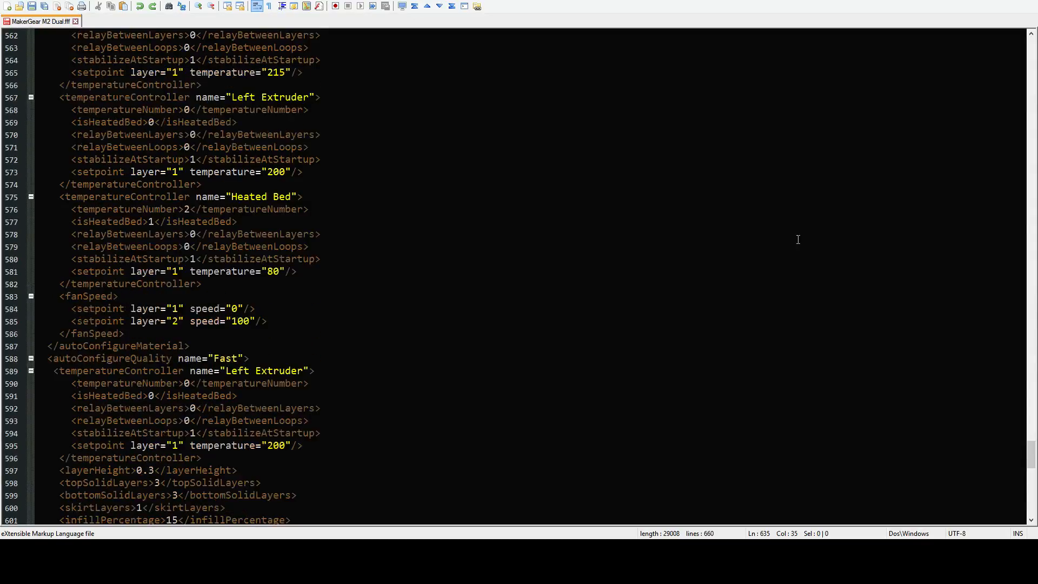
mouse_move(790, 234)
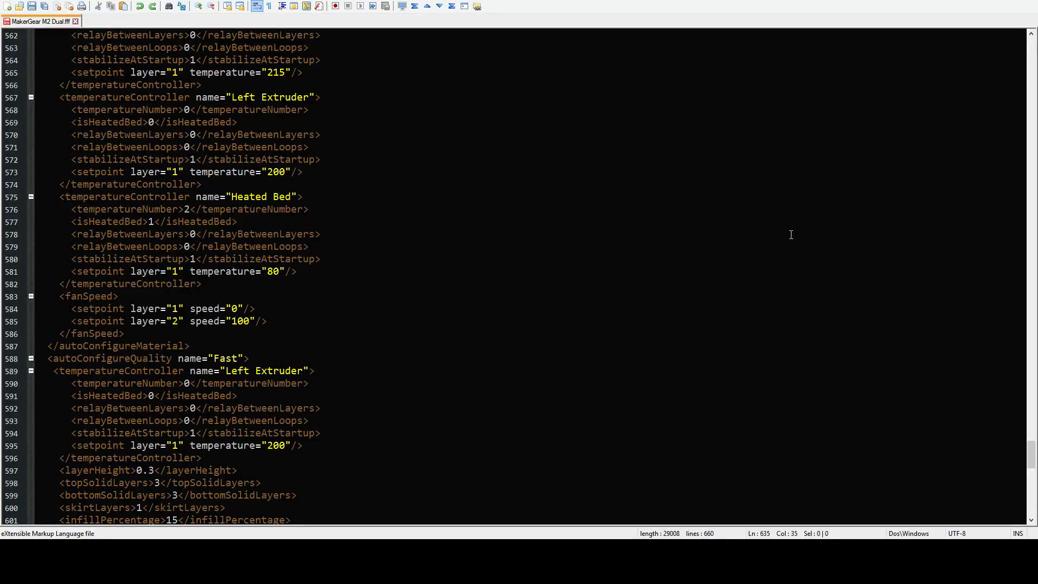
mouse_move(647, 334)
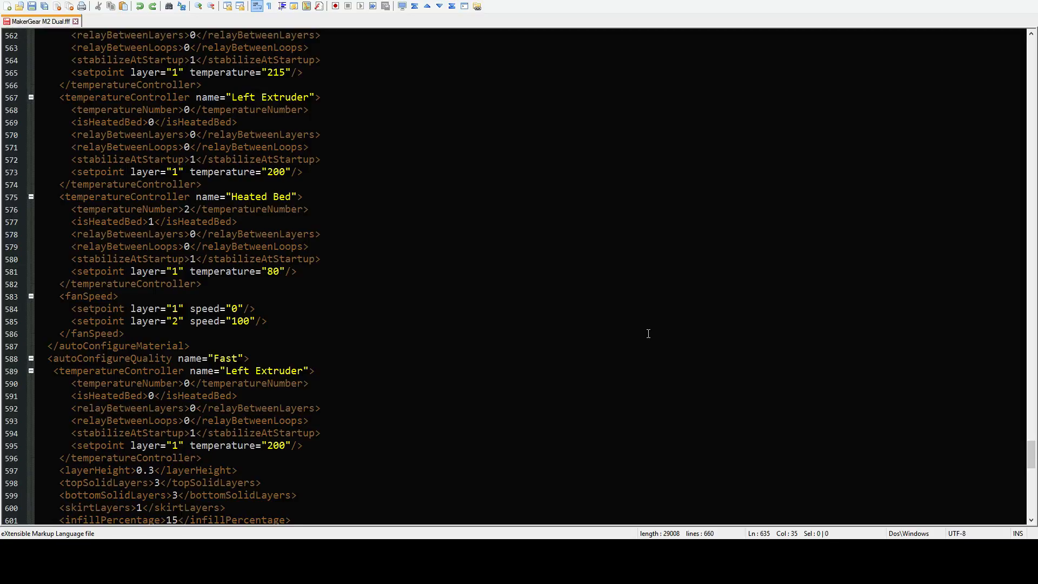
scroll(up, 3)
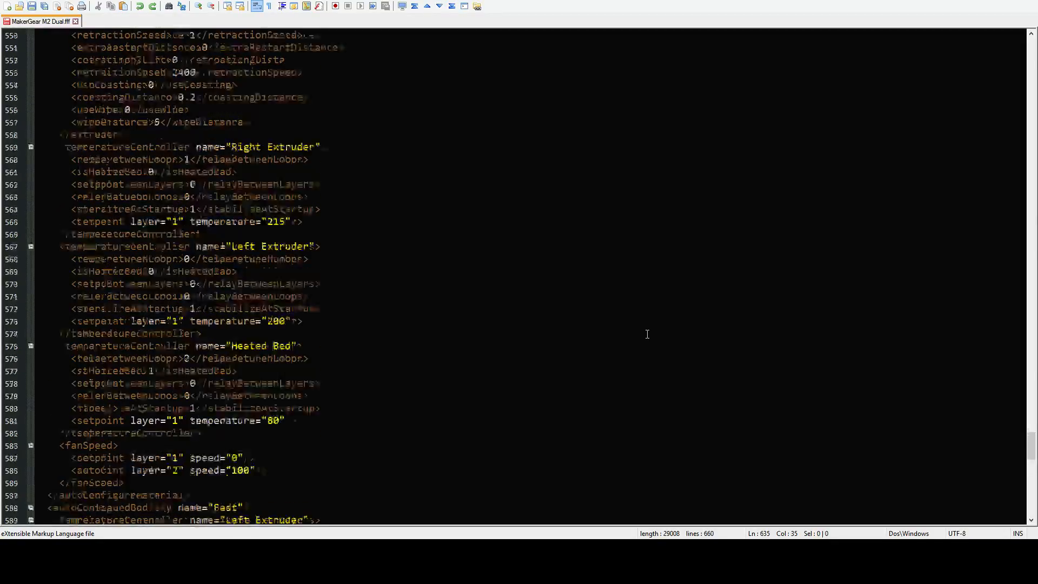
scroll(up, 3)
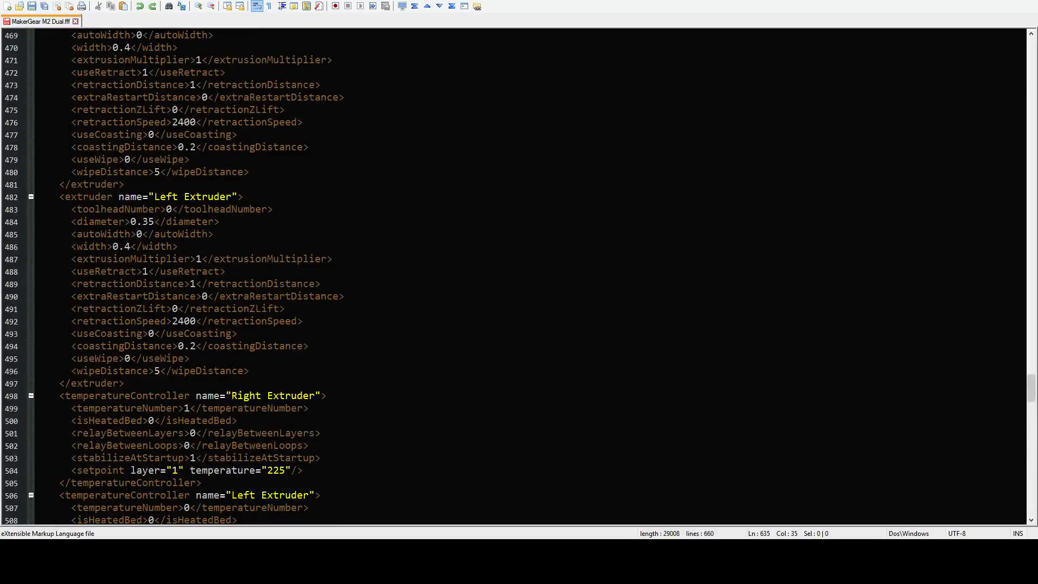
scroll(up, 3)
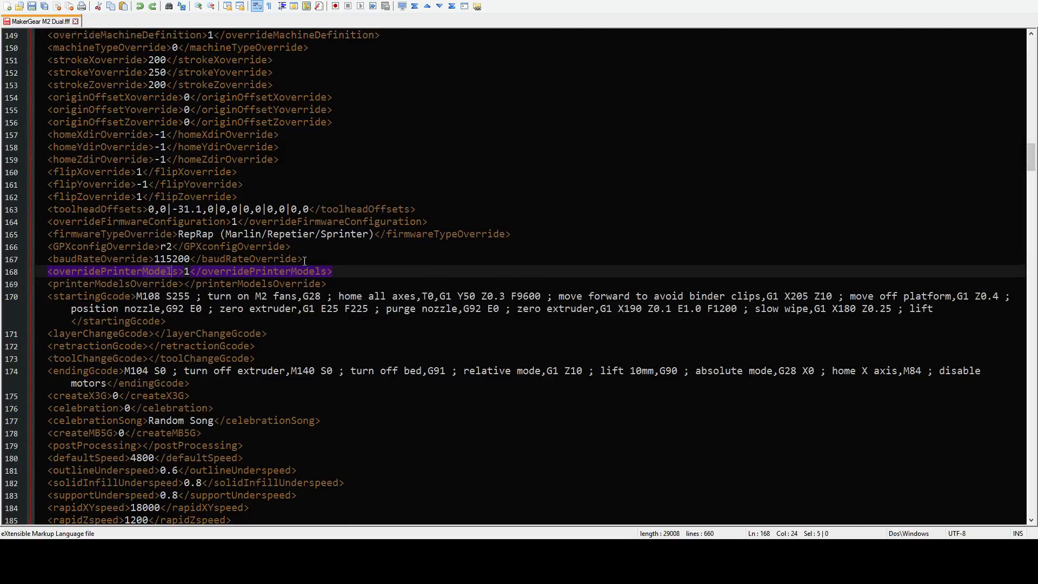
scroll(down, 3)
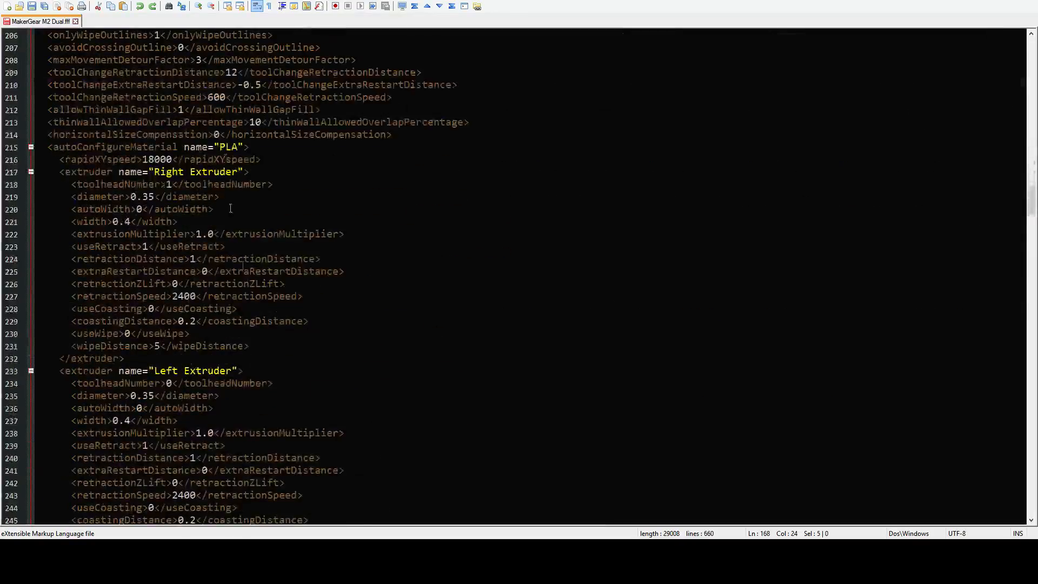
scroll(up, 3)
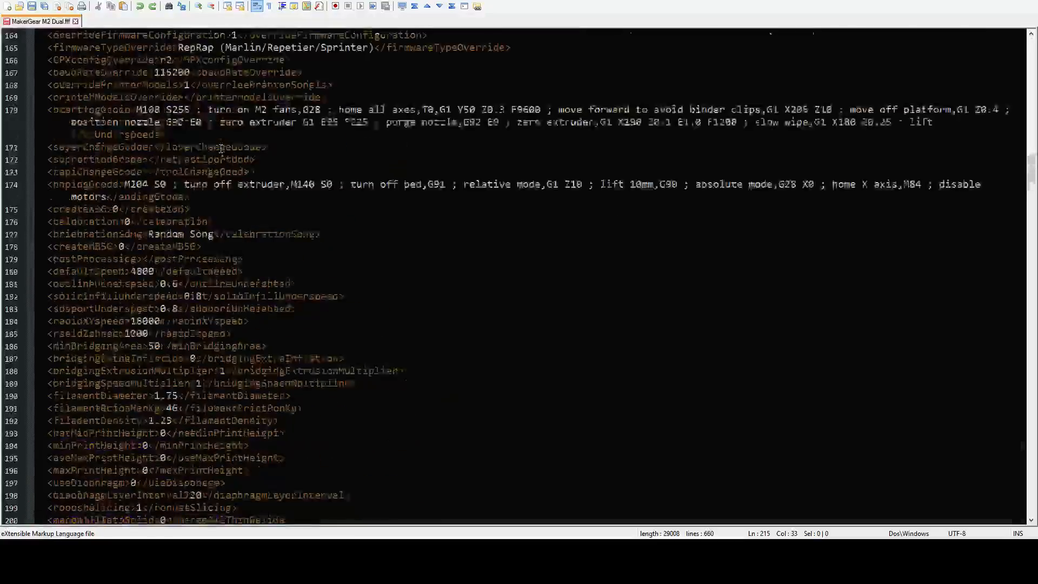
scroll(up, 3)
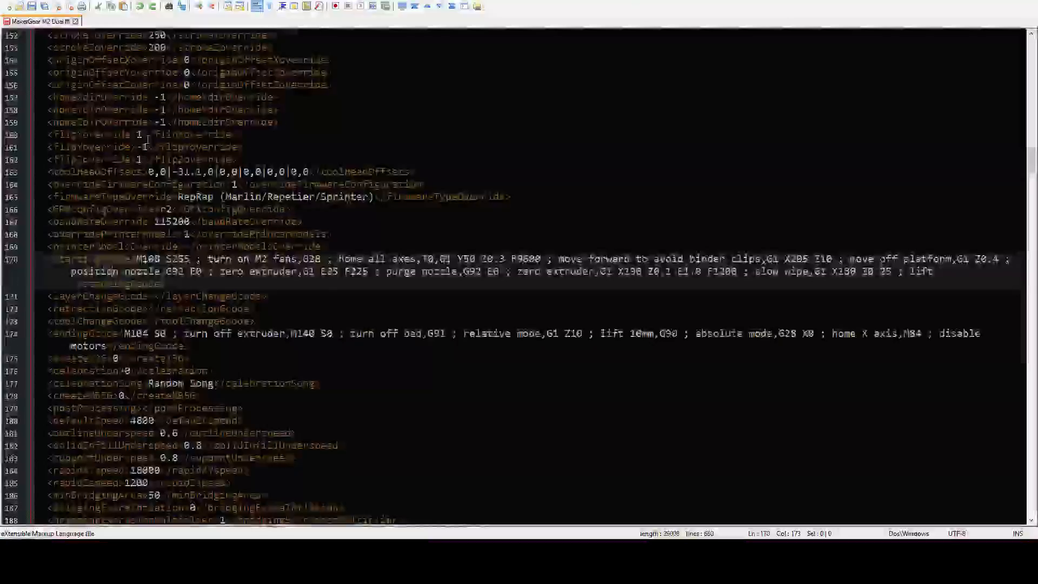
scroll(up, 3)
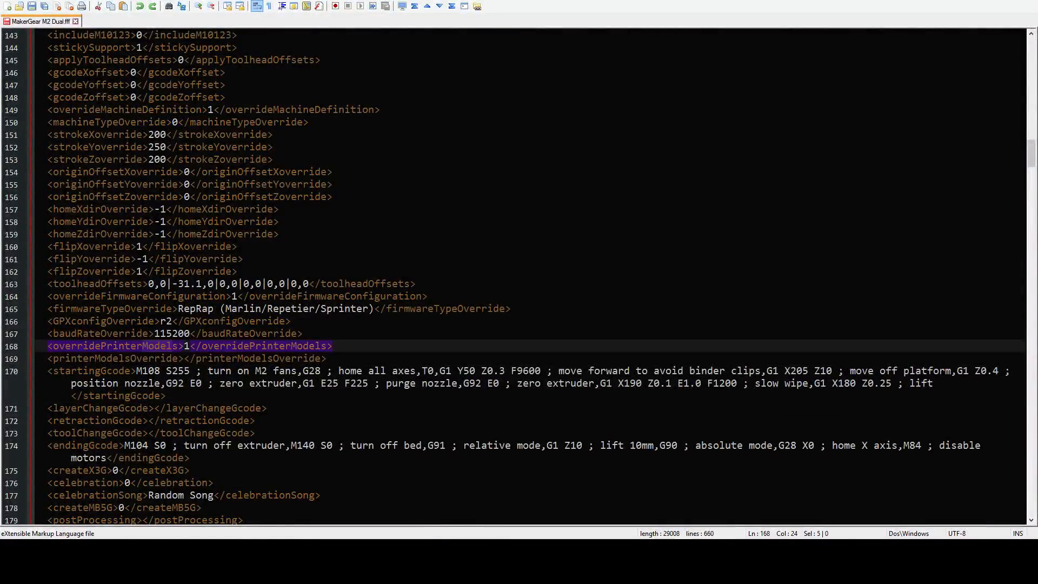
mouse_move(642, 182)
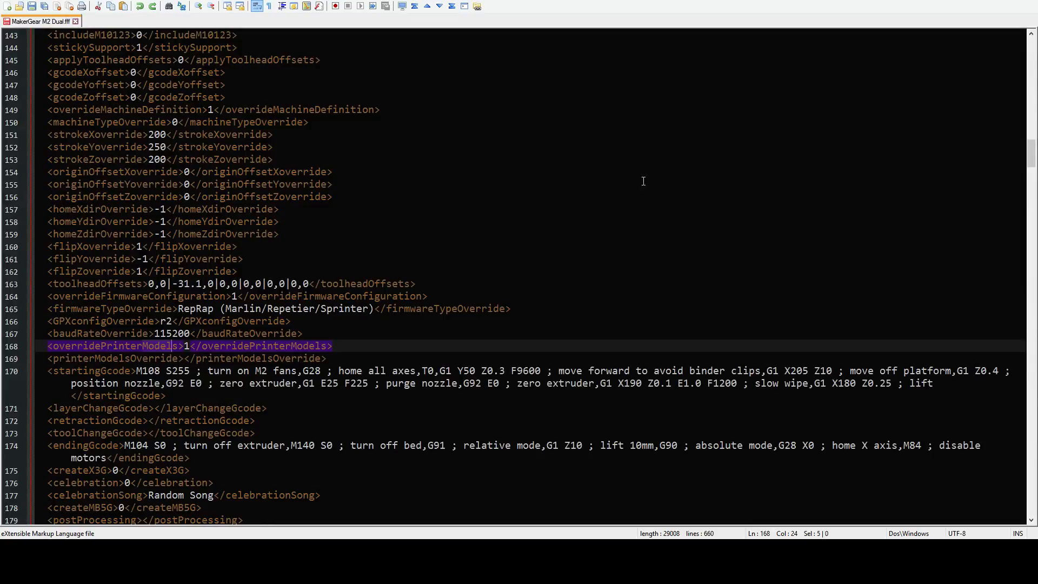
scroll(down, 3)
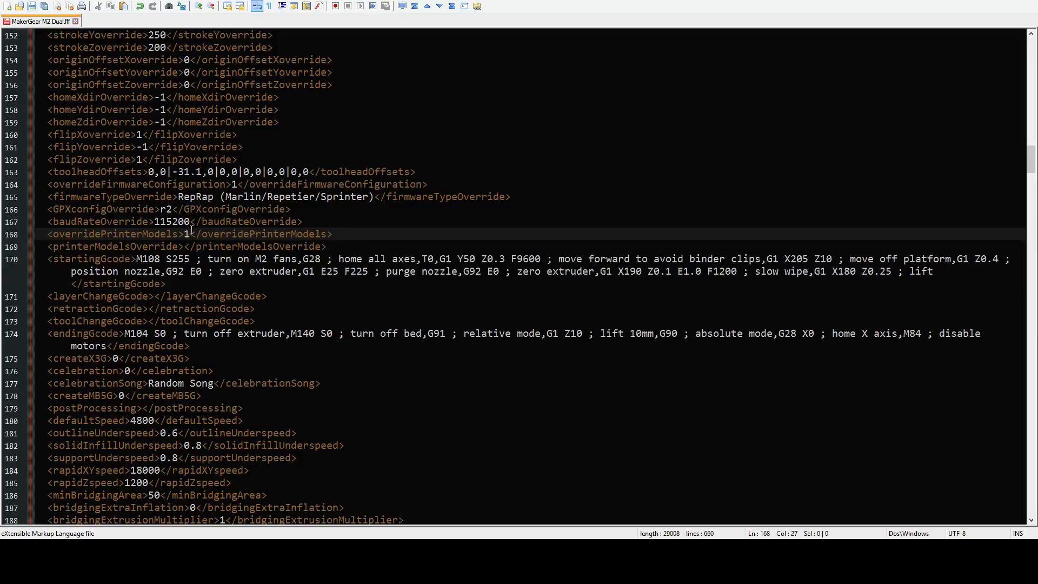
click(186, 247)
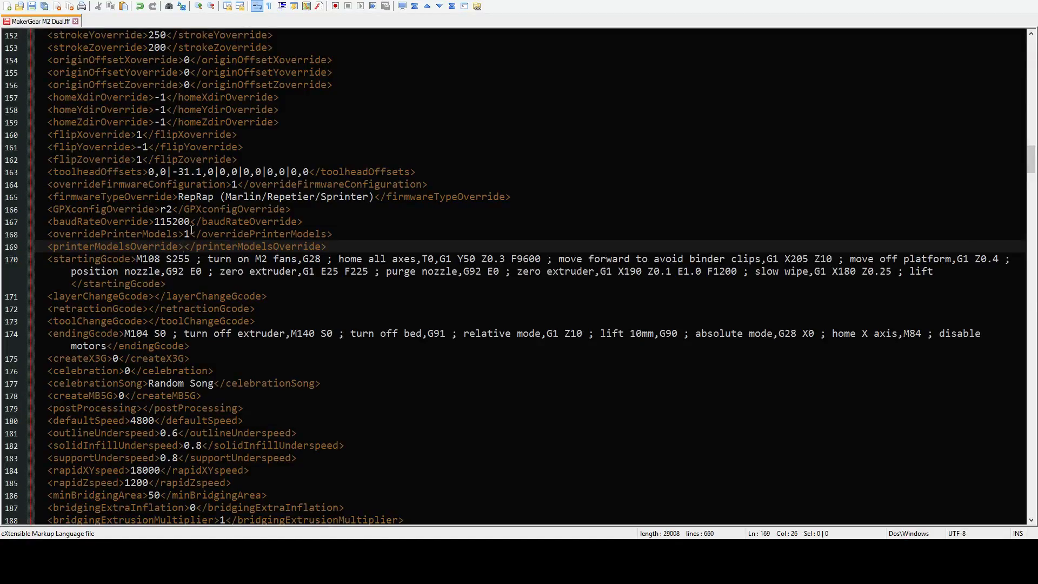
mouse_move(498, 206)
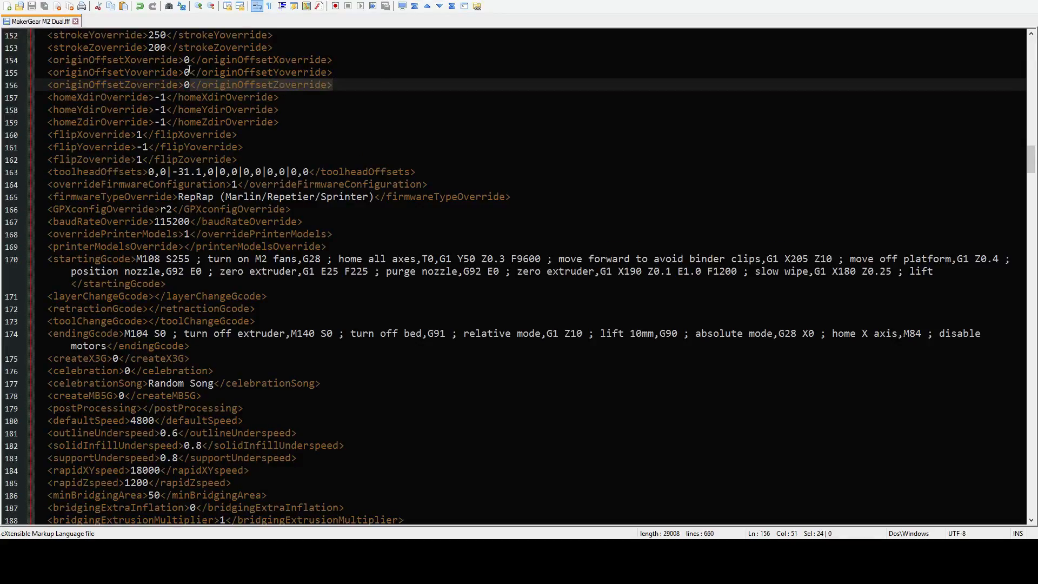
click(132, 134)
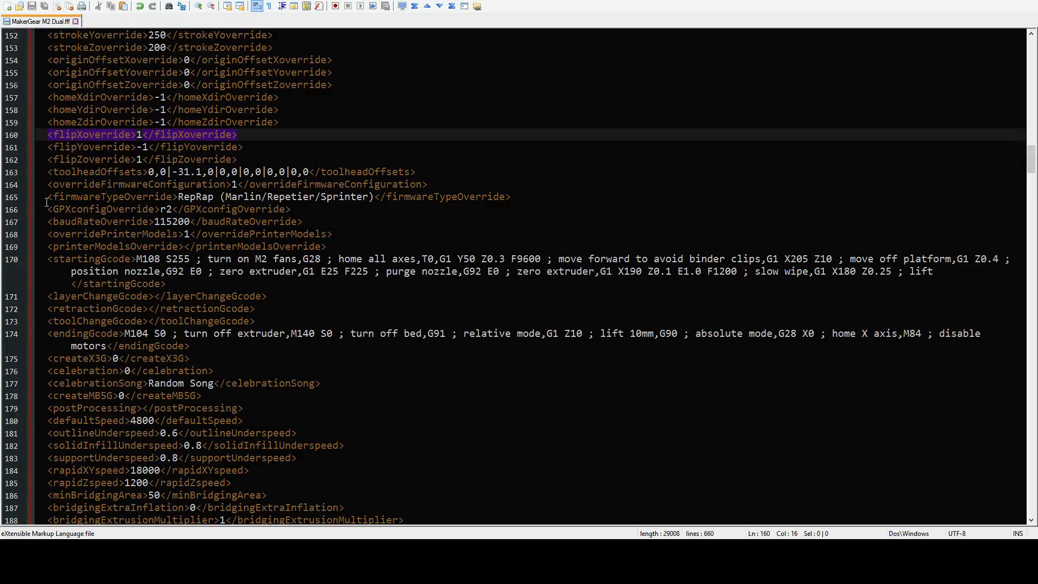
click(192, 184)
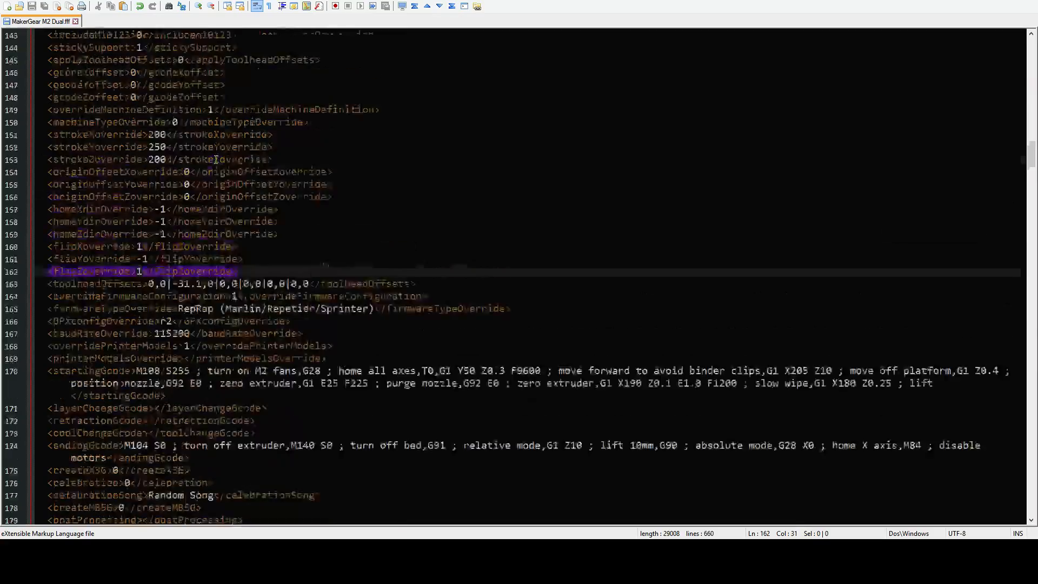
scroll(up, 3)
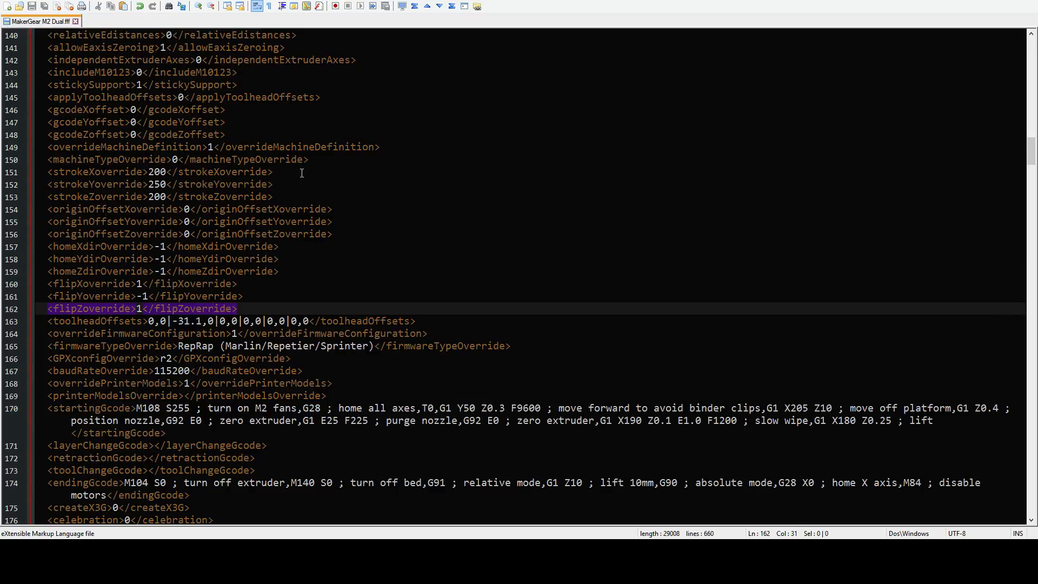
mouse_move(350, 79)
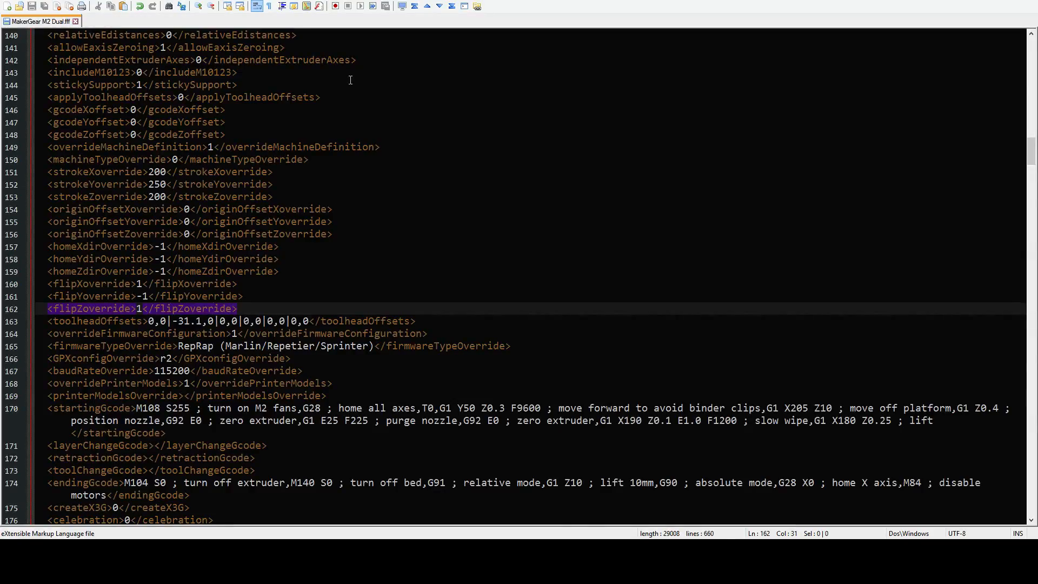
scroll(up, 3)
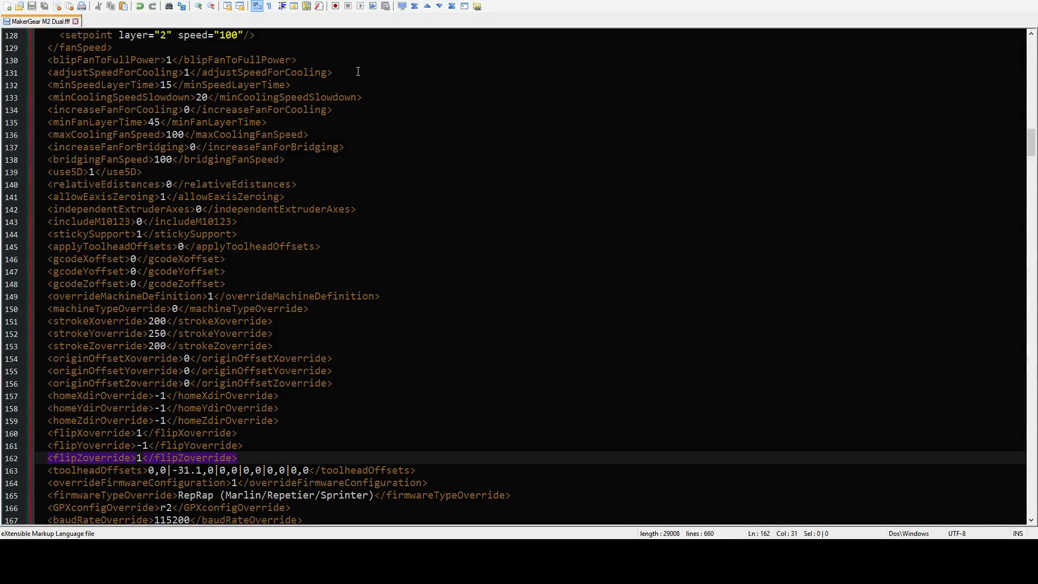
mouse_move(372, 77)
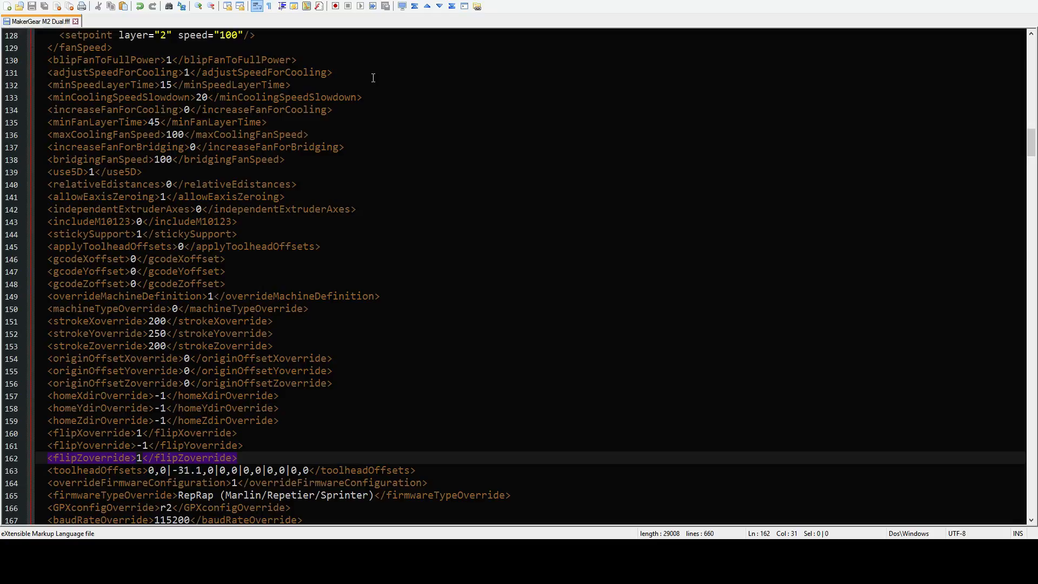
mouse_move(457, 153)
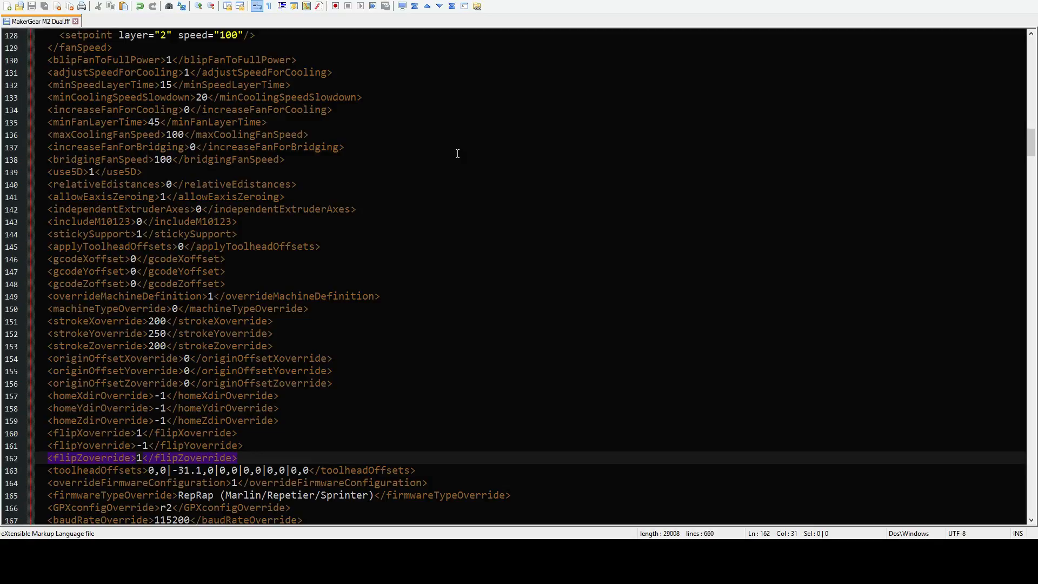
scroll(up, 3)
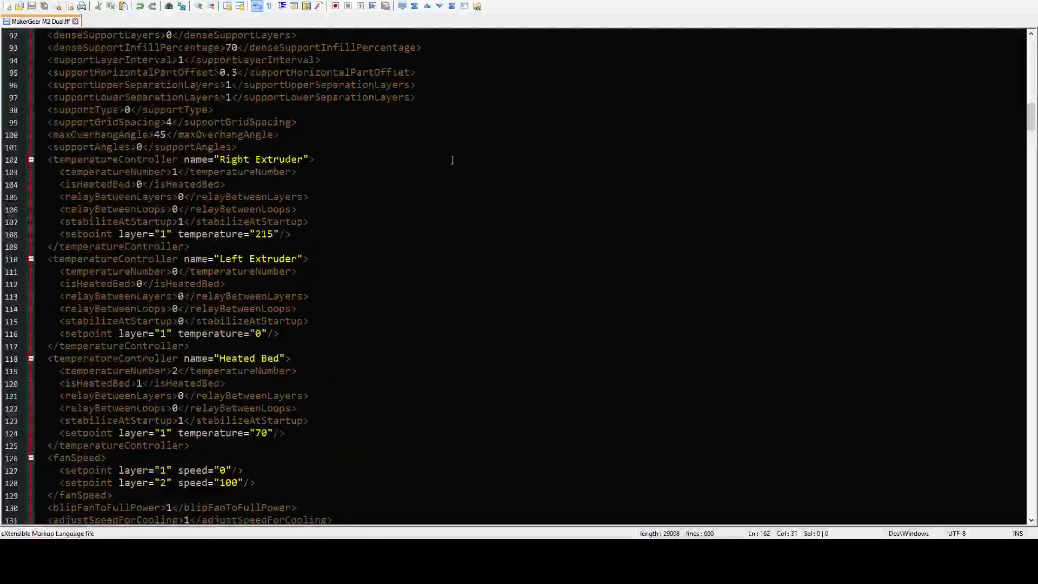
scroll(up, 3)
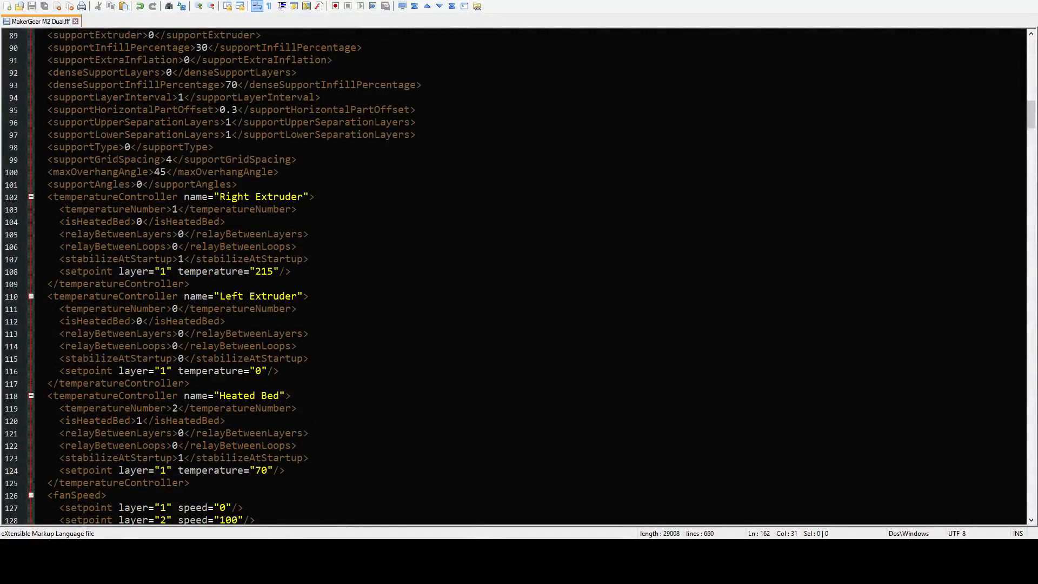